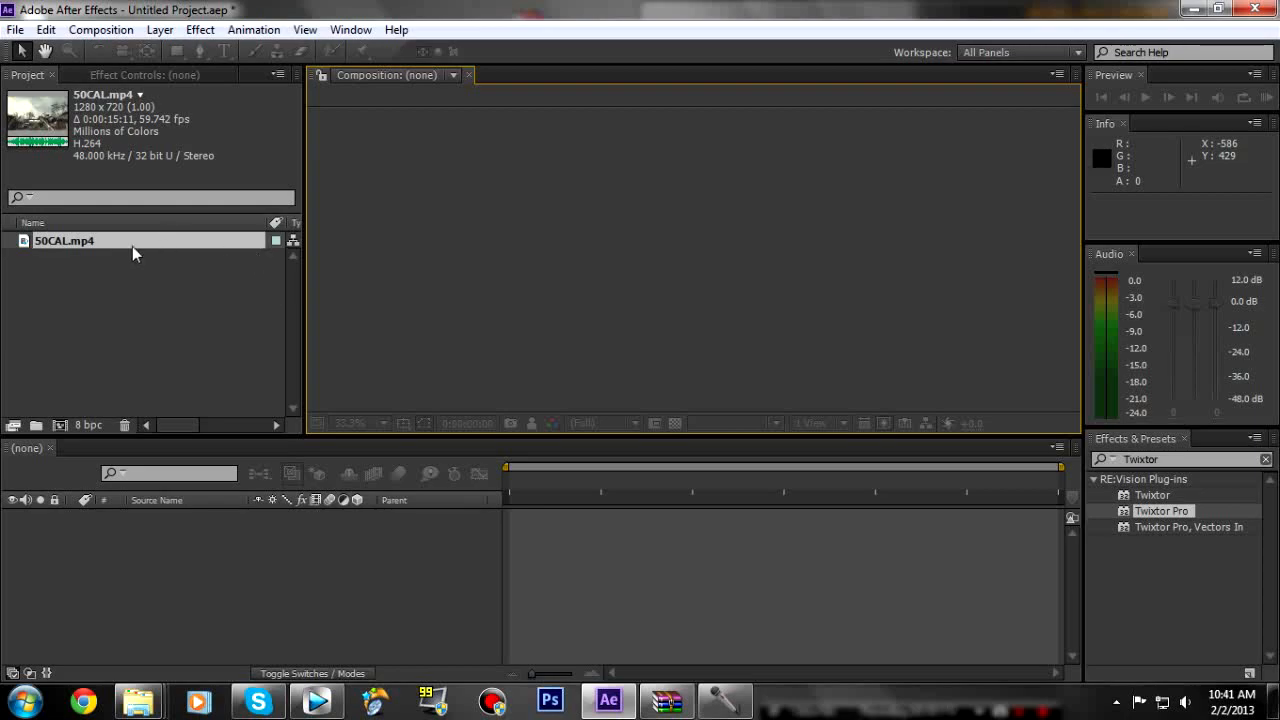
pyautogui.moveTo(98, 260)
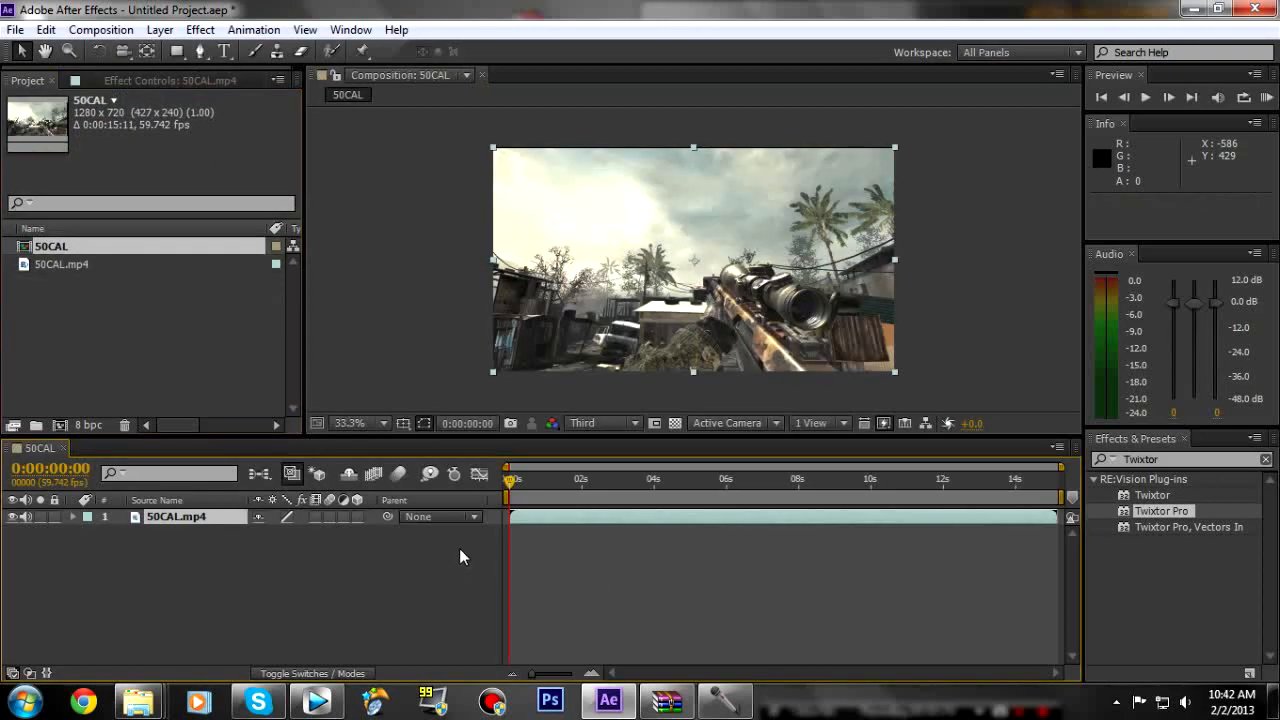
pyautogui.moveTo(372, 474)
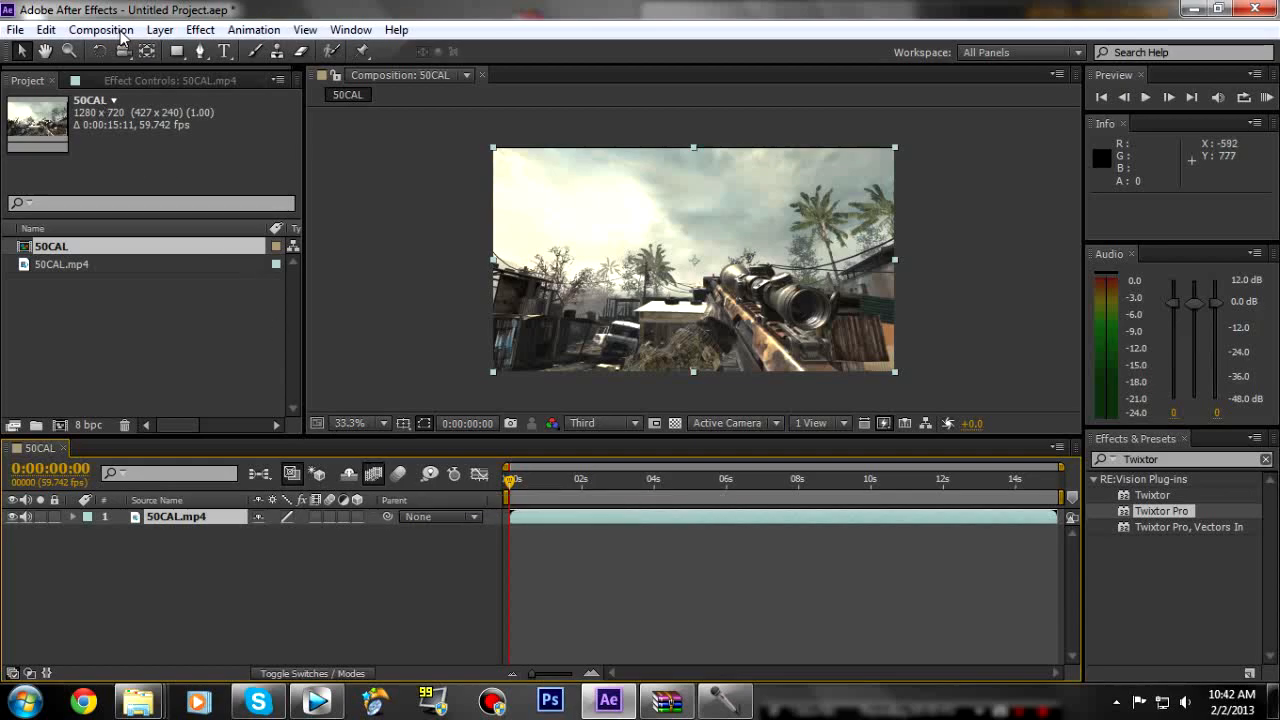
# Step: Change the 50CAL composition frame rate from 59.742 to 59.94 fps in Composition Settings
pyautogui.click(100, 30)
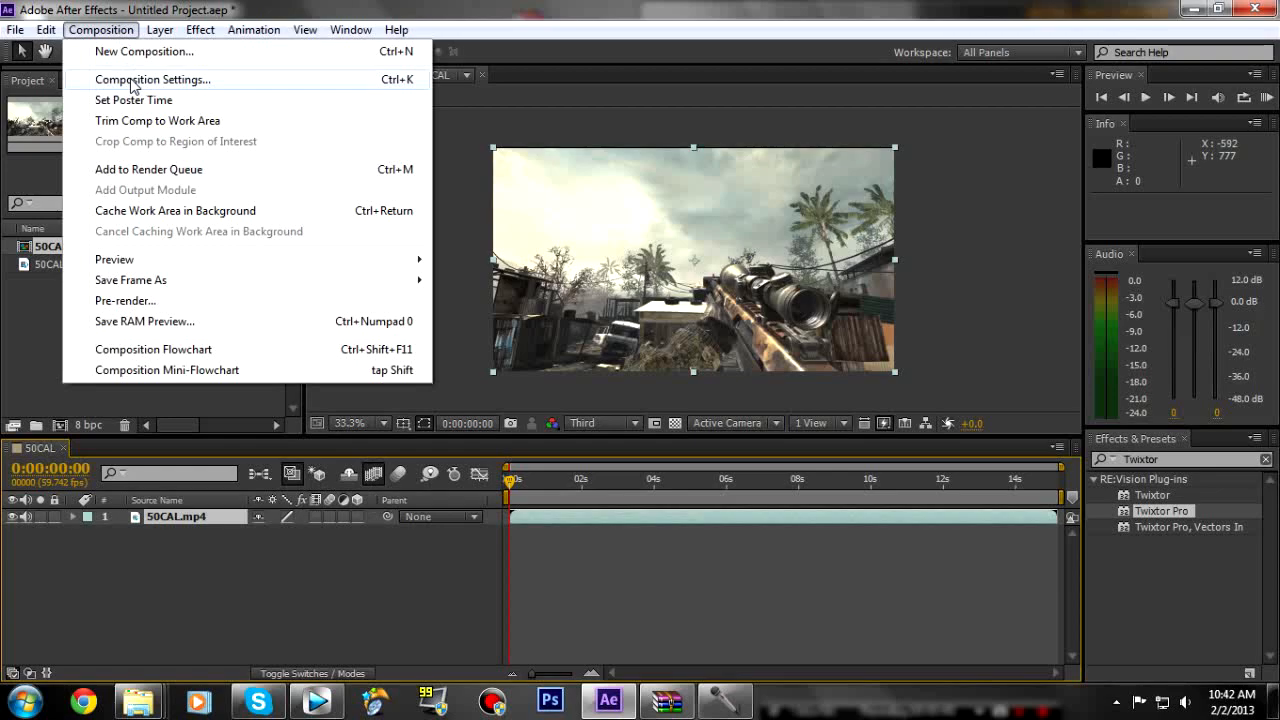
pyautogui.click(152, 80)
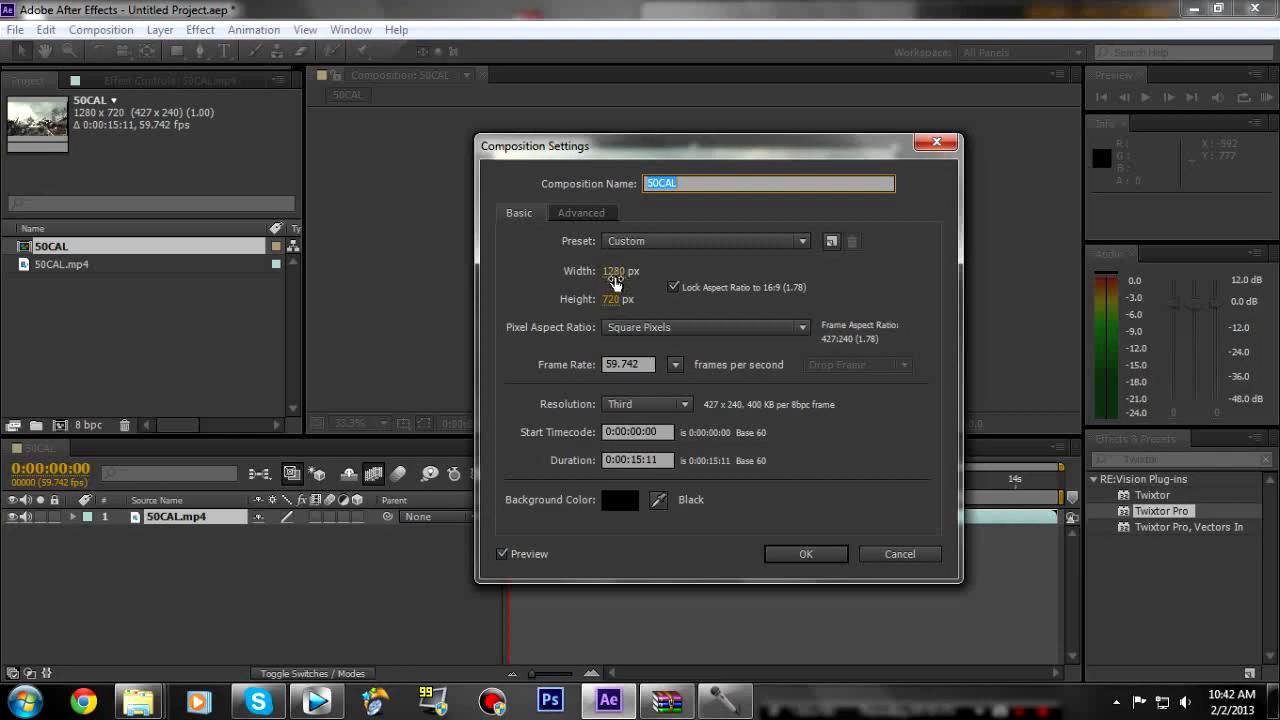
pyautogui.moveTo(616, 318)
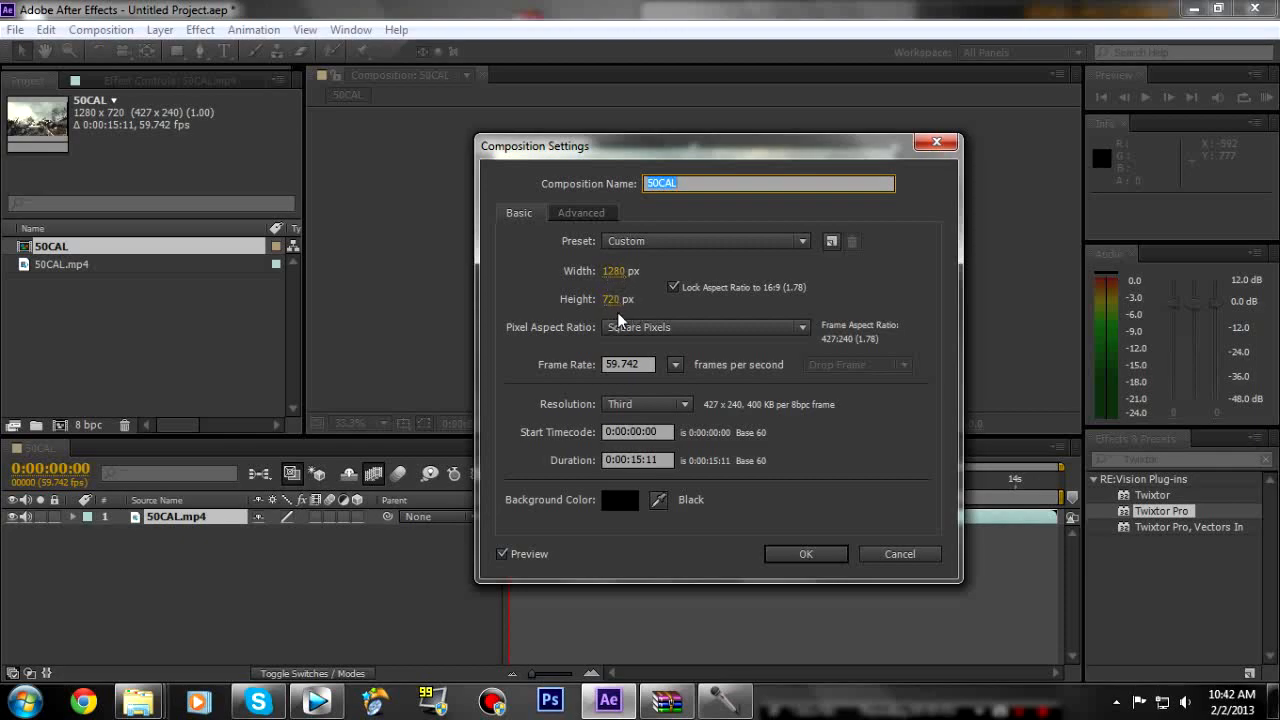
pyautogui.moveTo(660, 374)
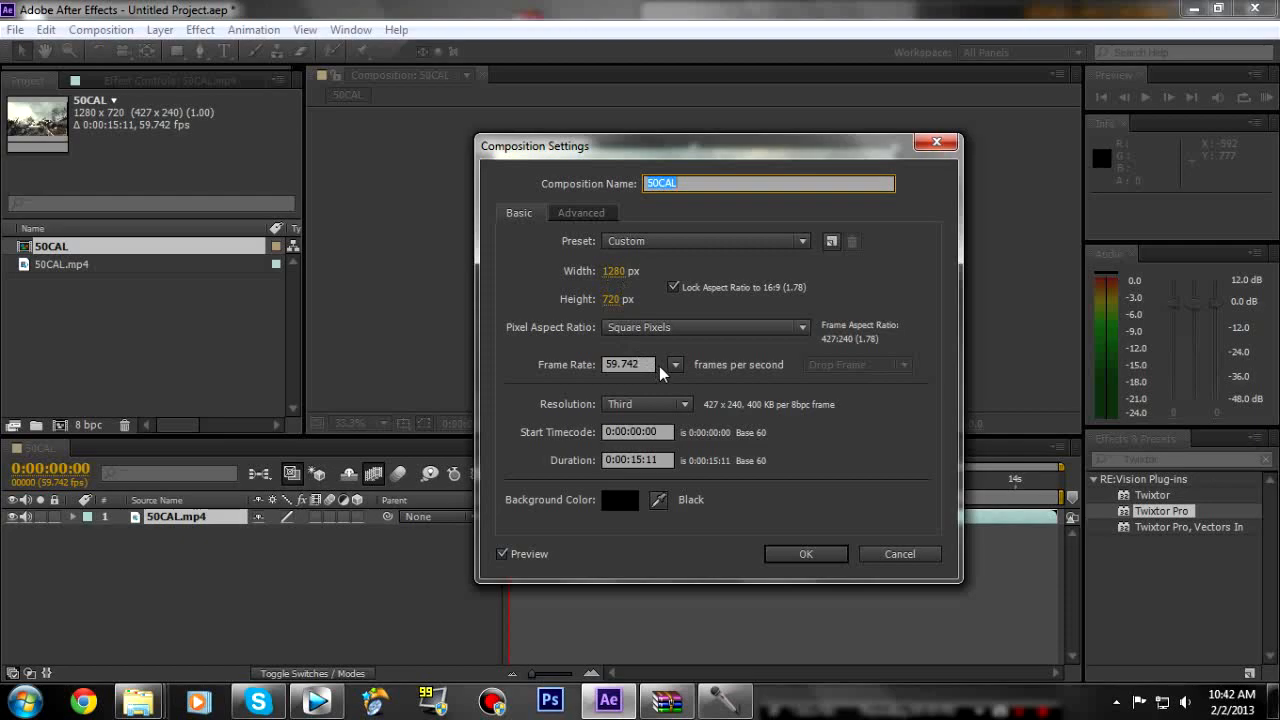
pyautogui.click(628, 364)
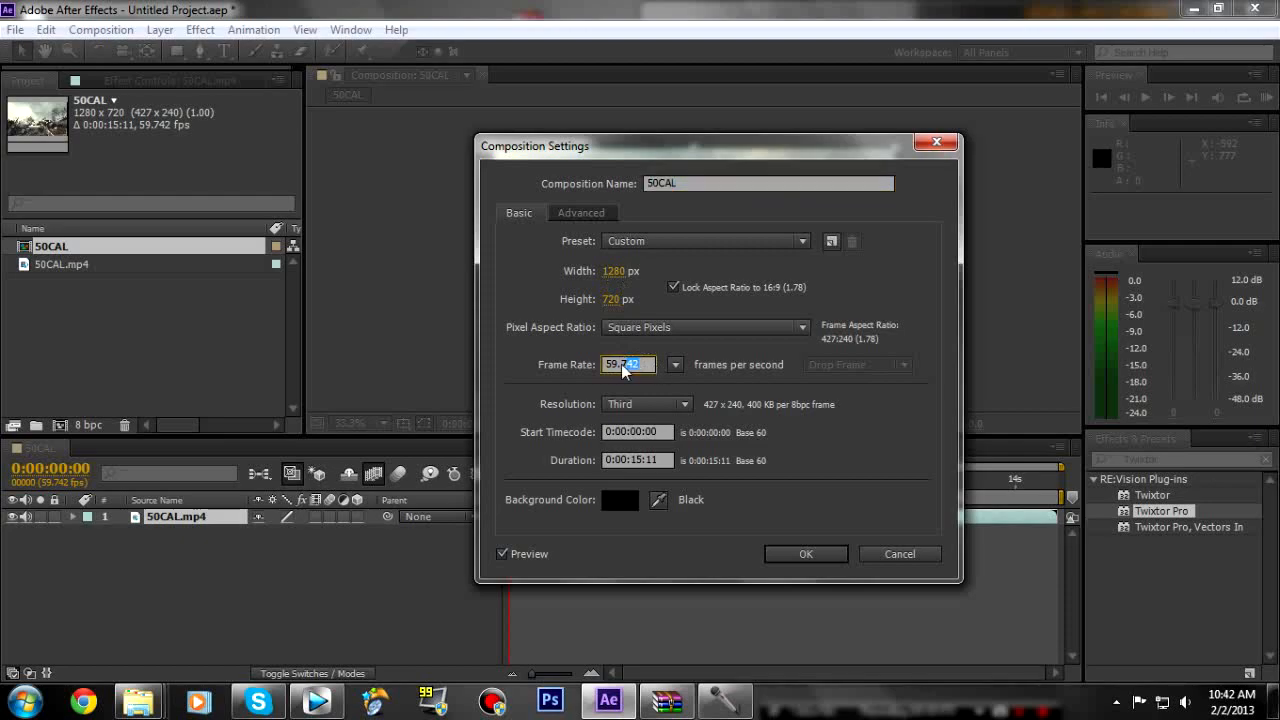
pyautogui.tripleClick(628, 364)
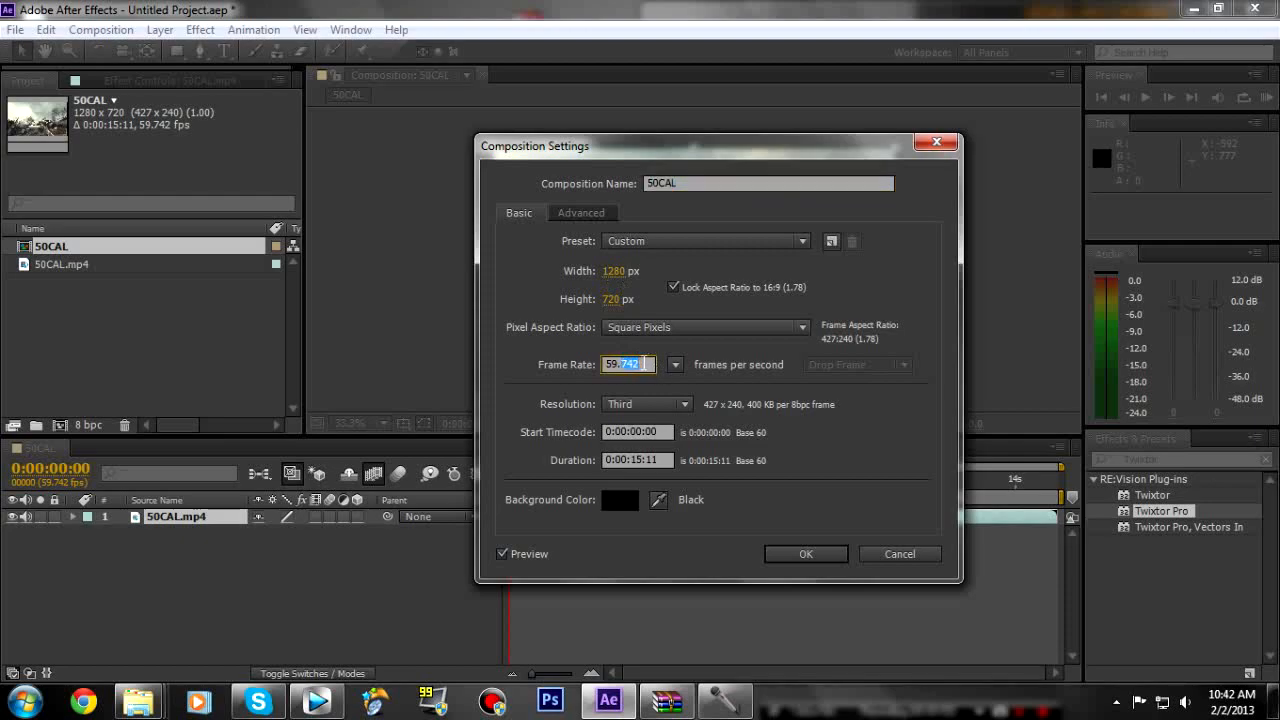
pyautogui.write('59.94')
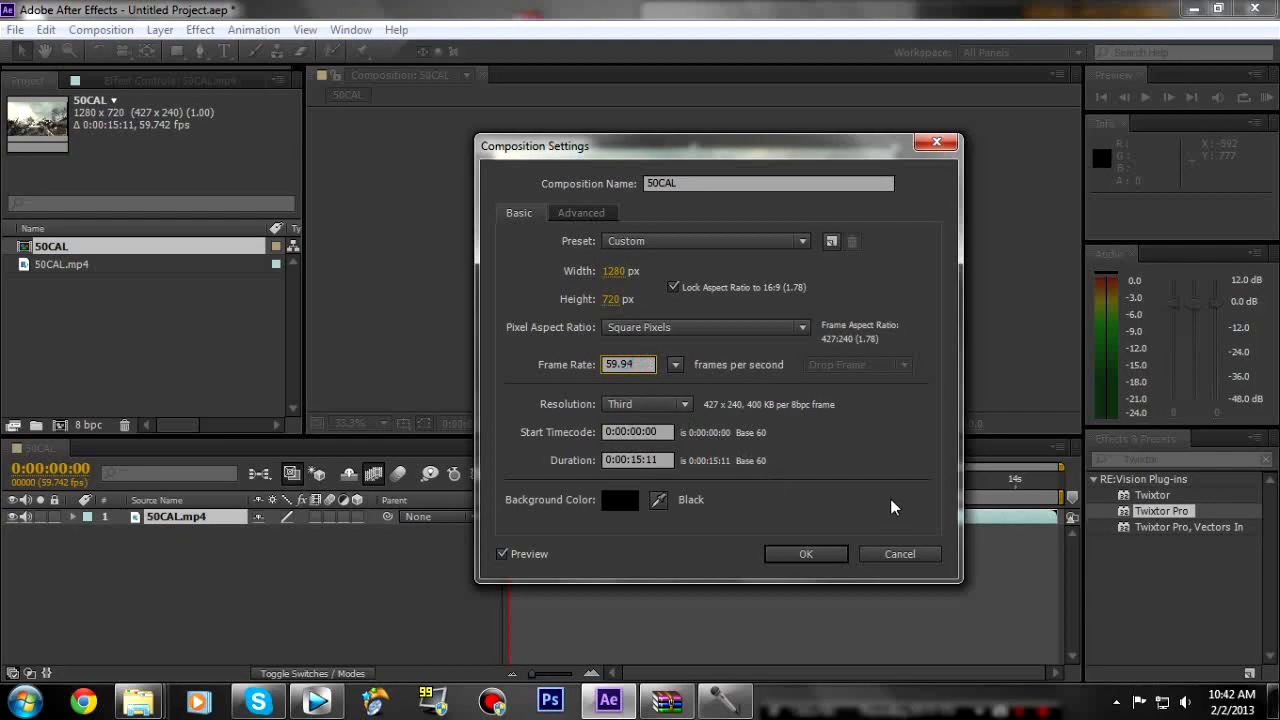
pyautogui.click(804, 554)
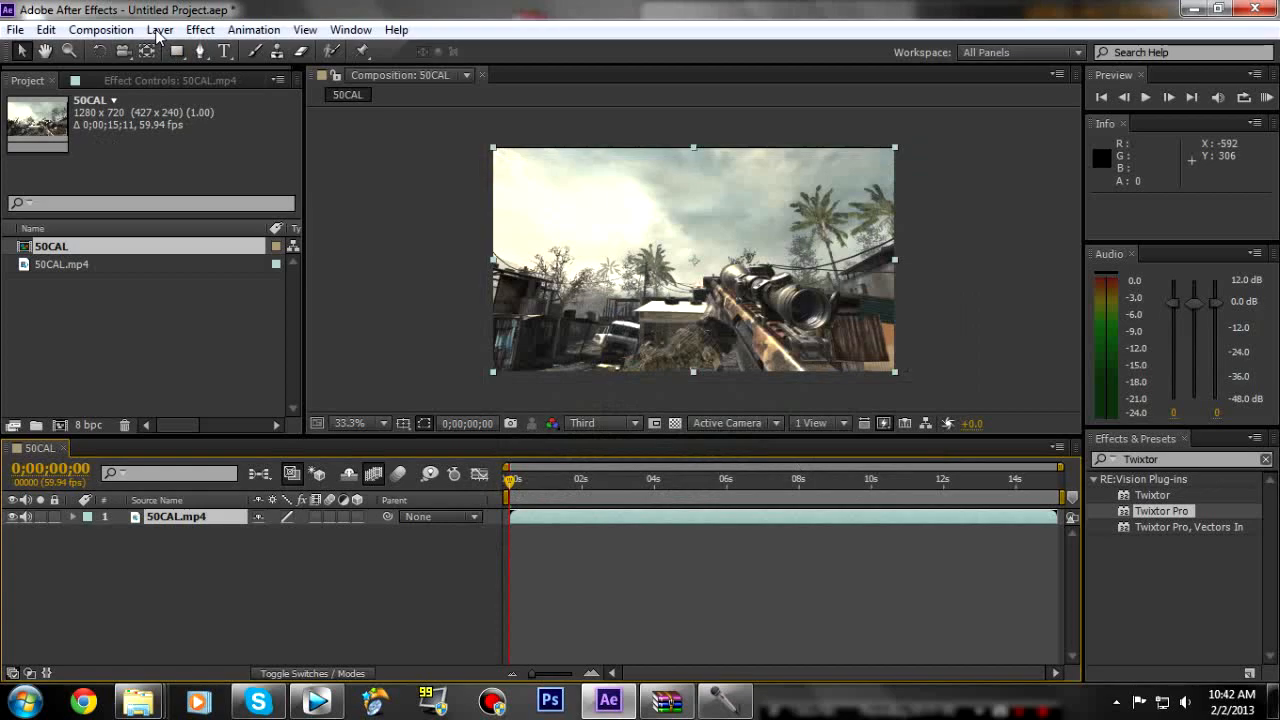
pyautogui.click(160, 30)
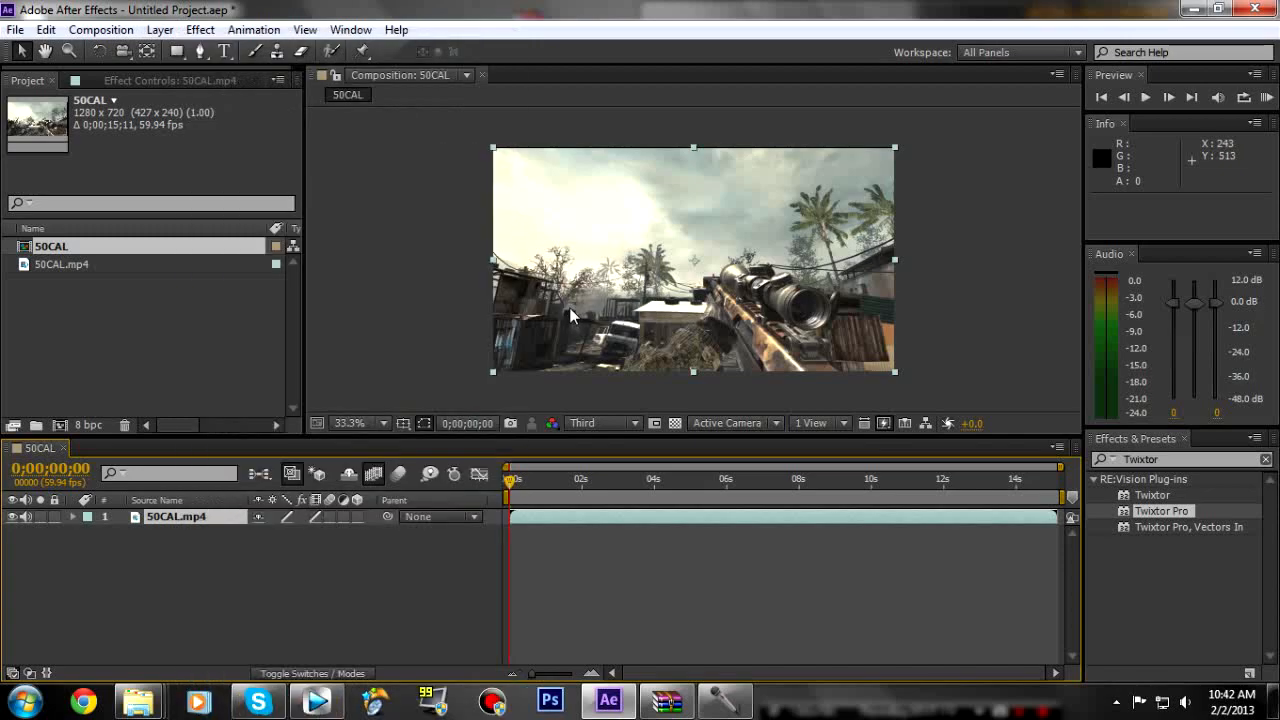
pyautogui.moveTo(524, 436)
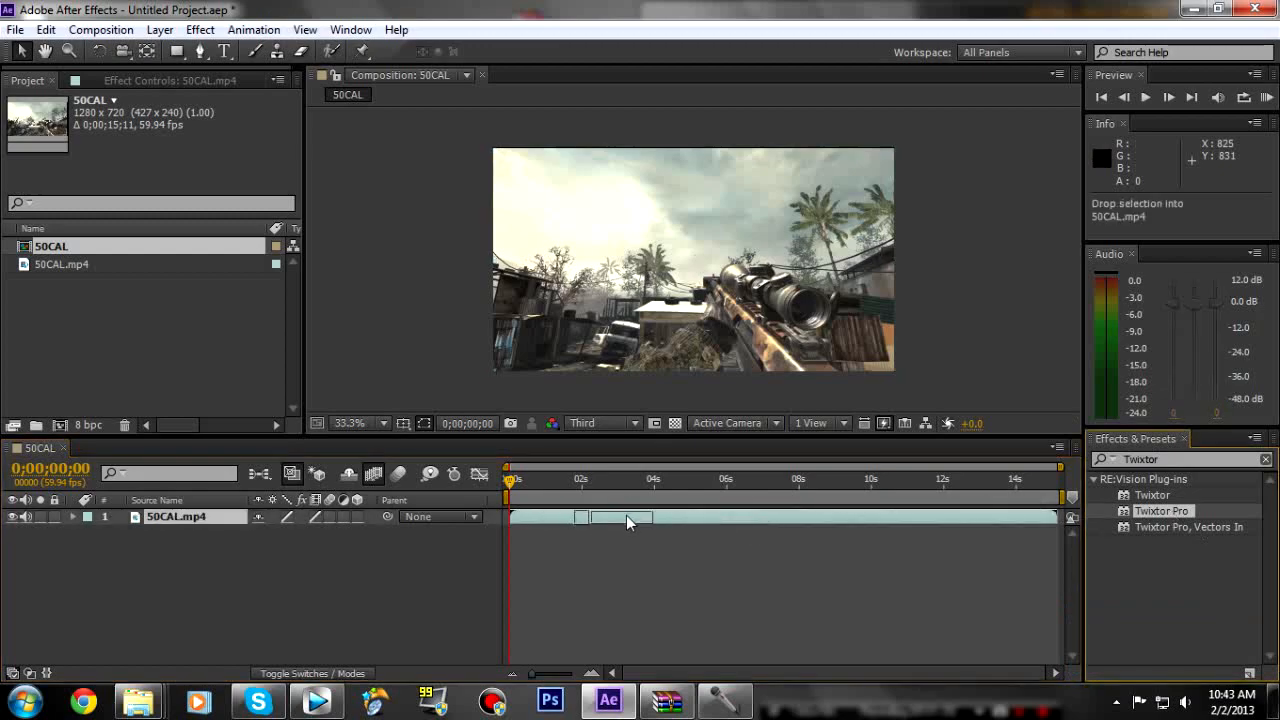
# Step: Apply Twixtor Pro with Contrast/Edge Enhance prep, Motion Weighted Blend and Inverse w/ Smart Blend warping
pyautogui.doubleClick(1160, 512)
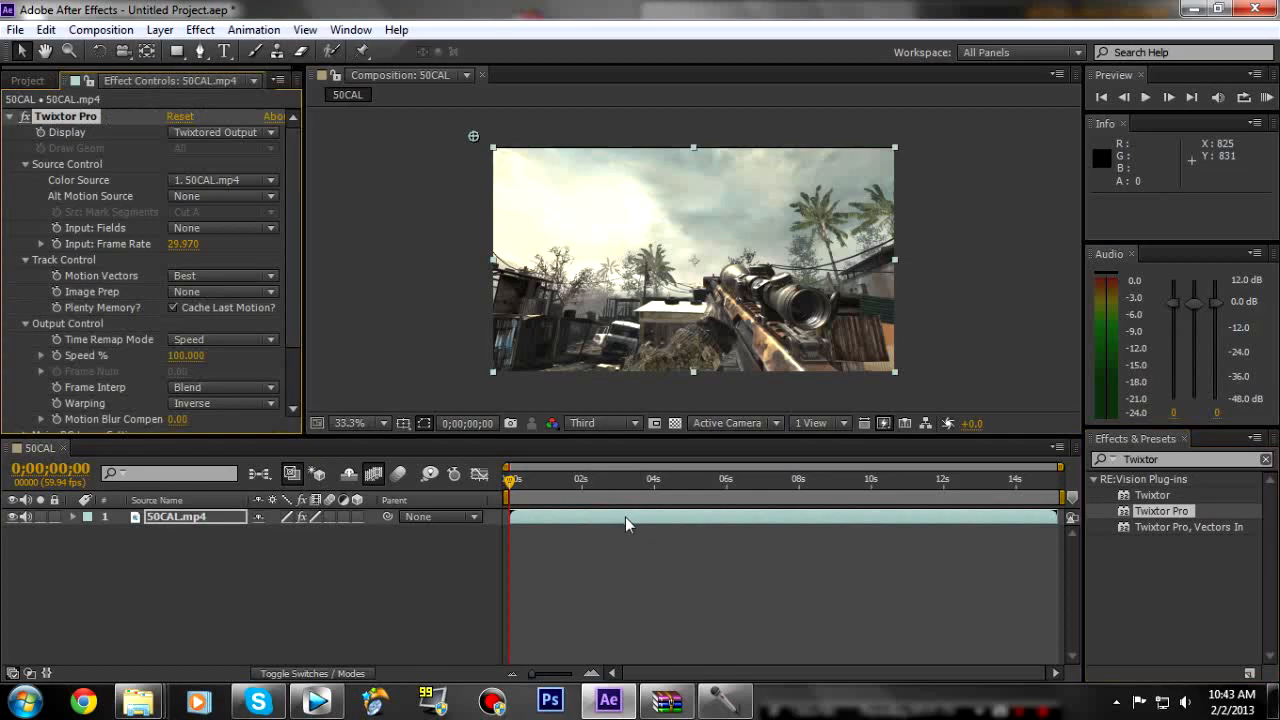
pyautogui.moveTo(338, 500)
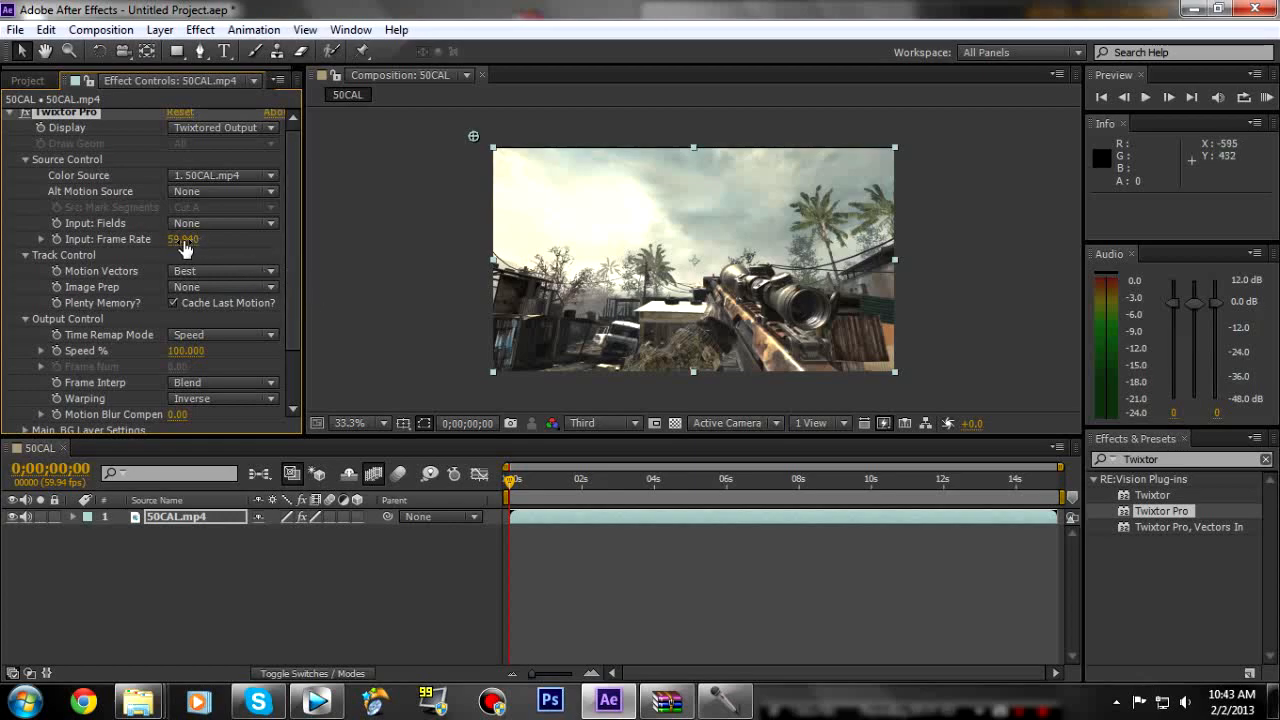
pyautogui.click(222, 288)
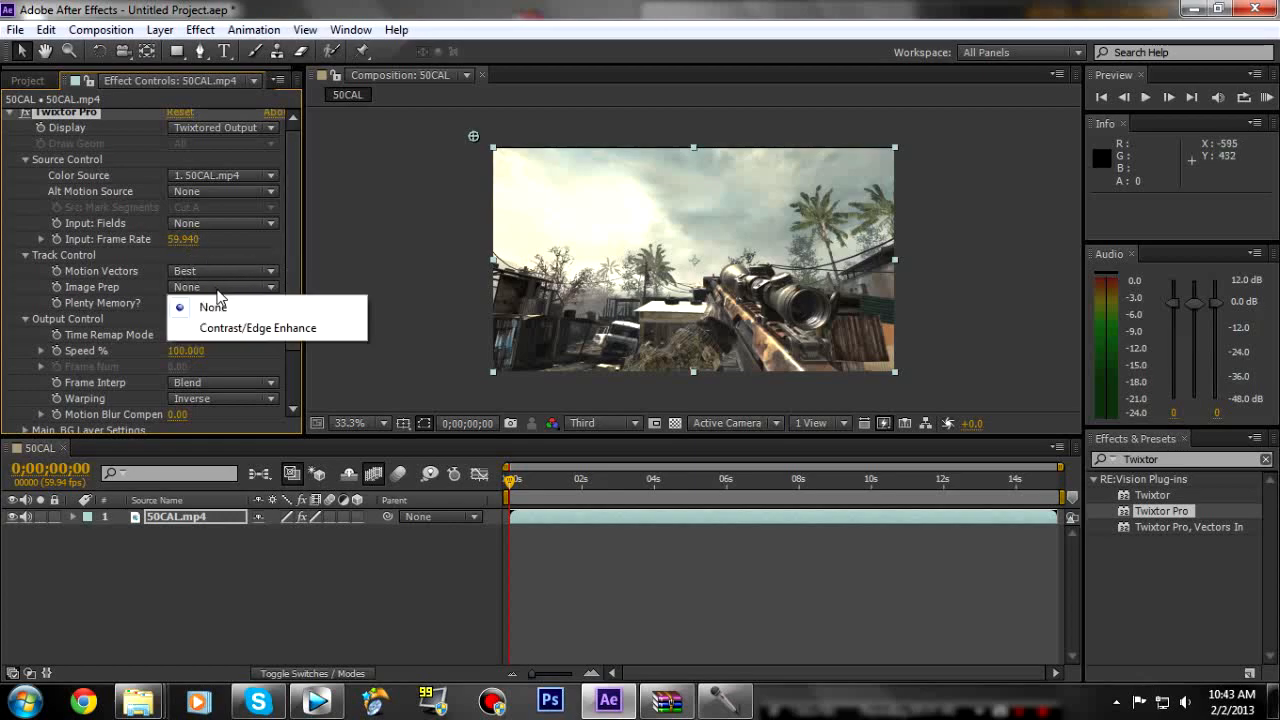
pyautogui.click(256, 328)
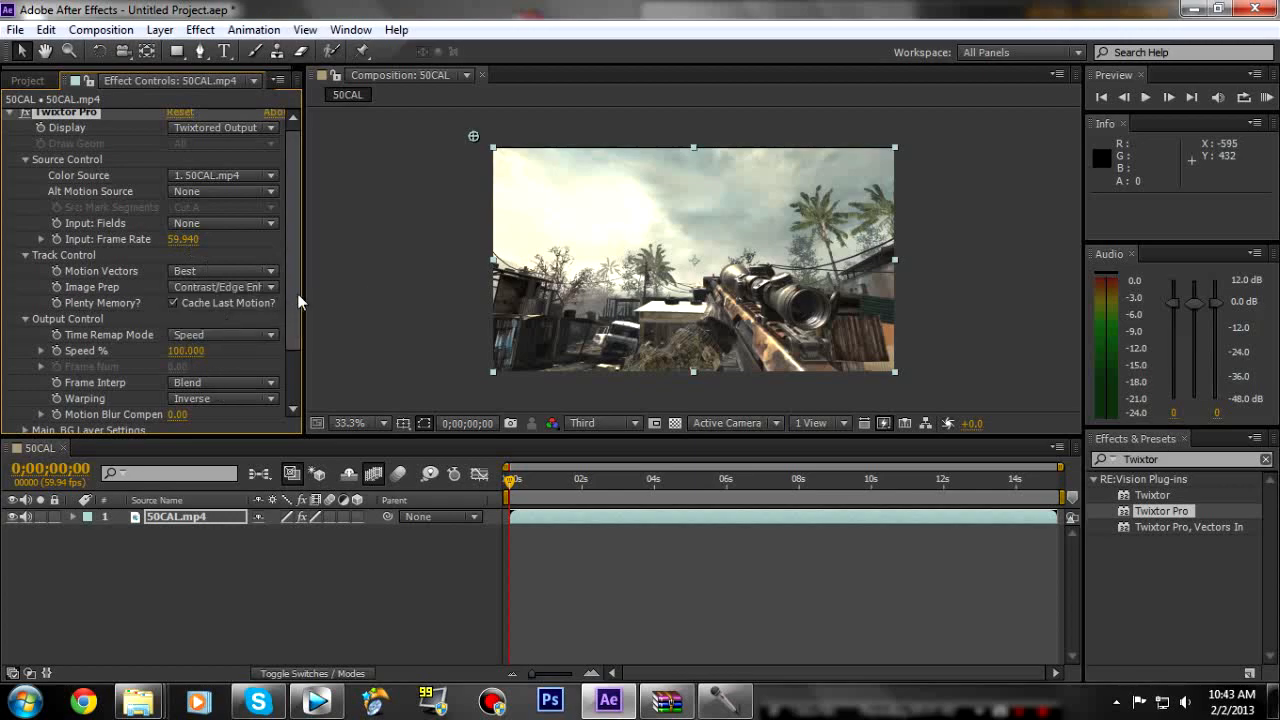
pyautogui.click(220, 312)
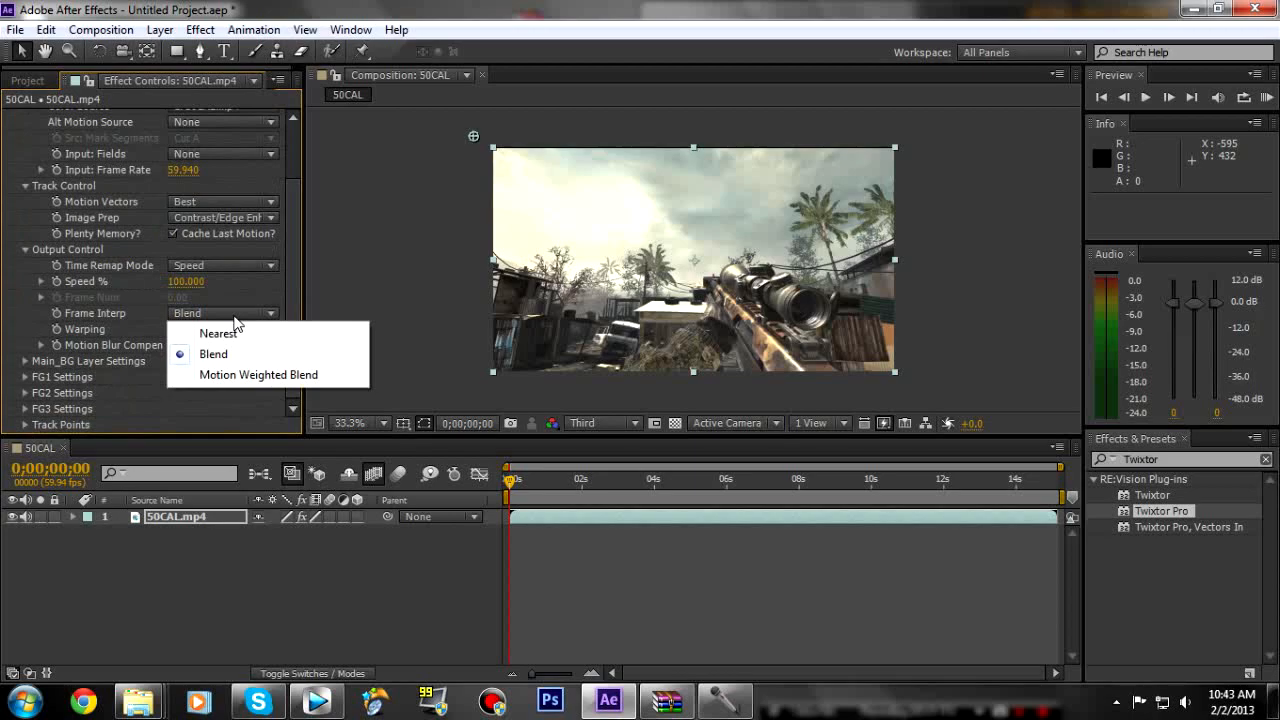
pyautogui.moveTo(258, 374)
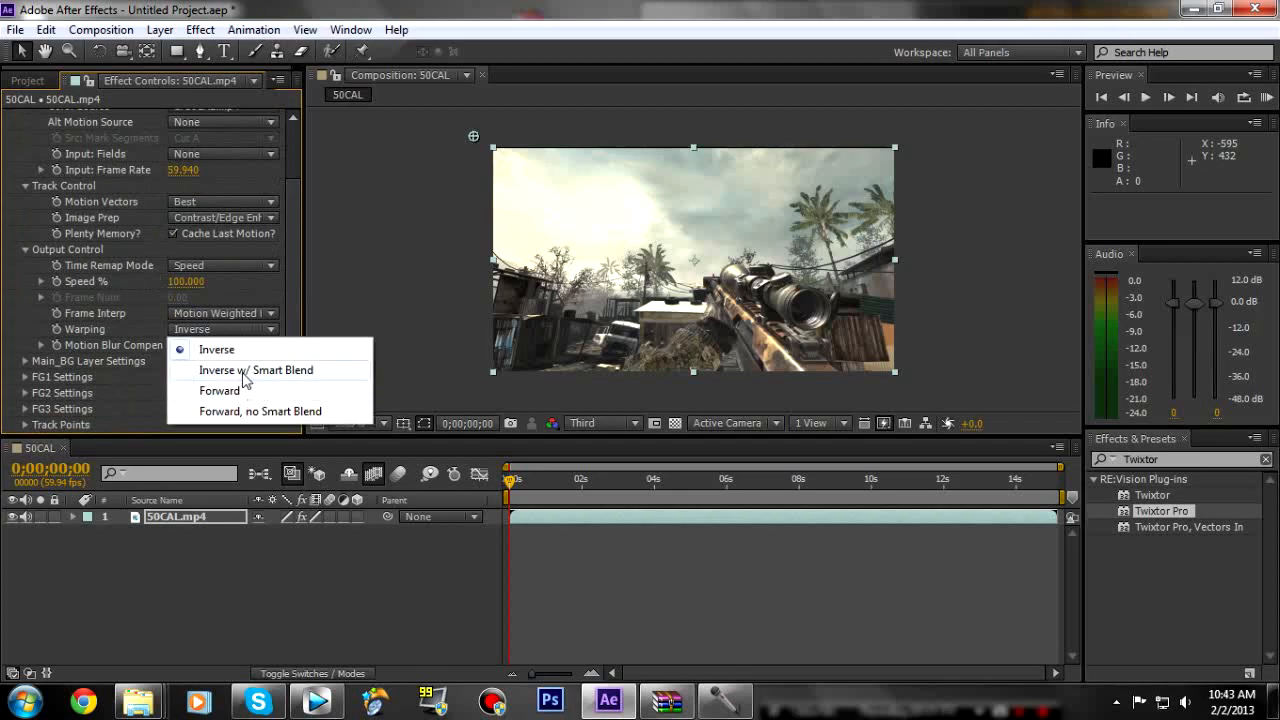
pyautogui.click(256, 370)
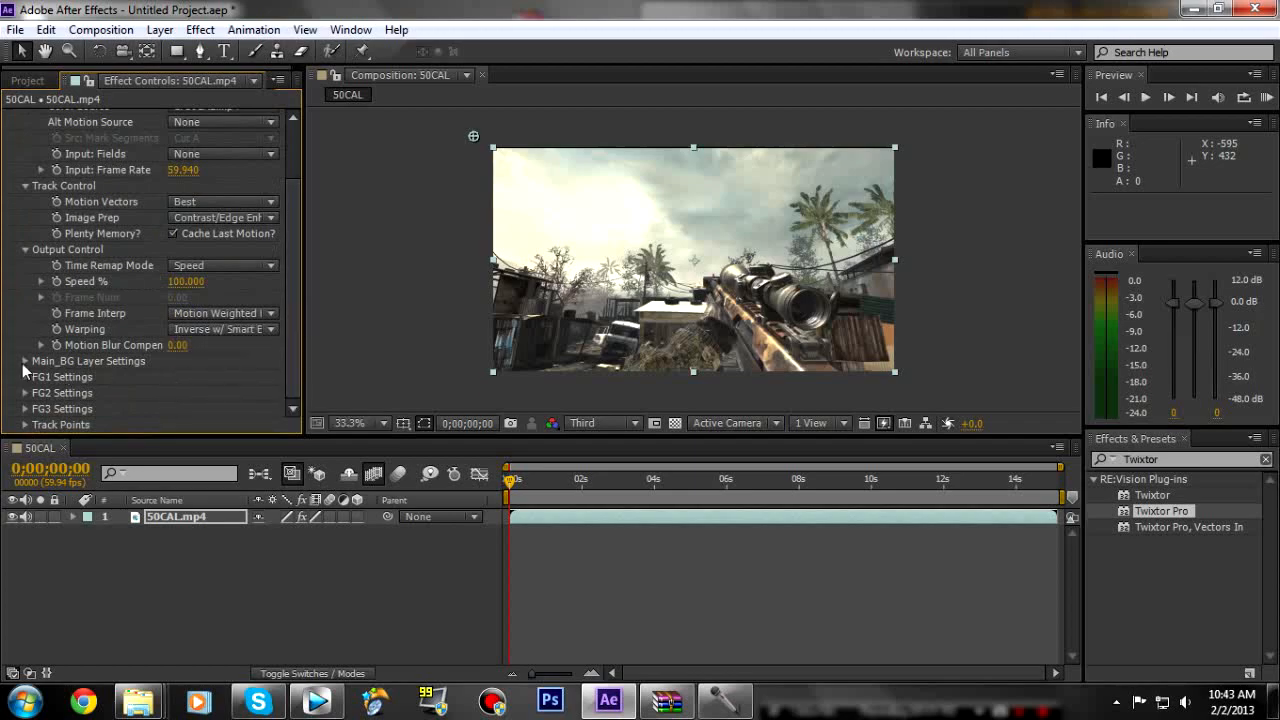
pyautogui.click(26, 360)
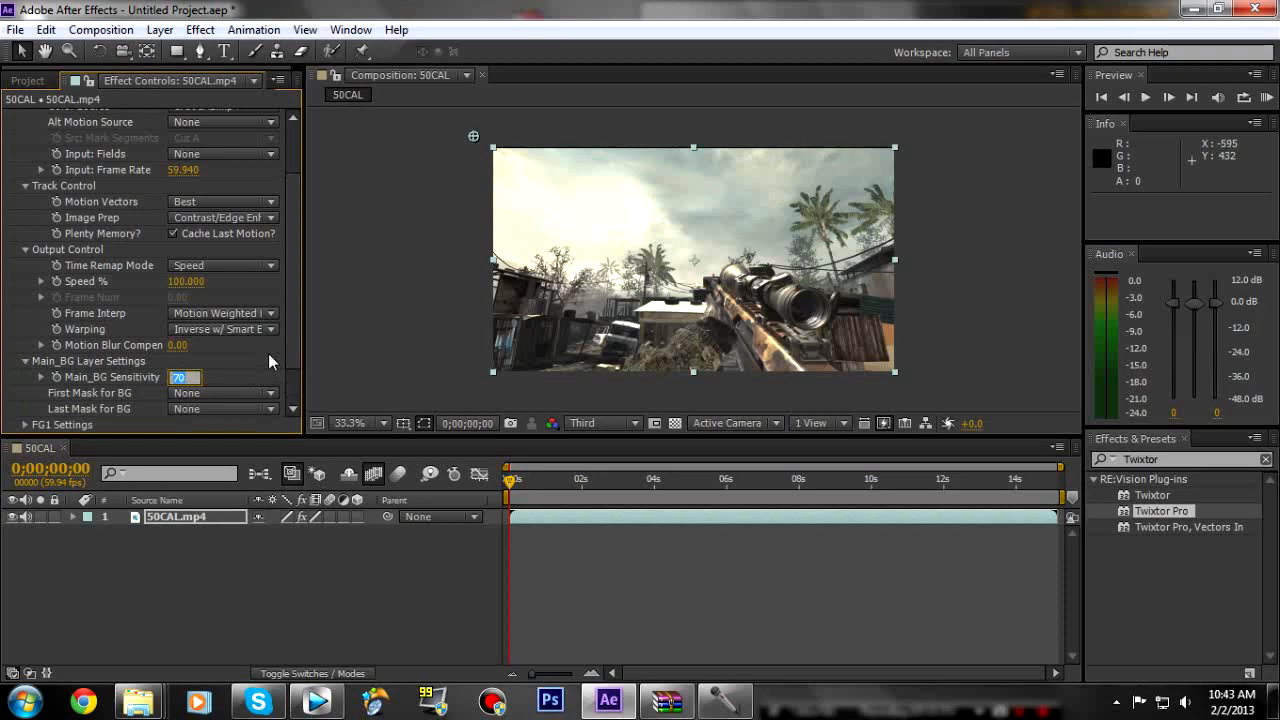
pyautogui.moveTo(278, 370)
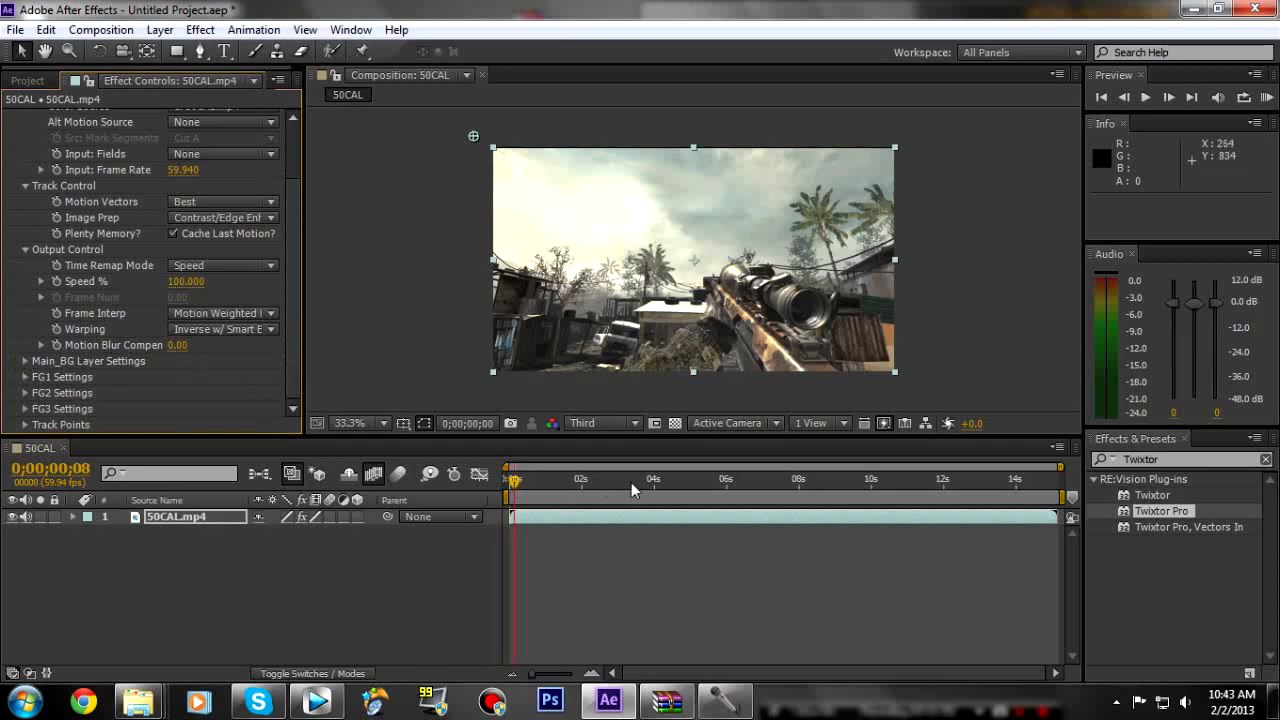
# Step: Move to frame 0:00:08:54 and set Twixtor Pro Speed % to 3.000 with a keyframe
pyautogui.click(796, 480)
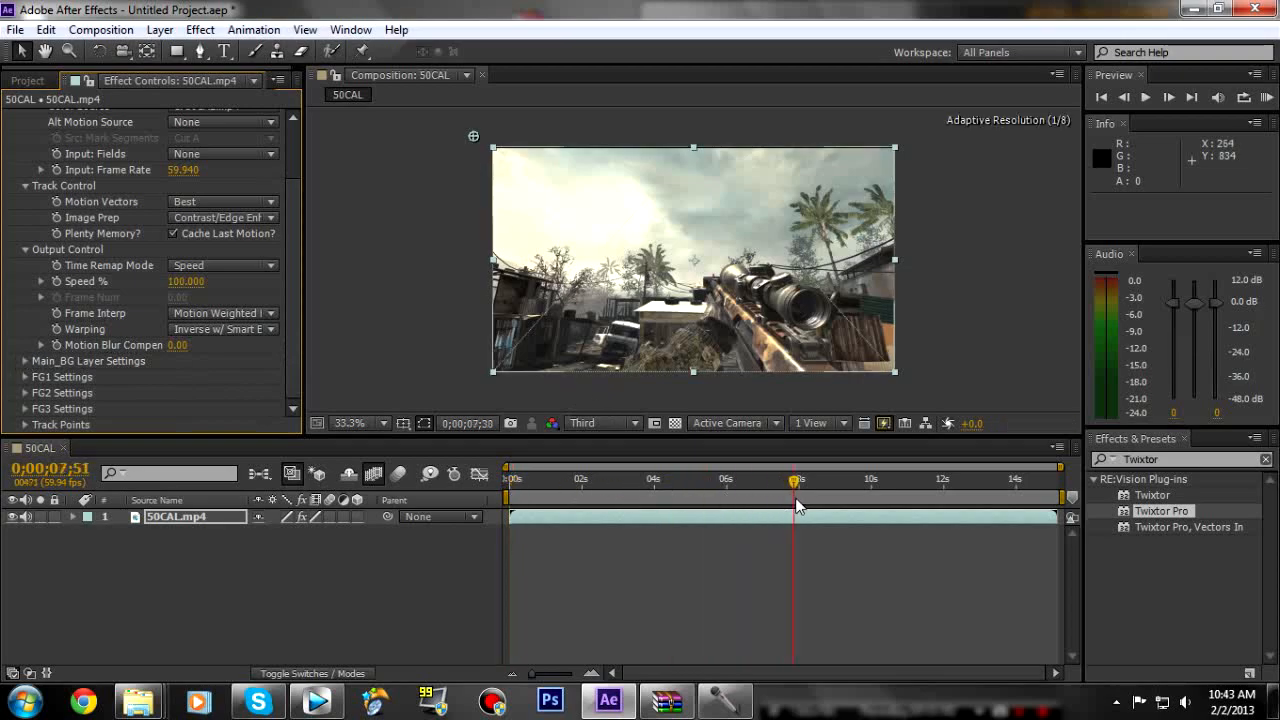
pyautogui.moveTo(796, 496); pyautogui.dragTo(836, 496)
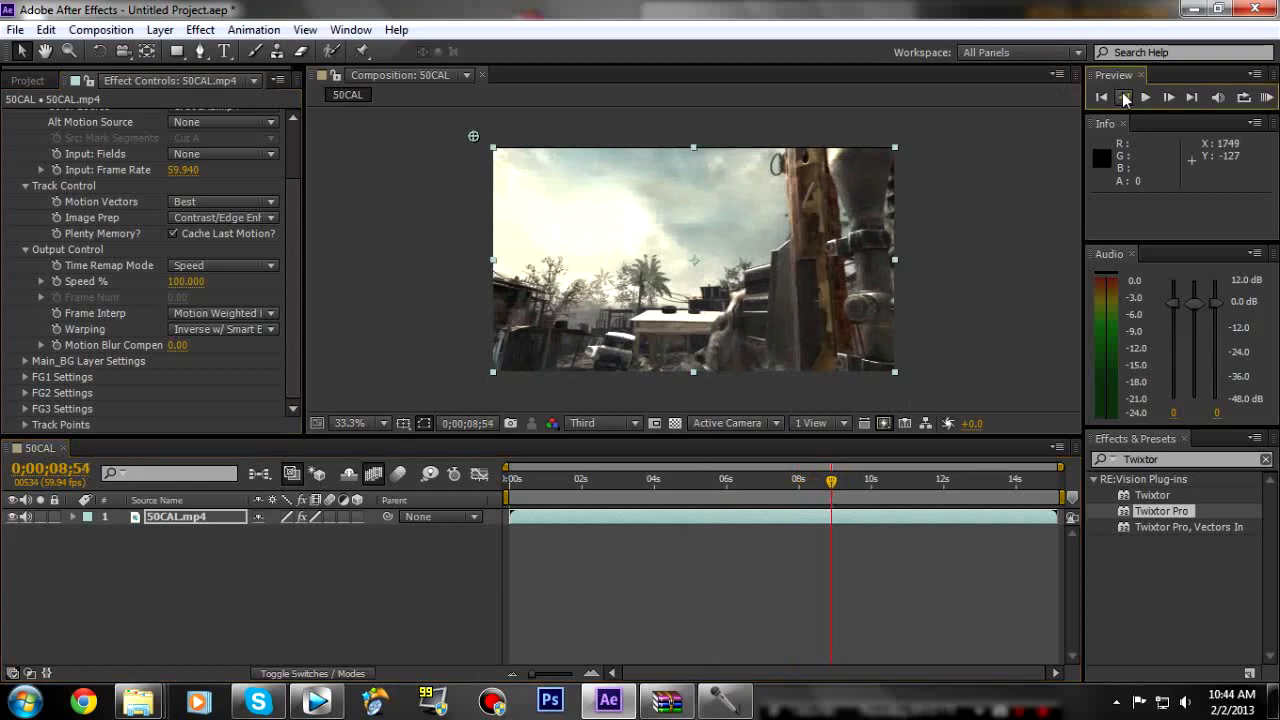
pyautogui.click(1168, 96)
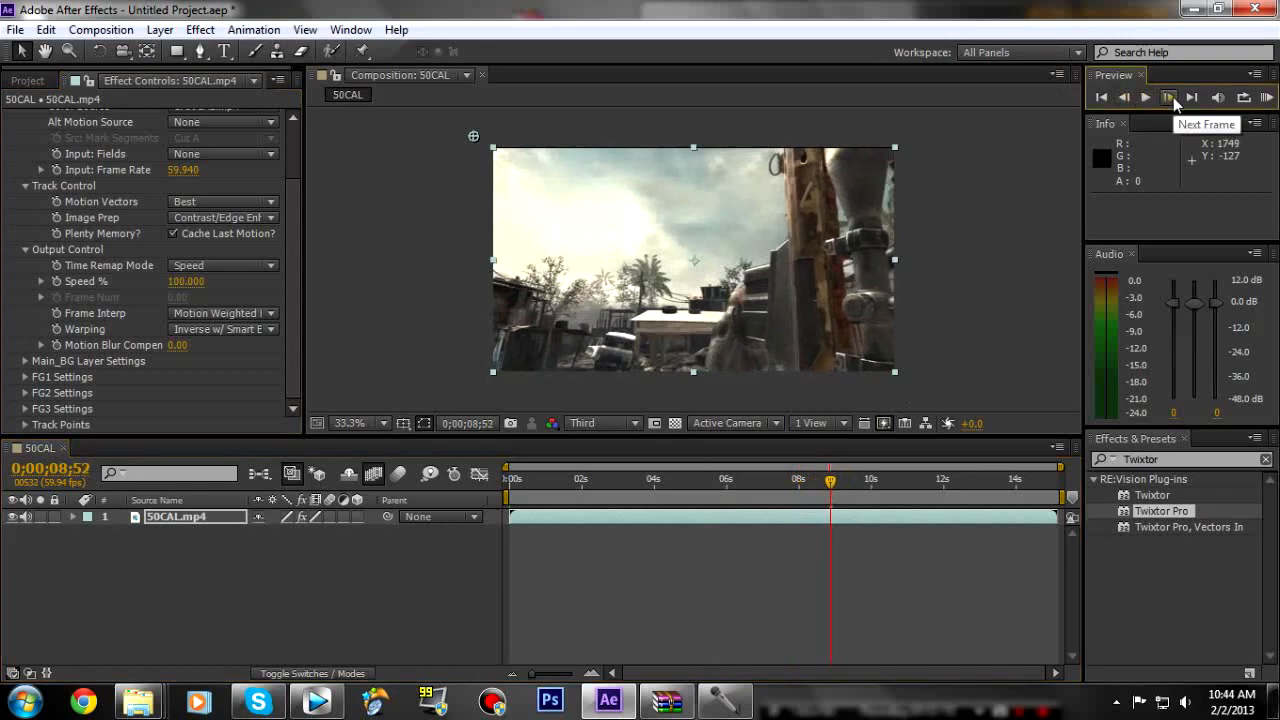
pyautogui.click(1168, 96)
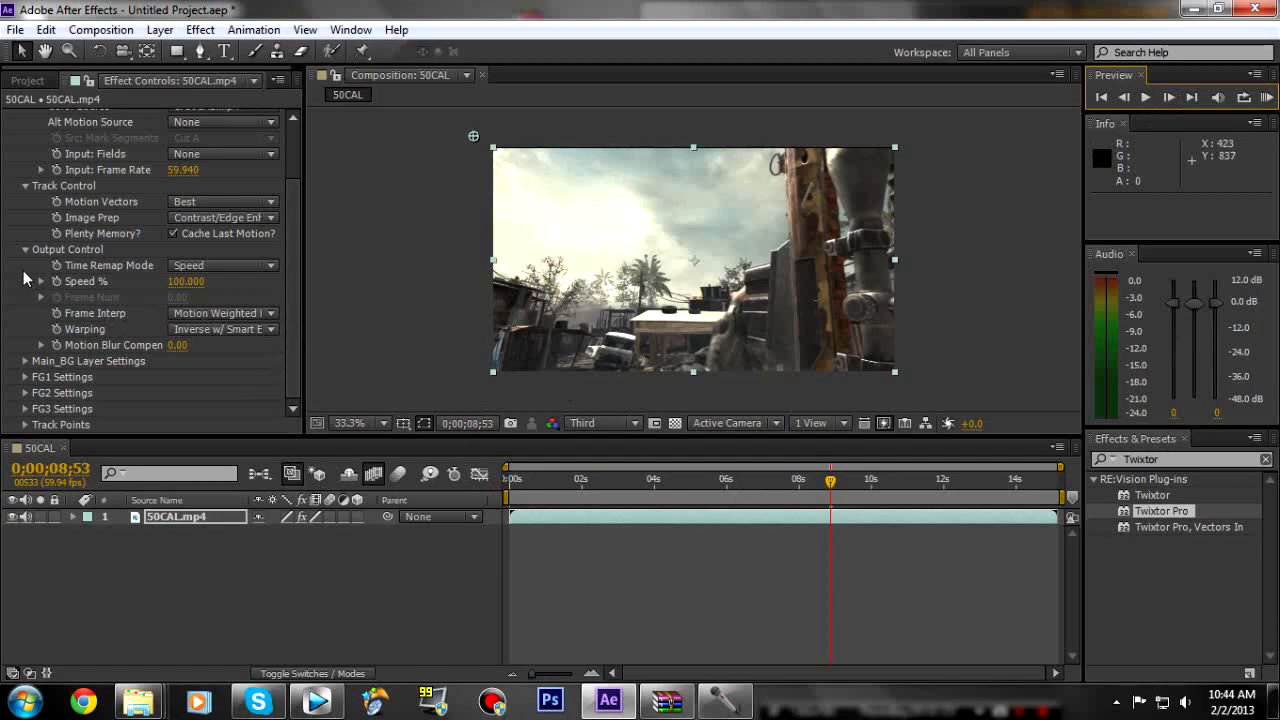
pyautogui.moveTo(60, 286)
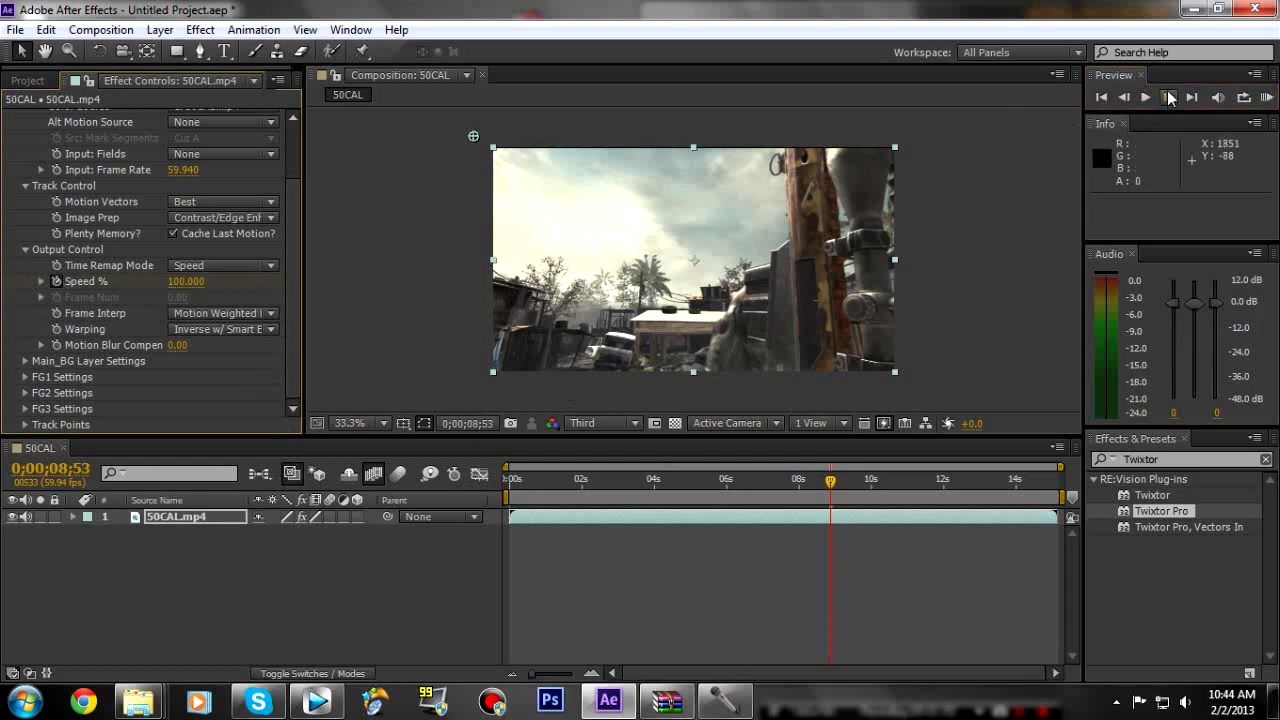
pyautogui.click(1168, 96)
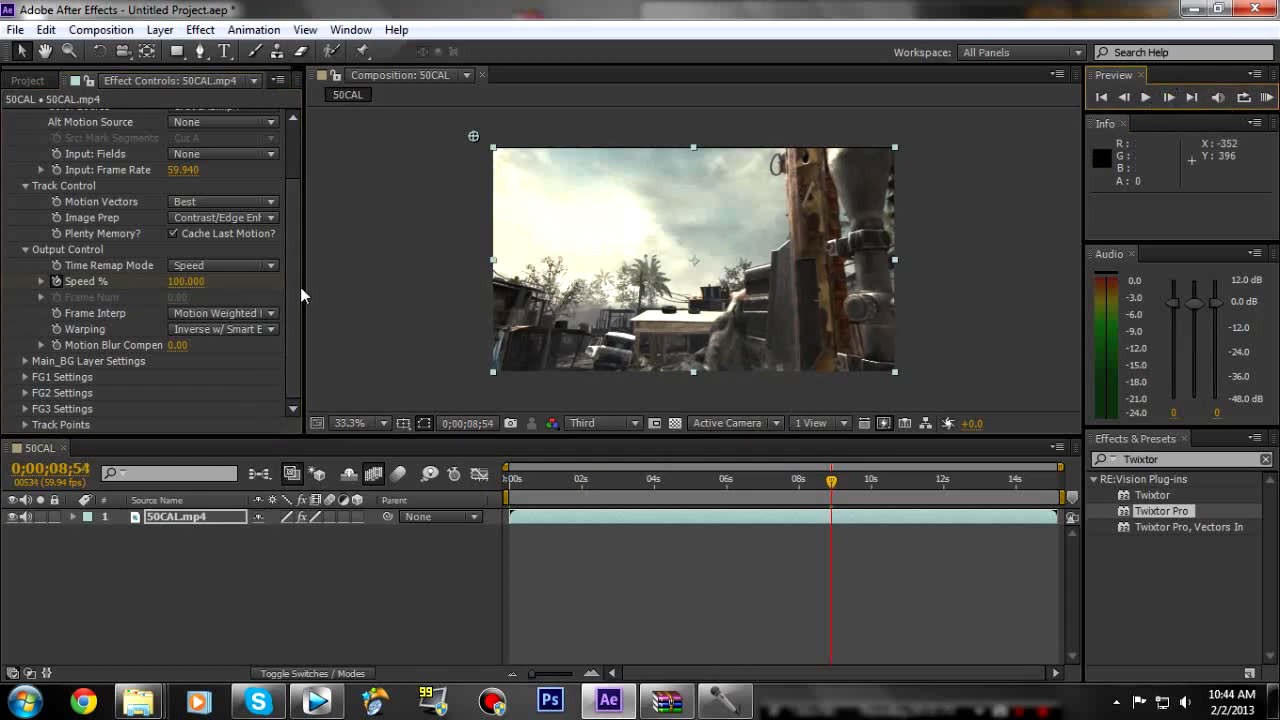
pyautogui.click(184, 280)
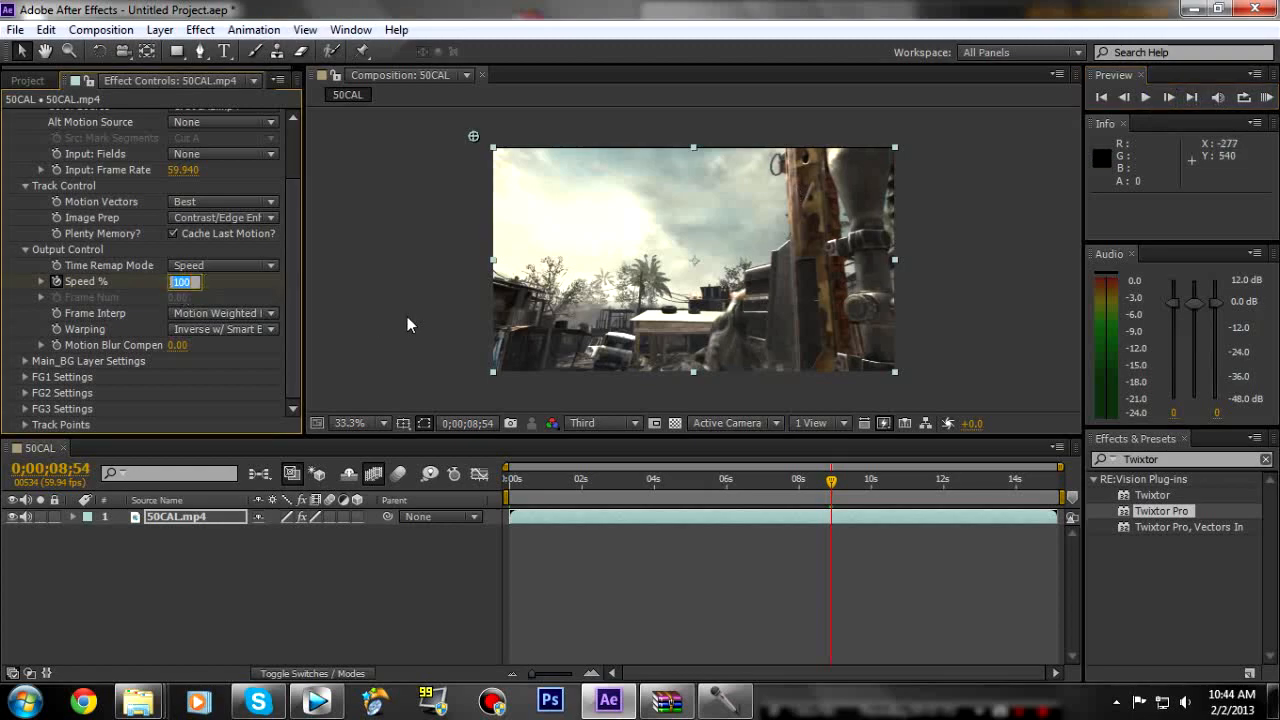
pyautogui.write('3.000')
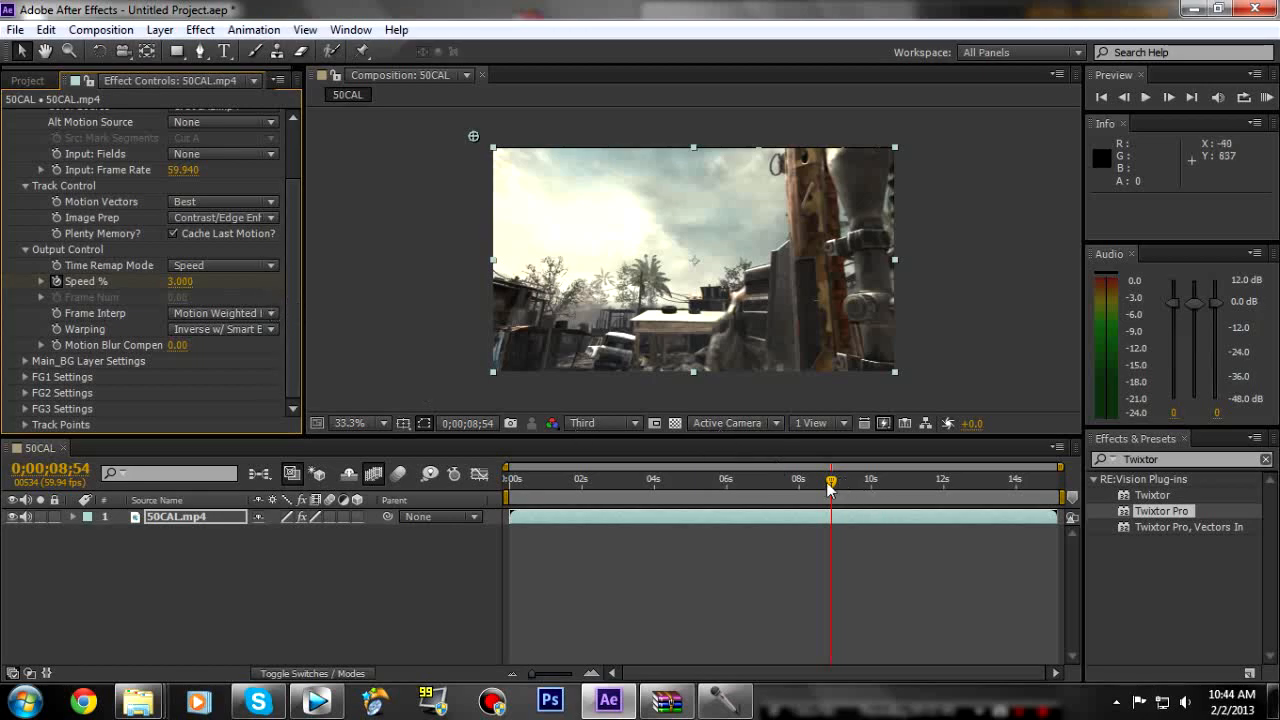
pyautogui.moveTo(644, 400)
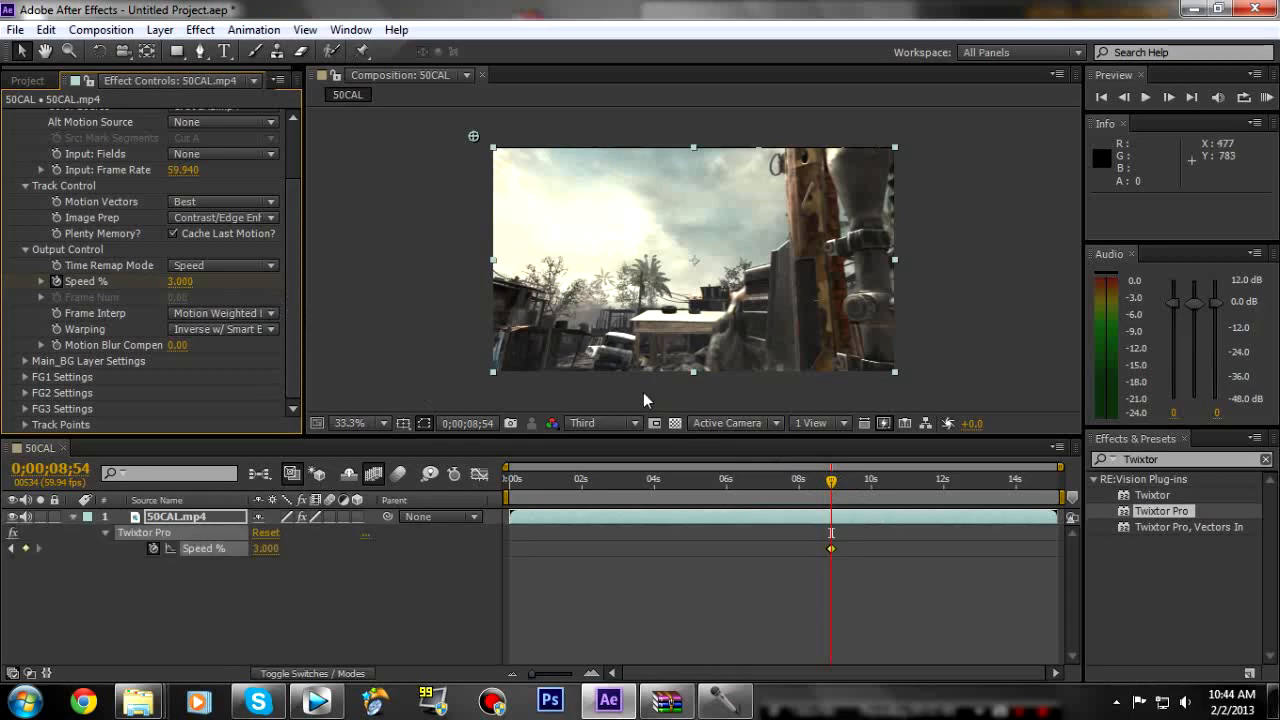
pyautogui.moveTo(848, 502)
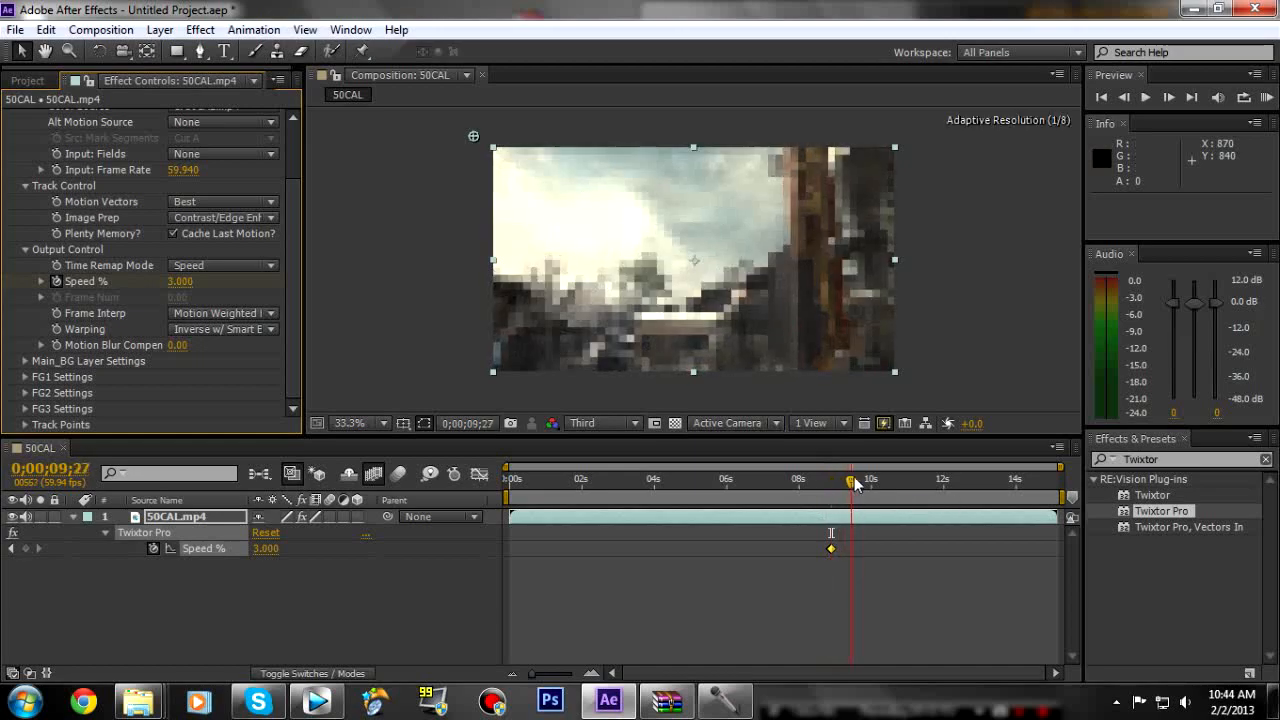
# Step: Add Speed % keyframes near 12:04 and 13:39, the later one holding 3.000
pyautogui.click(964, 480)
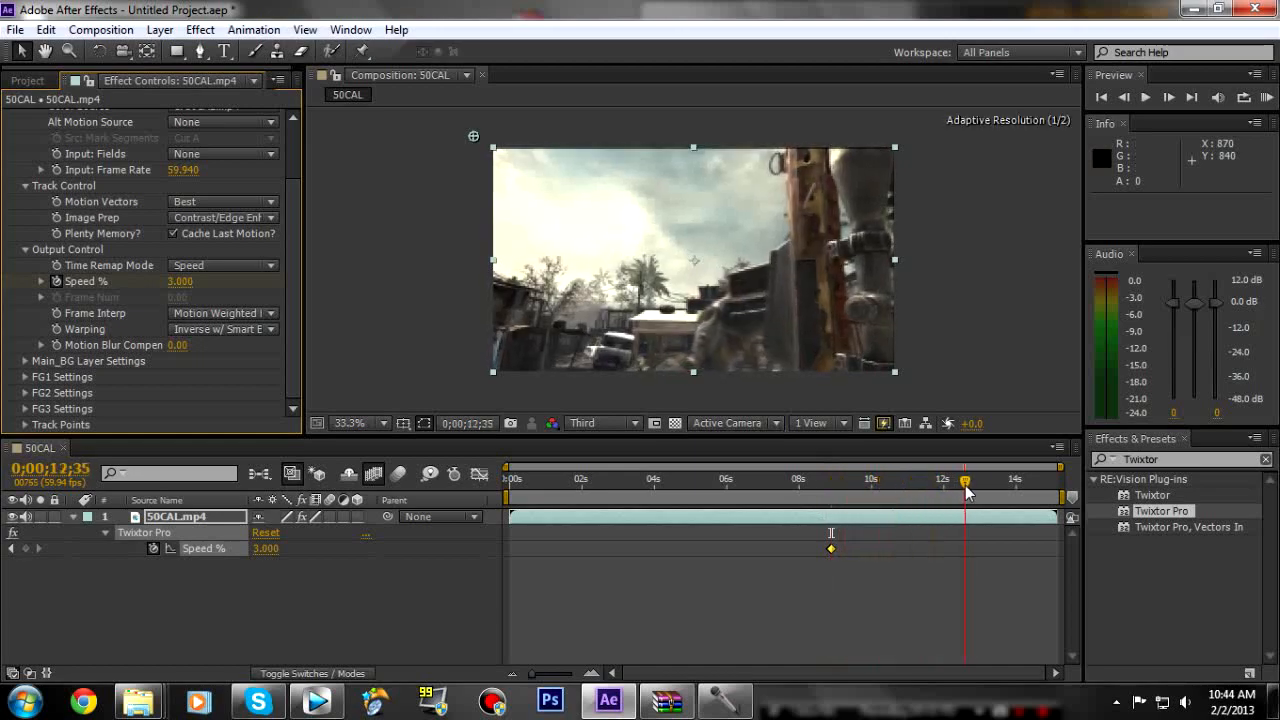
pyautogui.moveTo(964, 496); pyautogui.dragTo(944, 496)
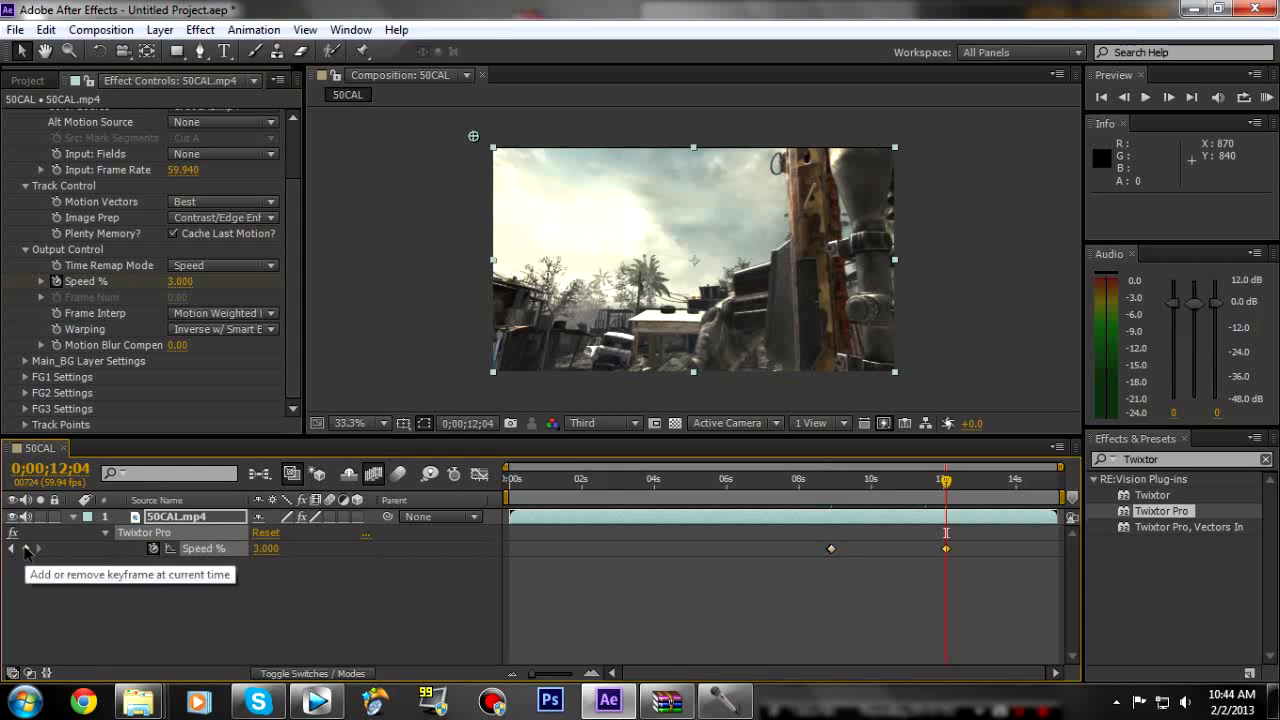
pyautogui.moveTo(764, 344)
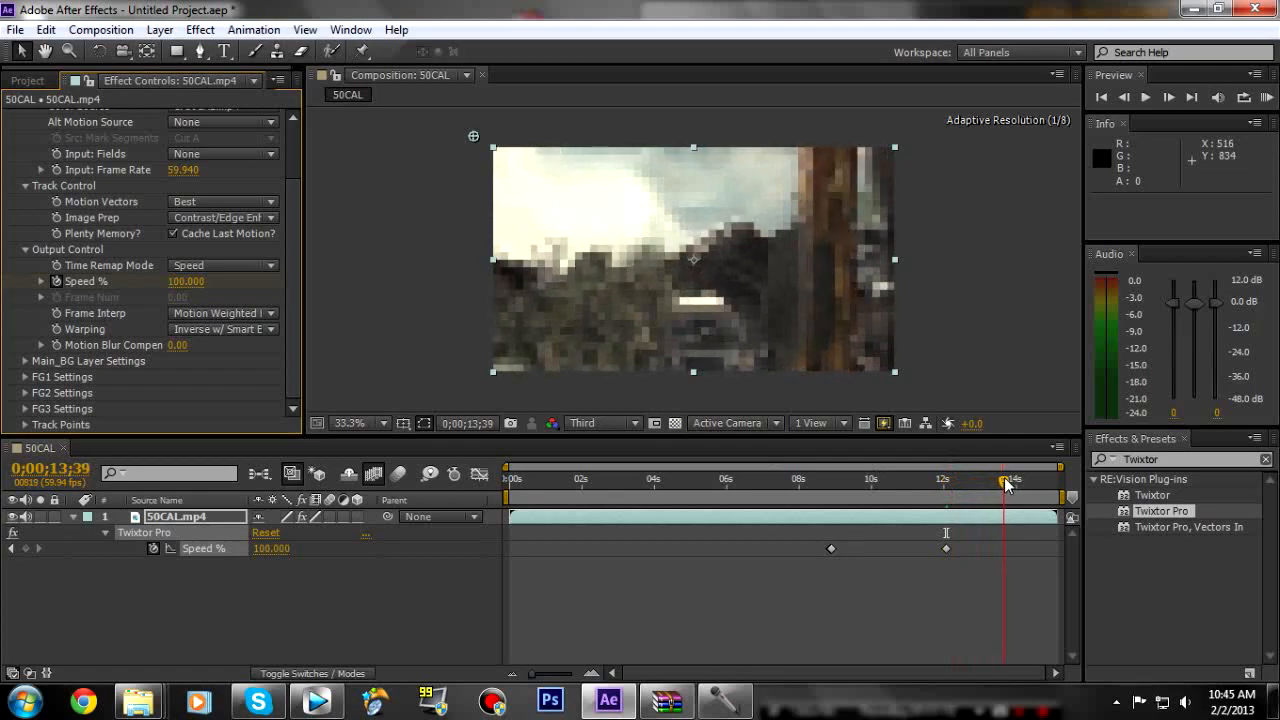
pyautogui.click(1004, 480)
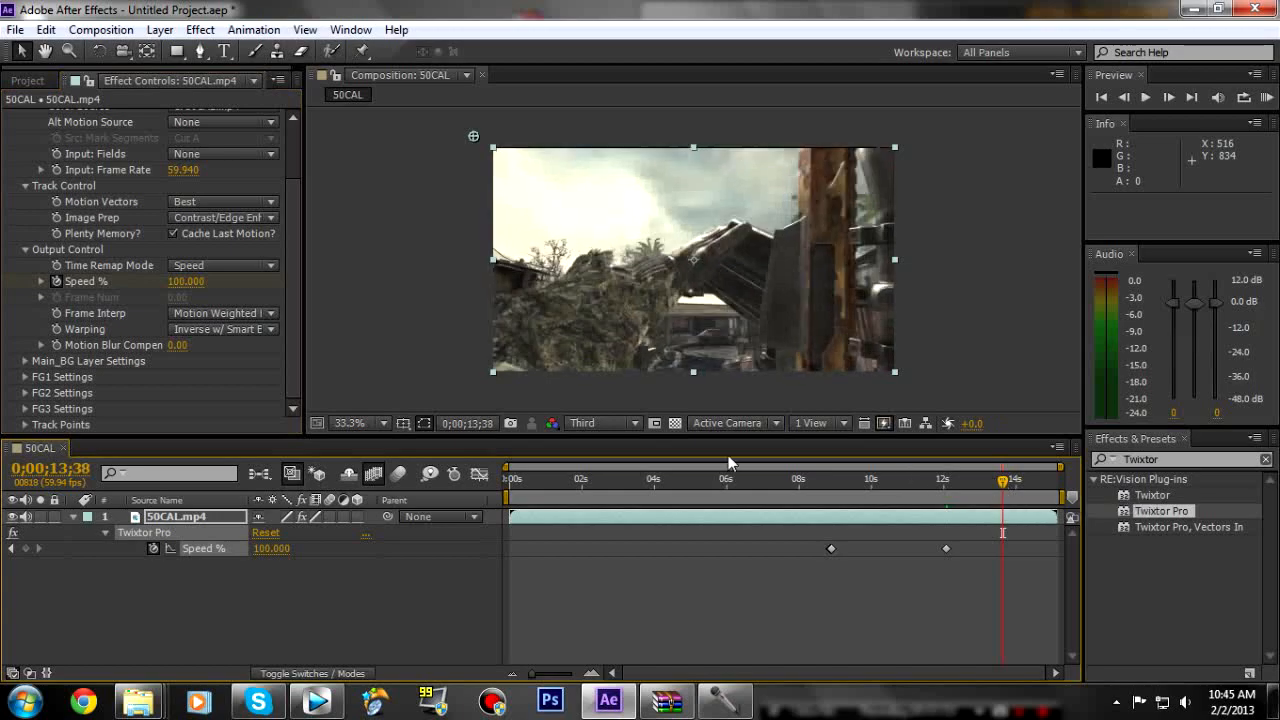
pyautogui.moveTo(798, 292)
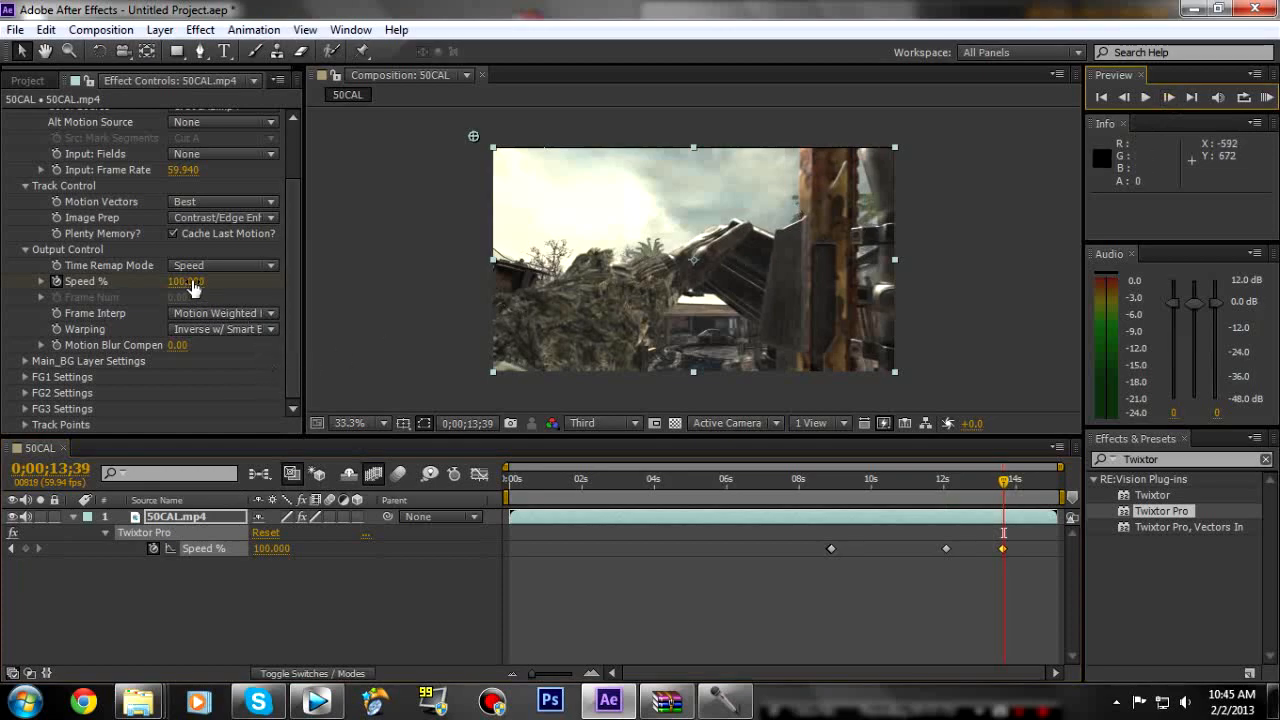
pyautogui.write('3.000')
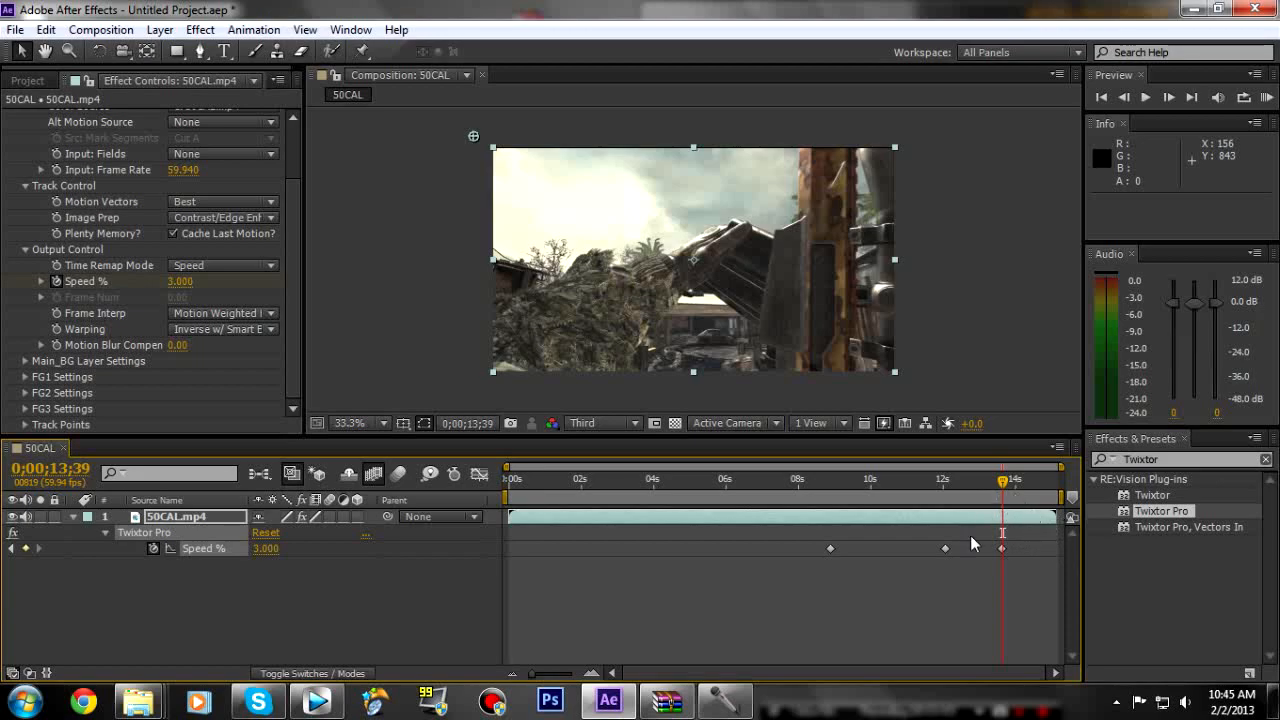
# Step: Extend the composition duration in Composition Settings so the timeline runs past the clip
pyautogui.click(100, 30)
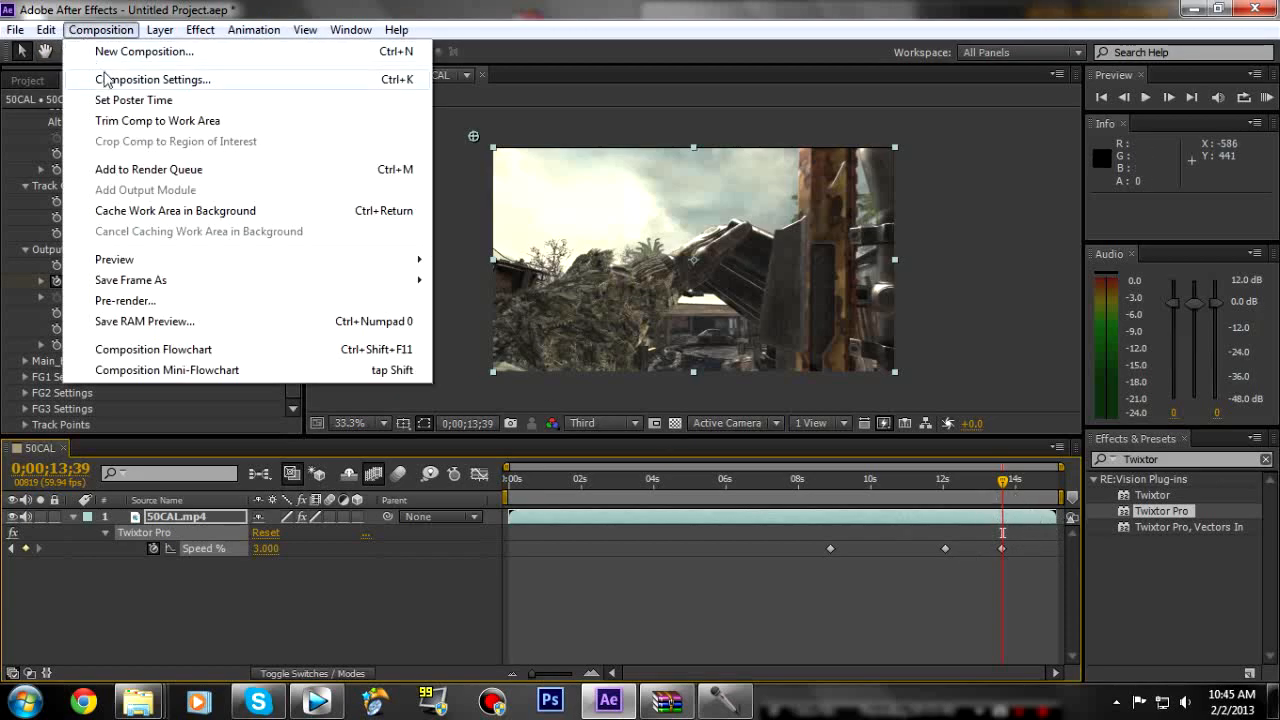
pyautogui.click(156, 80)
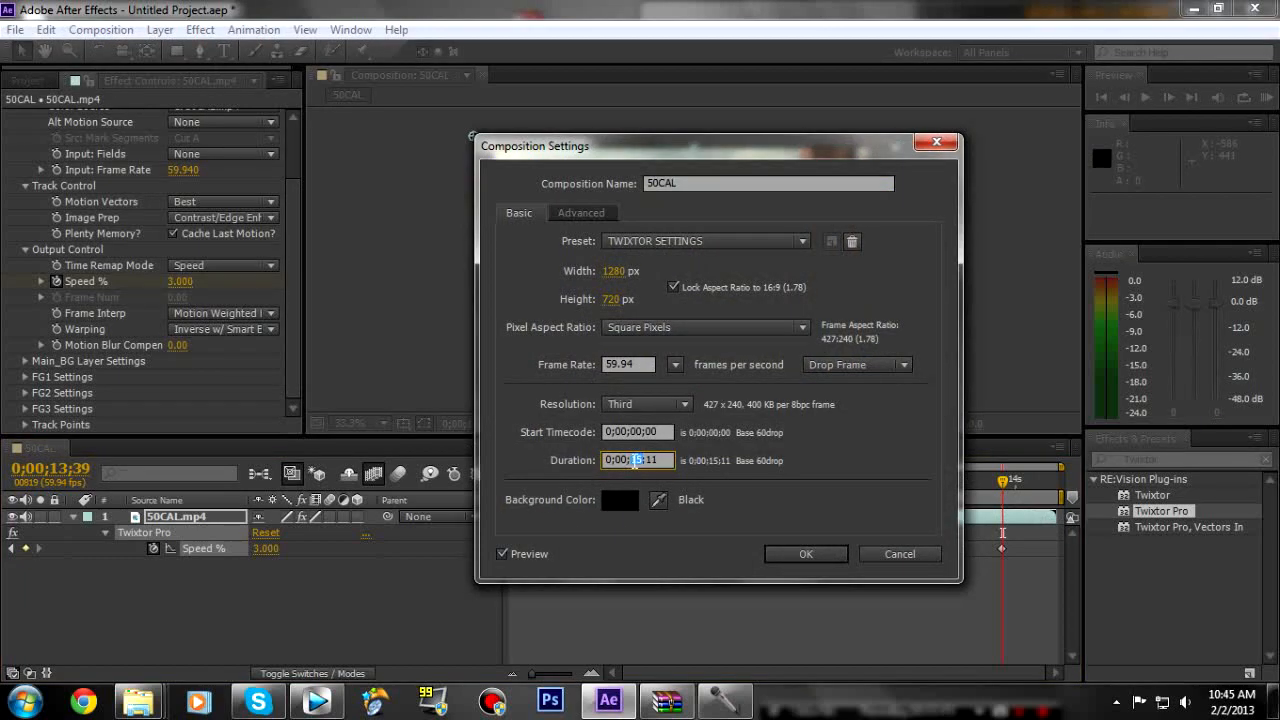
pyautogui.click(804, 554)
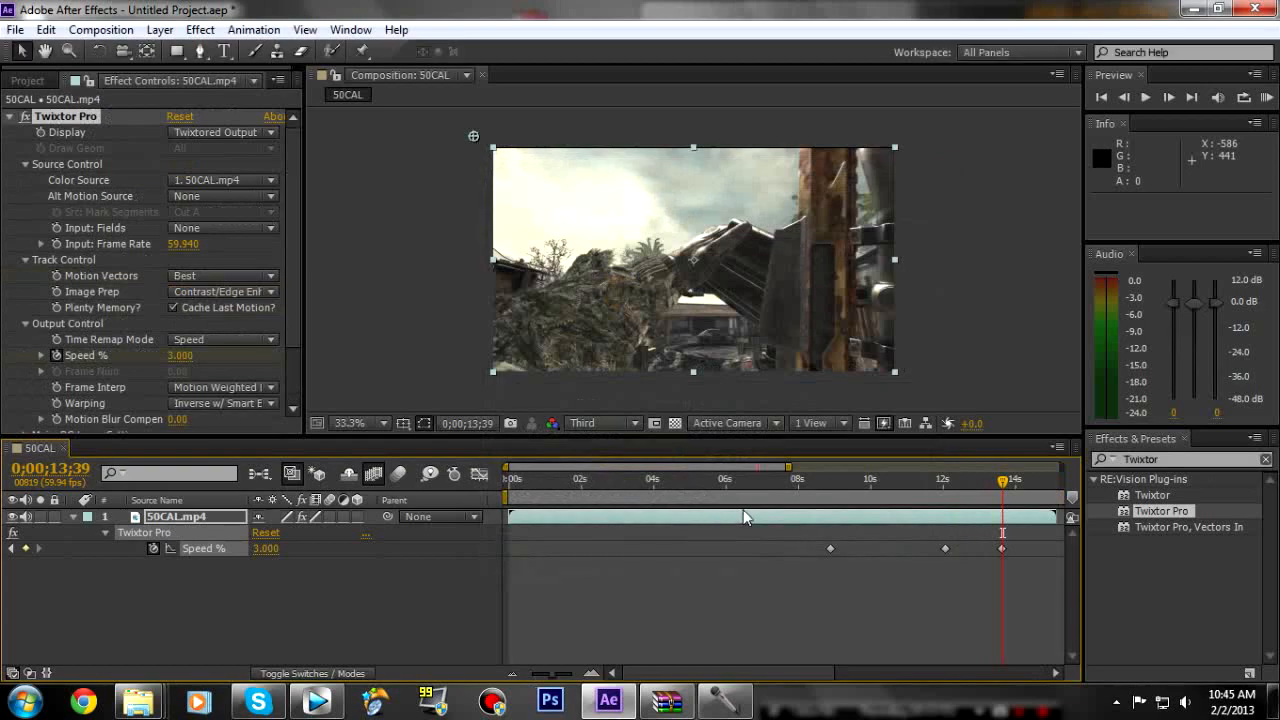
pyautogui.moveTo(714, 624)
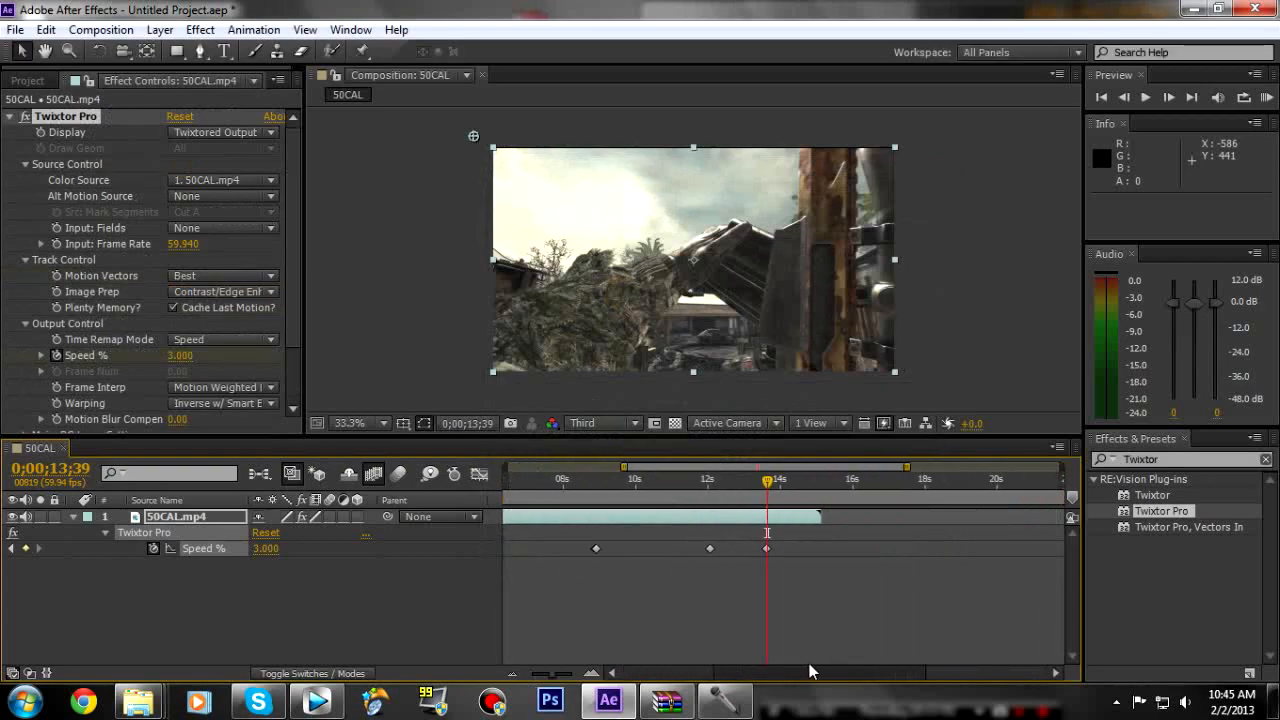
# Step: Enable time remapping on the 50CAL.mp4 layer via Layer > Time
pyautogui.click(160, 30)
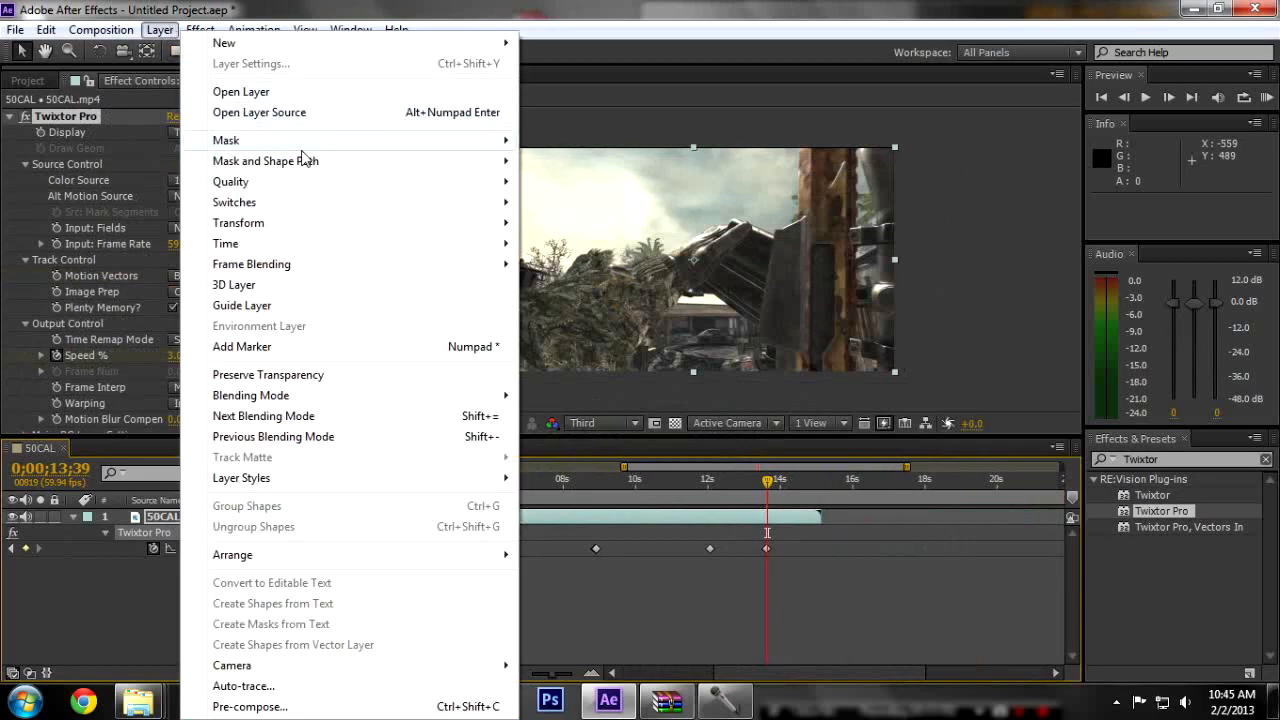
pyautogui.moveTo(224, 244)
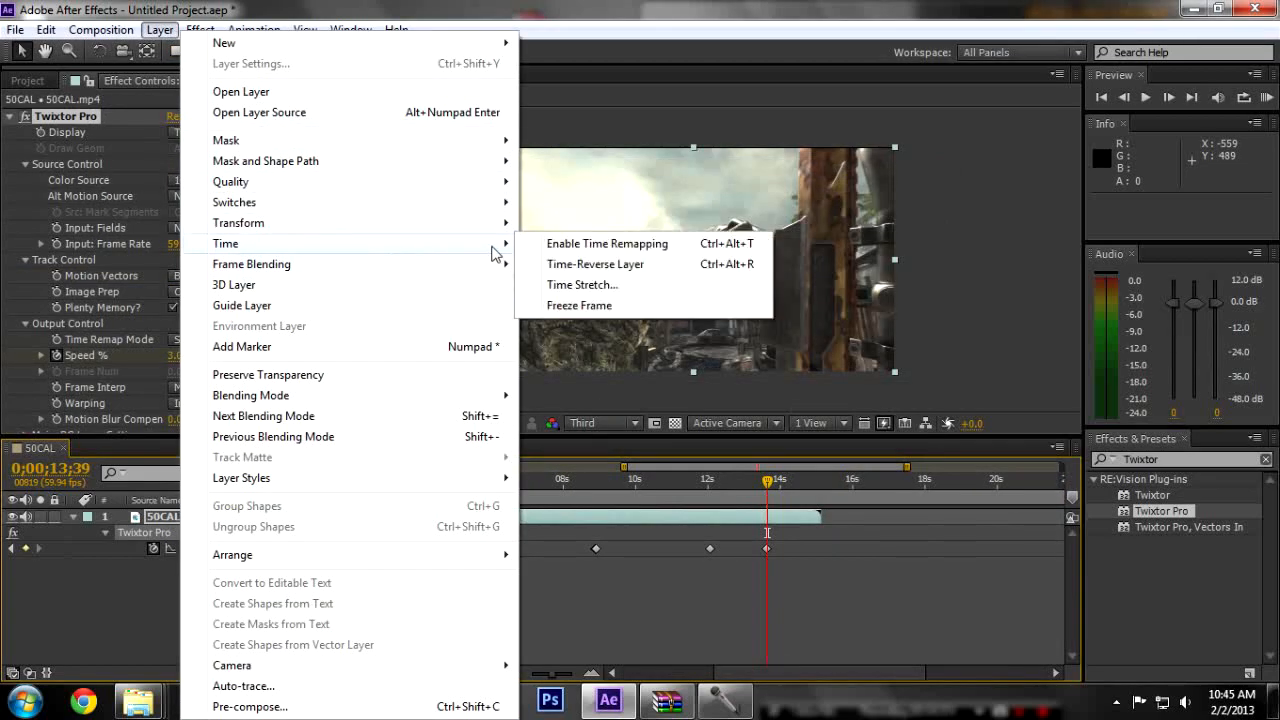
pyautogui.click(608, 244)
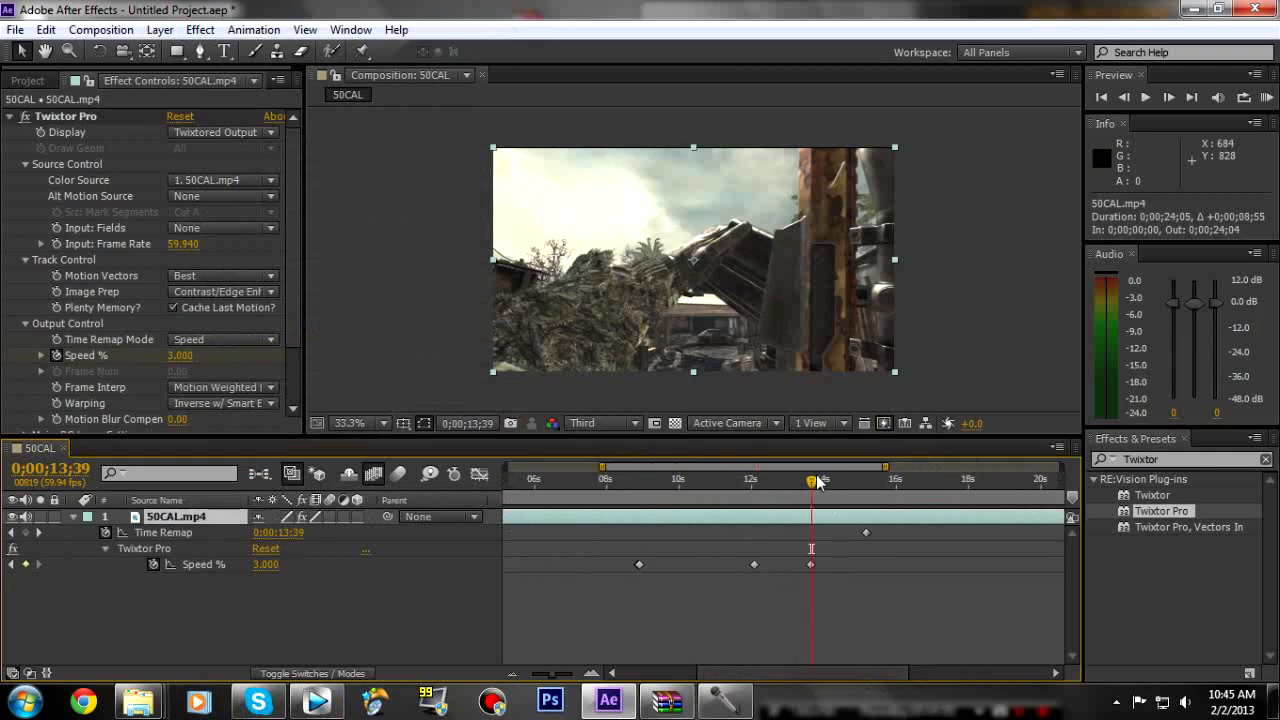
# Step: Add a Speed % keyframe near 15:37 returning the speed to 100.000
pyautogui.moveTo(810, 480); pyautogui.dragTo(856, 480)
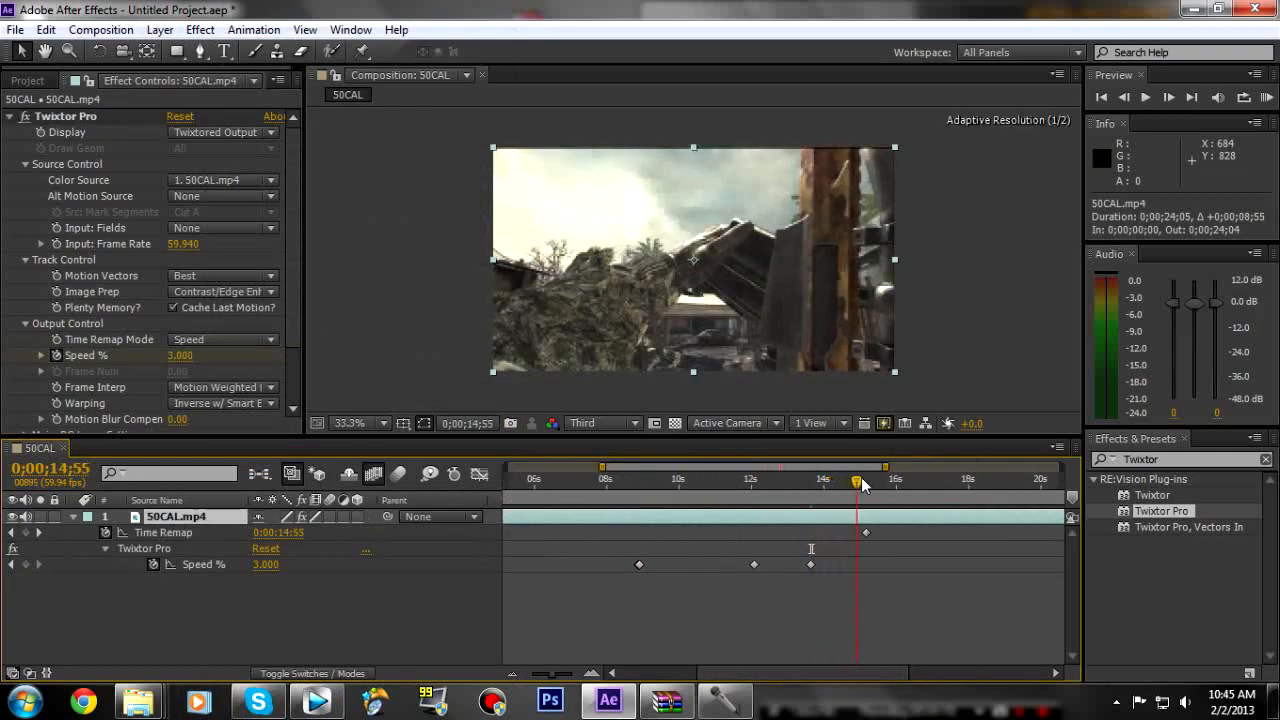
pyautogui.moveTo(856, 480); pyautogui.dragTo(910, 480)
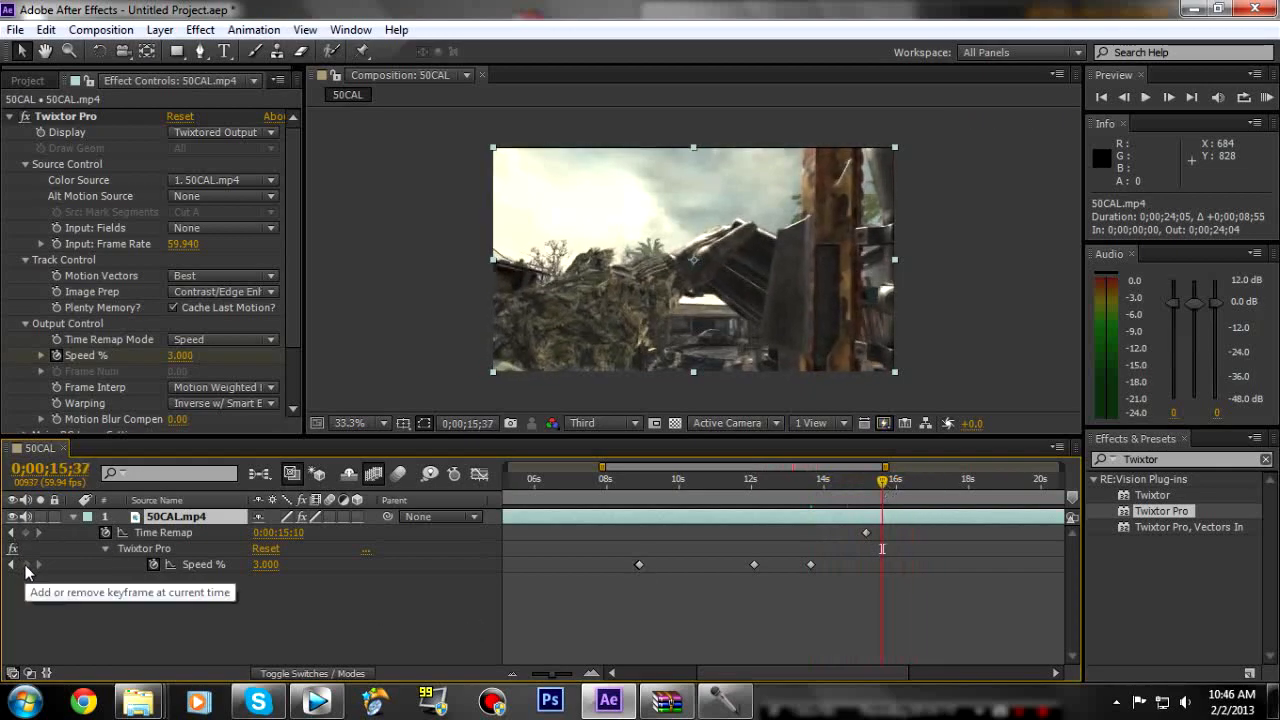
pyautogui.click(30, 564)
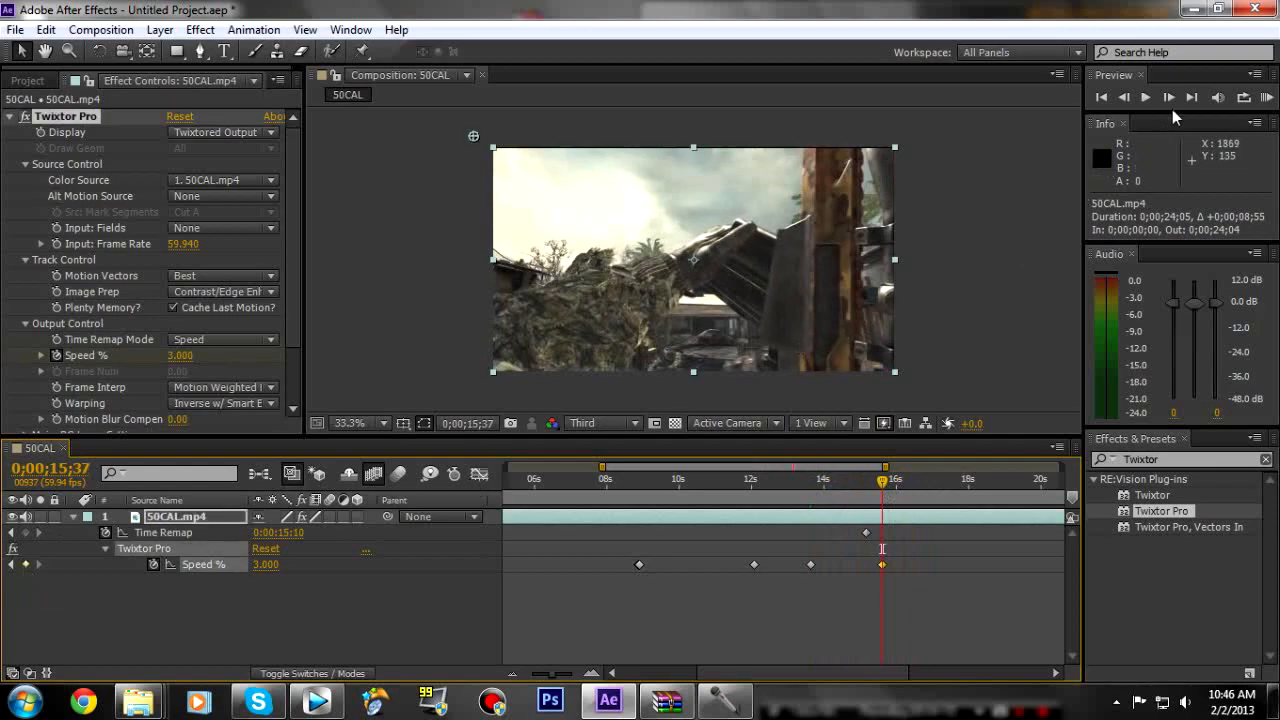
pyautogui.doubleClick(184, 356)
pyautogui.write('100.000')
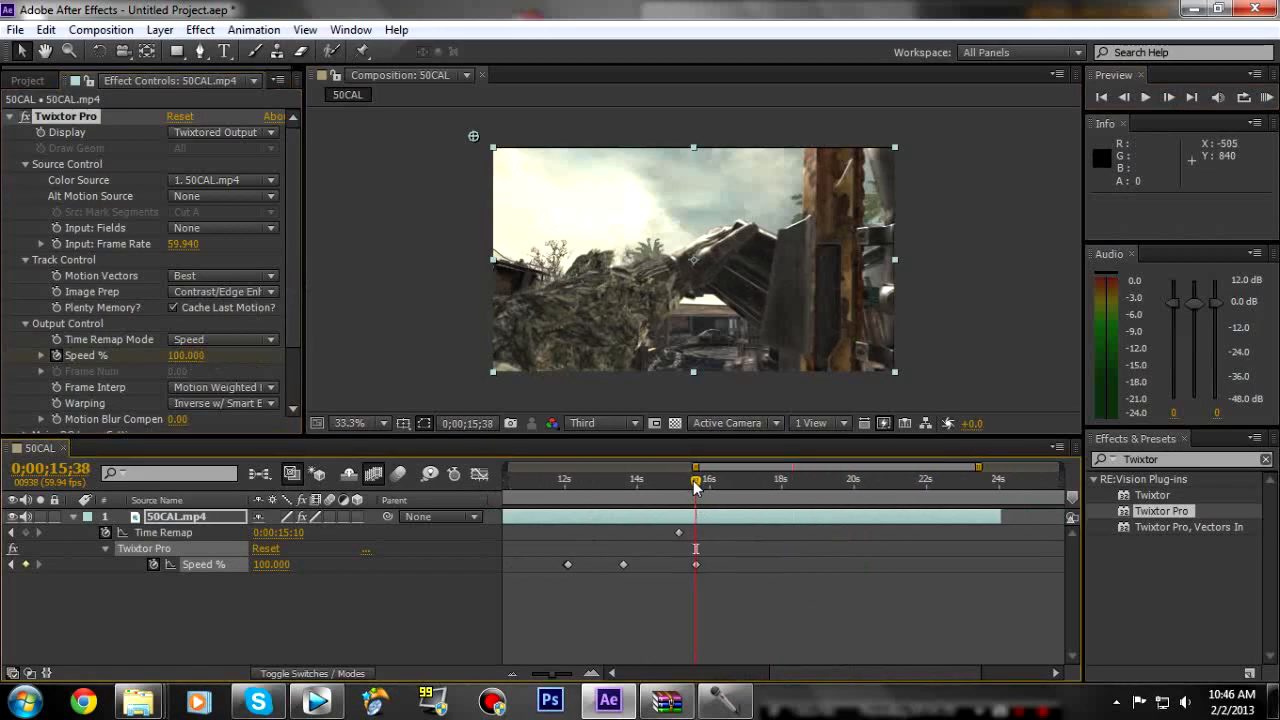
pyautogui.click(748, 468)
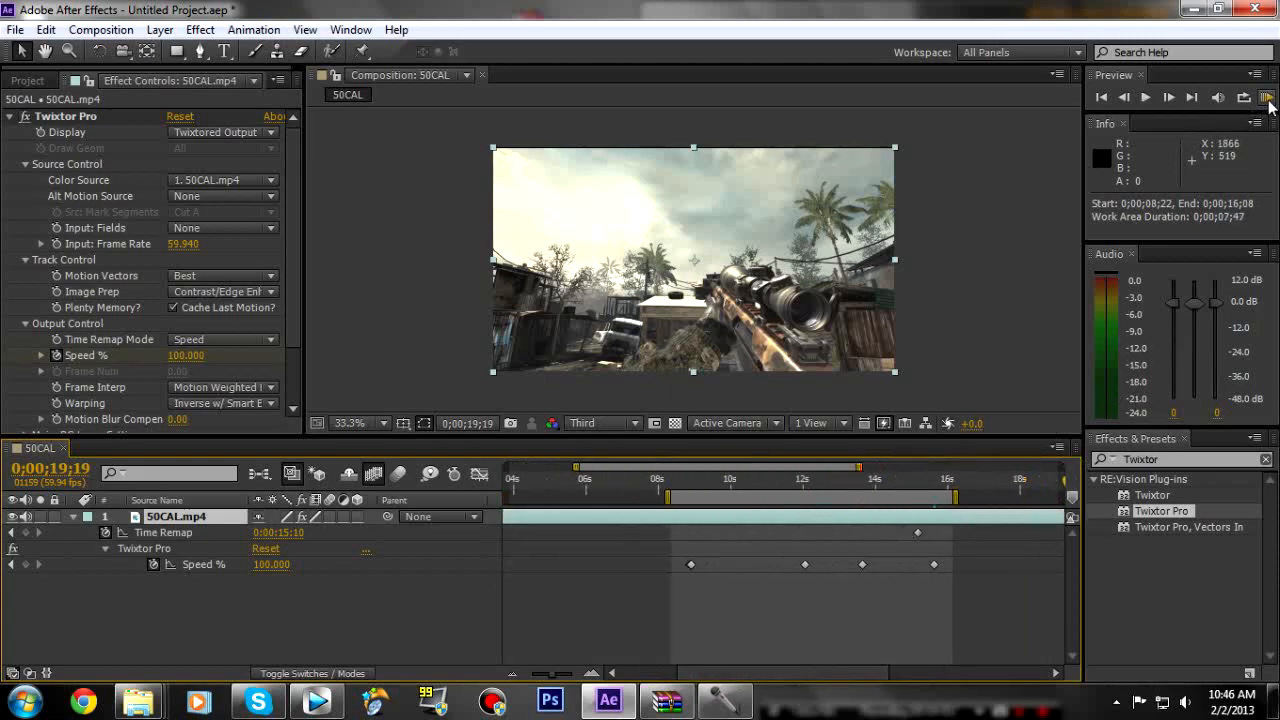
pyautogui.moveTo(1268, 96)
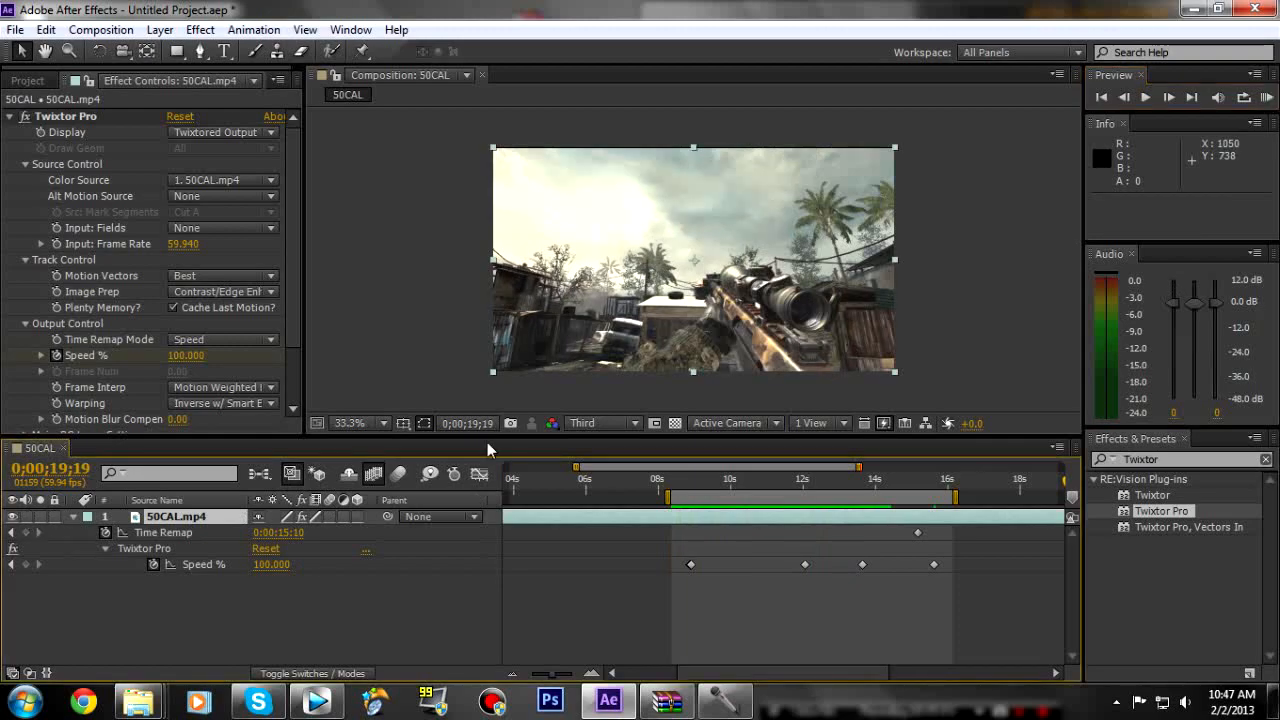
# Step: Play a RAM preview of the 8:22–16:08 work area and stop it when done
pyautogui.click(884, 424)
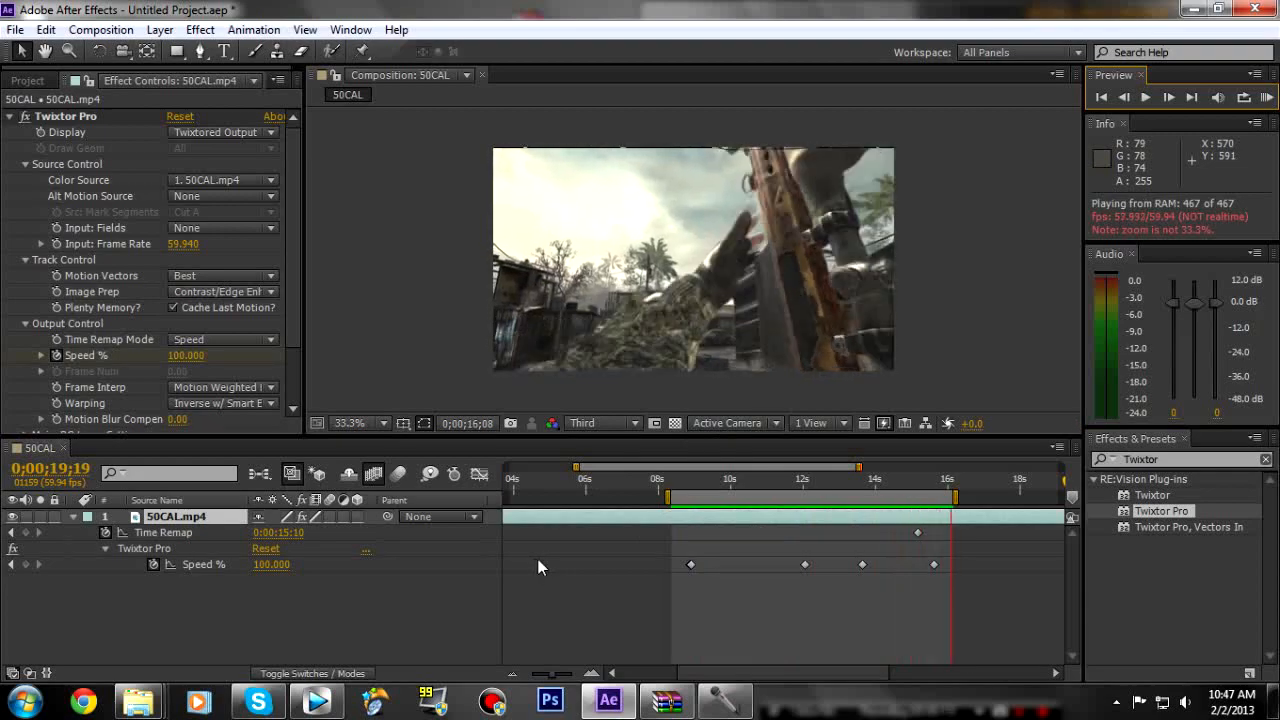
pyautogui.click(1146, 96)
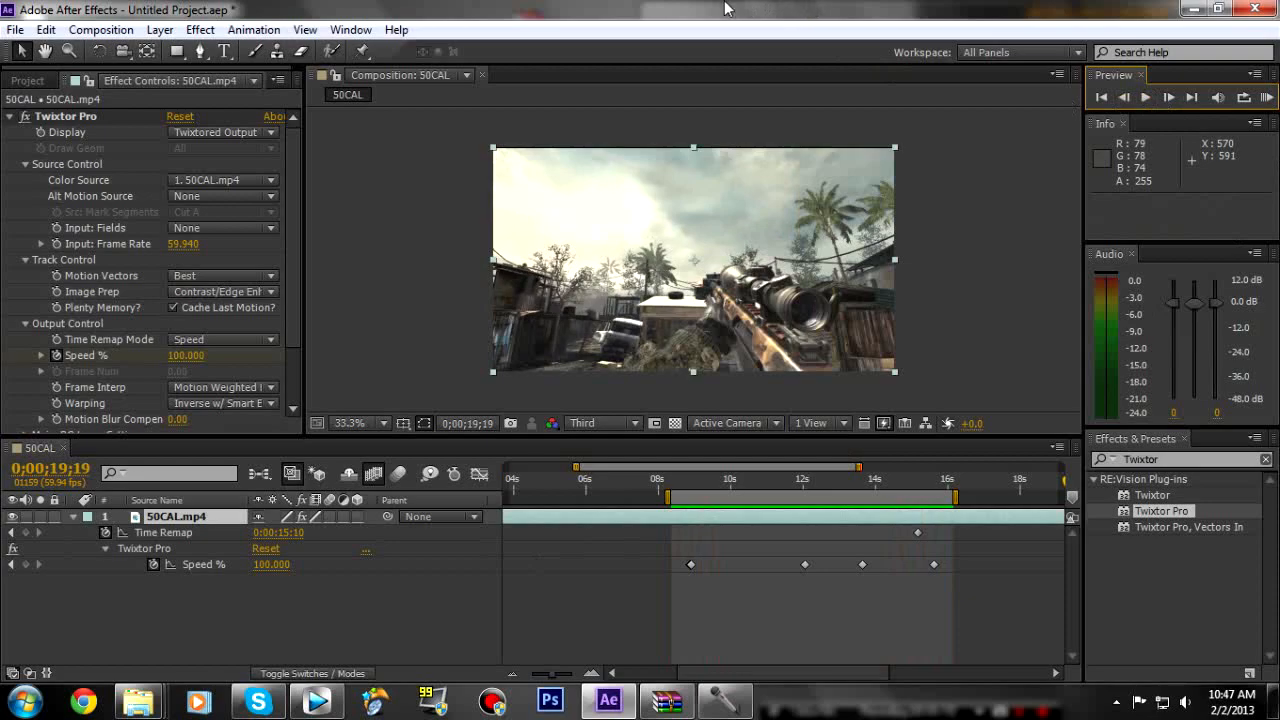
pyautogui.moveTo(596, 44)
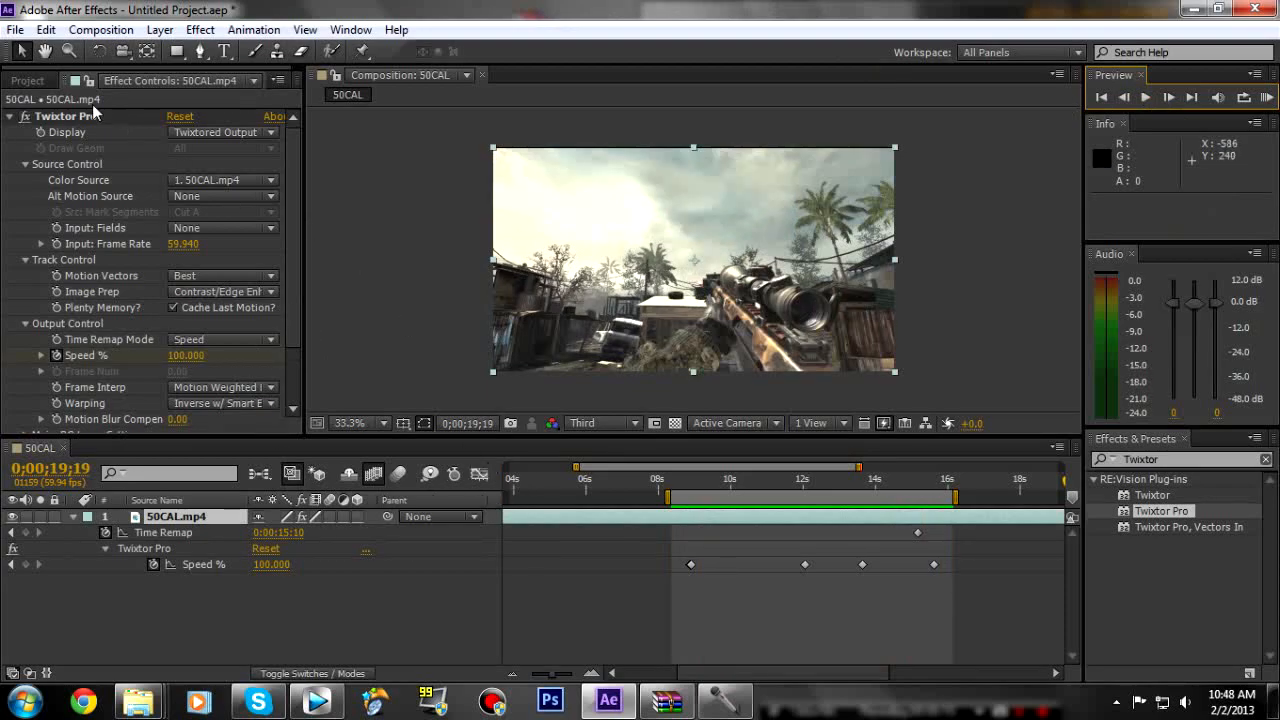
# Step: Add the 50CAL composition to the Render Queue and review its Lossless output module
pyautogui.click(100, 30)
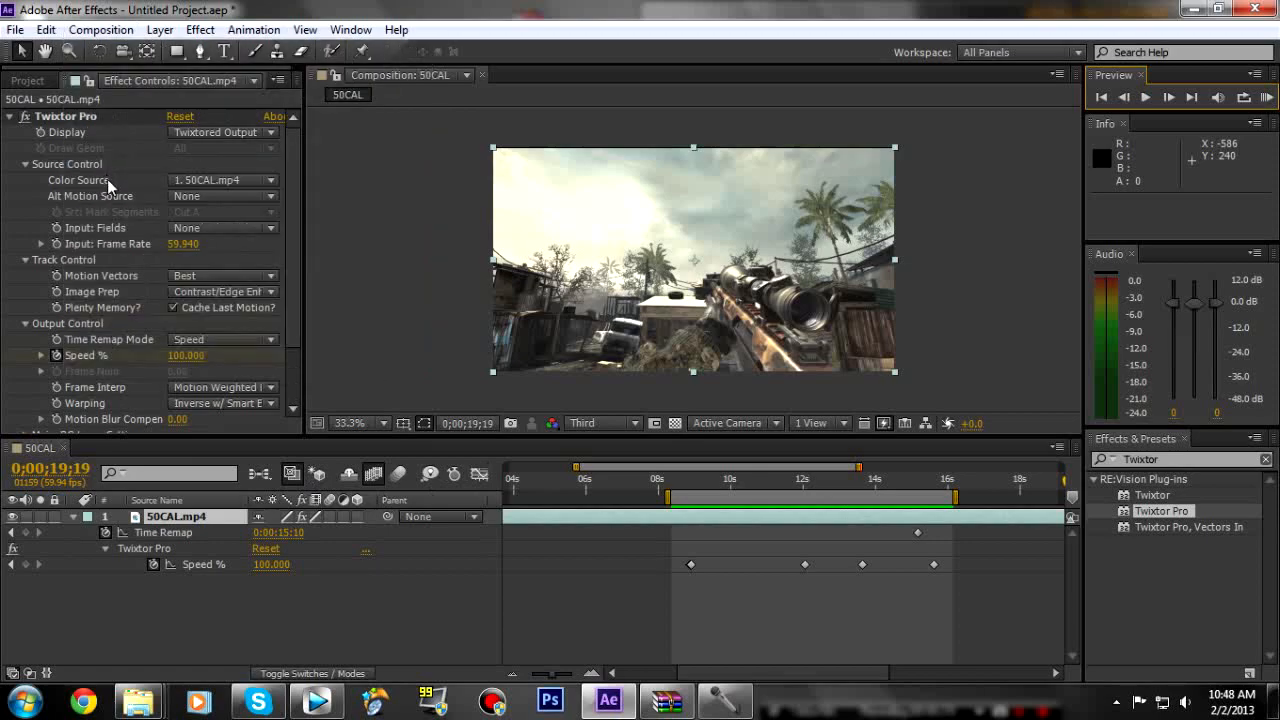
pyautogui.click(116, 448)
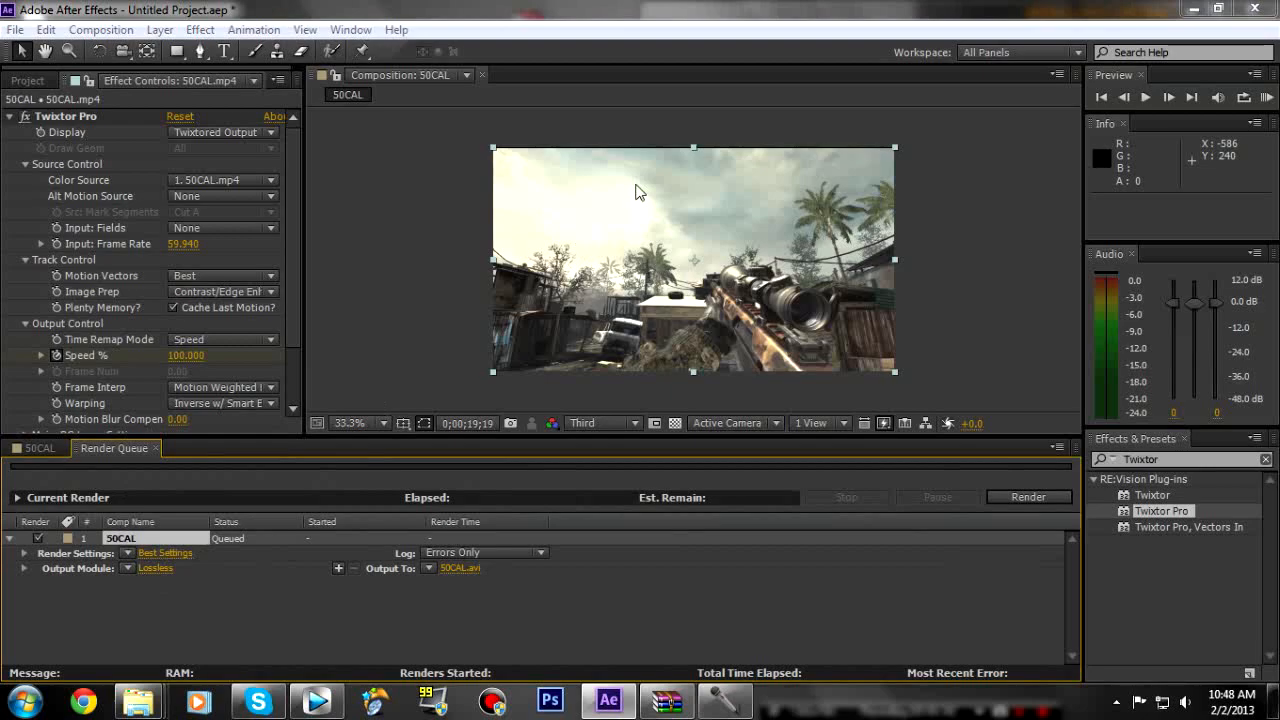
pyautogui.moveTo(648, 184)
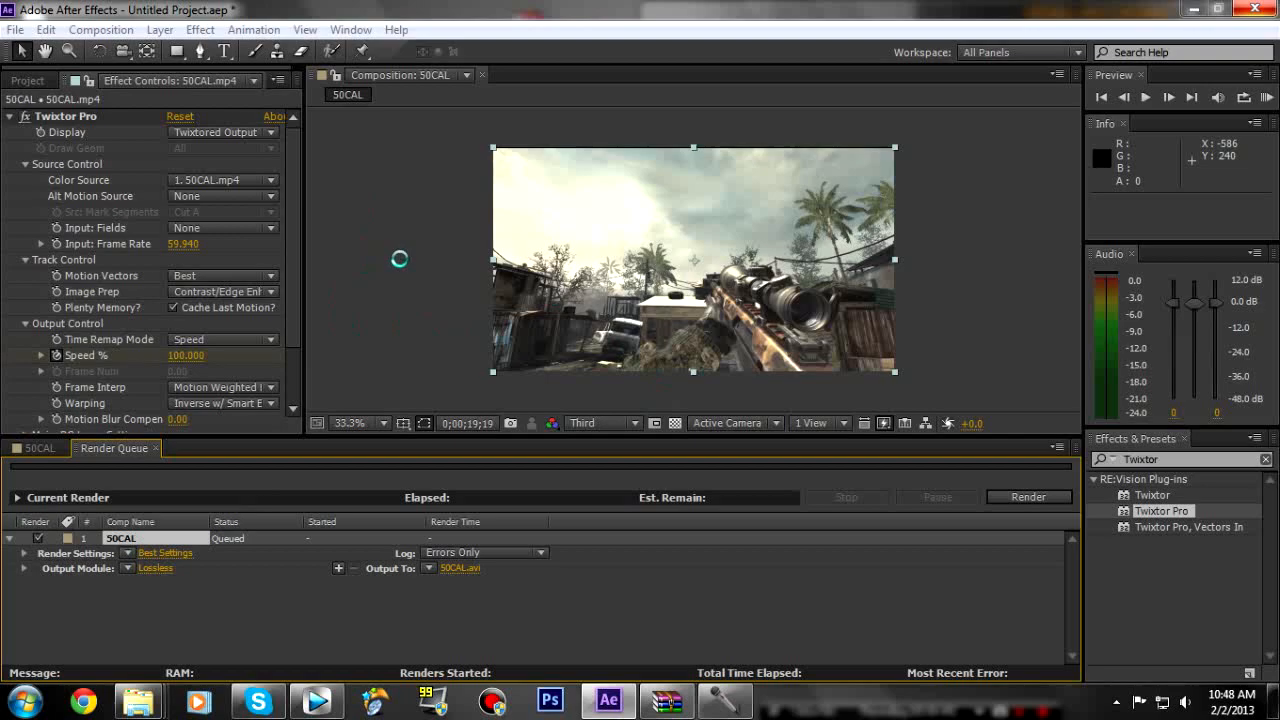
pyautogui.click(156, 568)
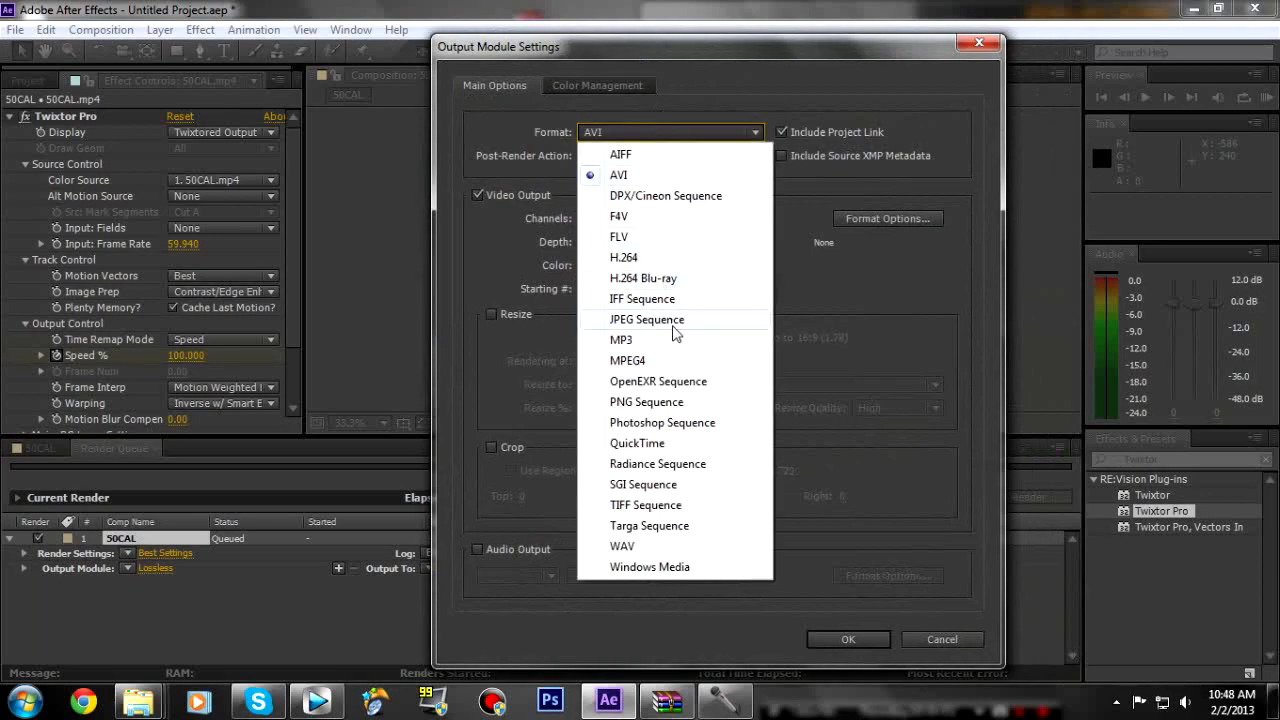
pyautogui.moveTo(670, 444)
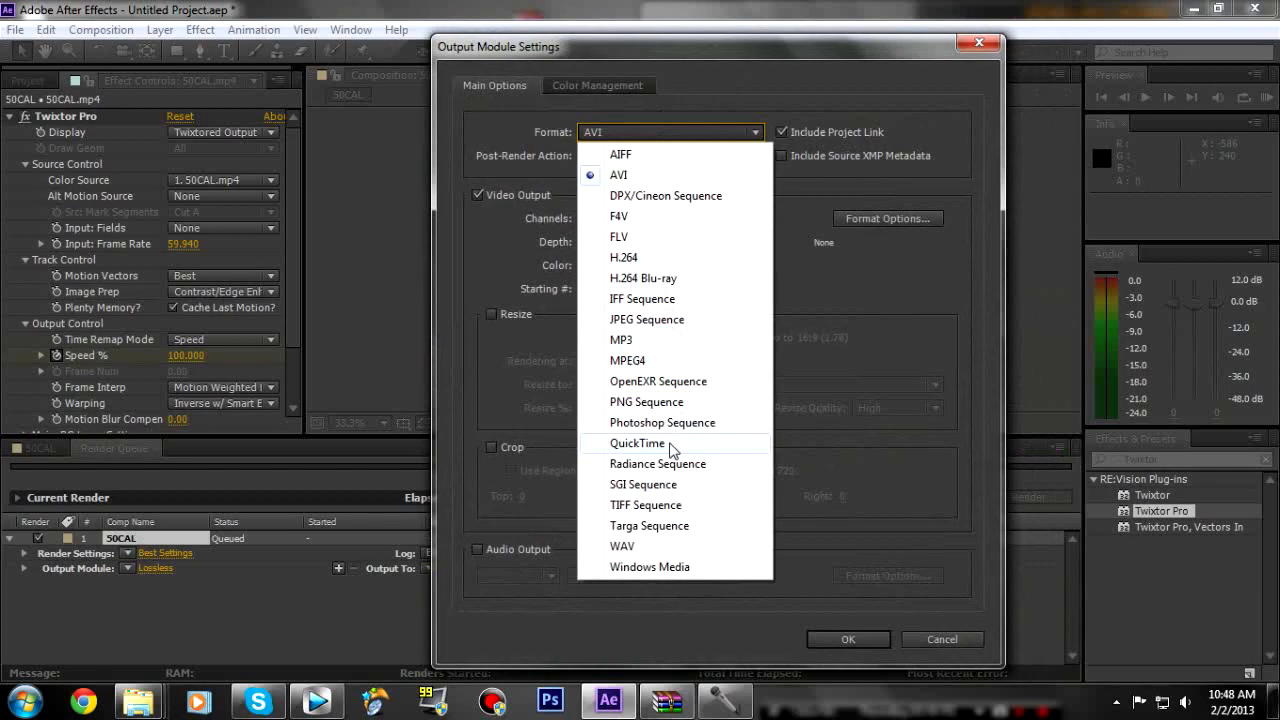
# Step: Set the output module to AVI with the Intel IYUV codec and confirm
pyautogui.click(620, 176)
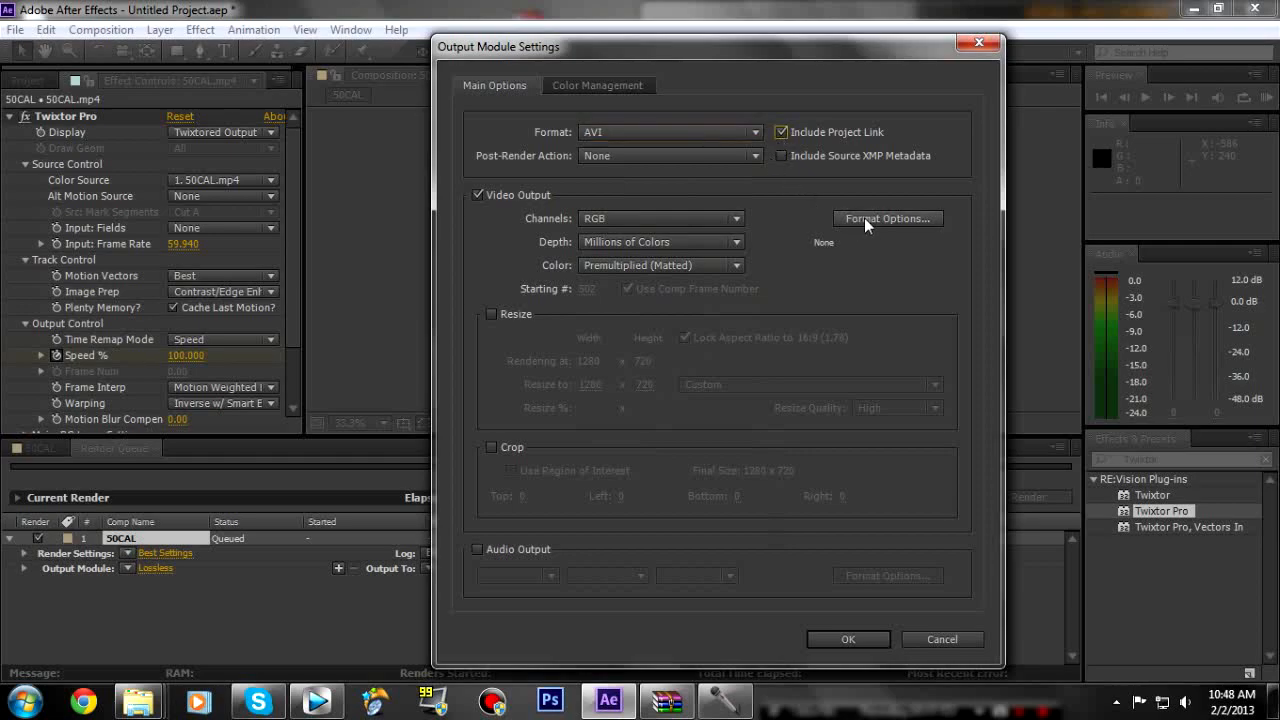
pyautogui.click(888, 218)
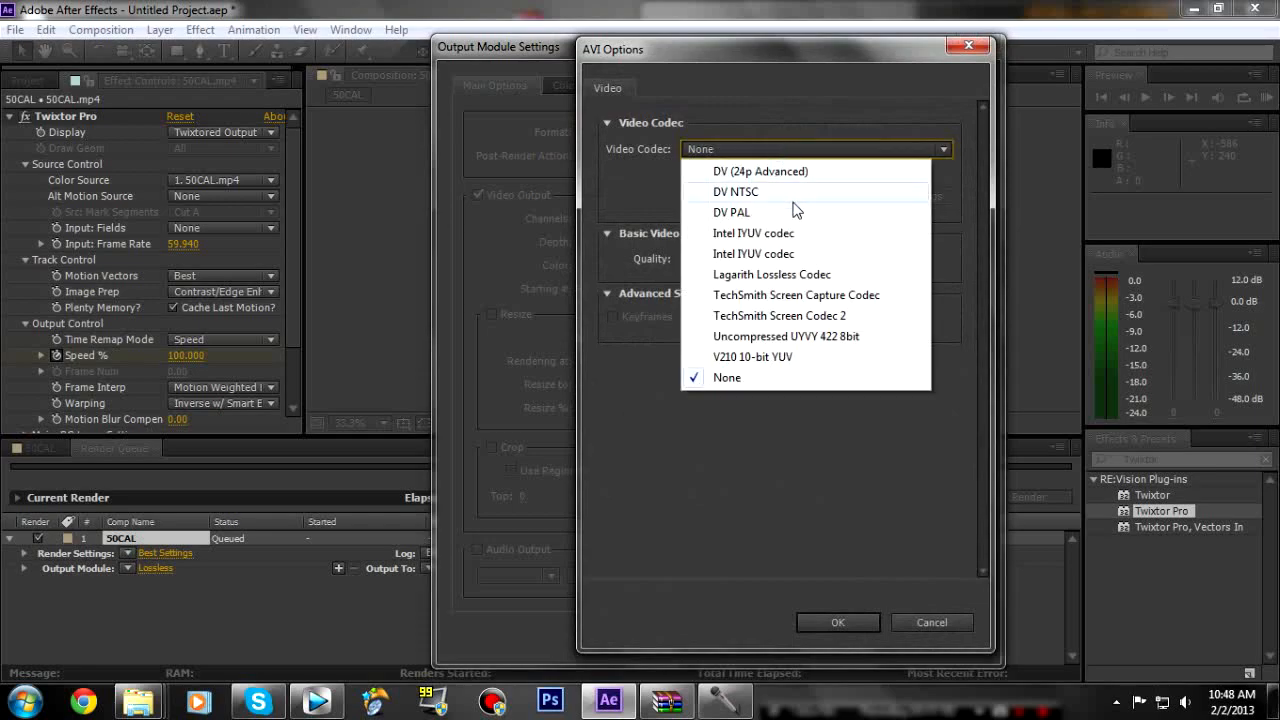
pyautogui.click(736, 192)
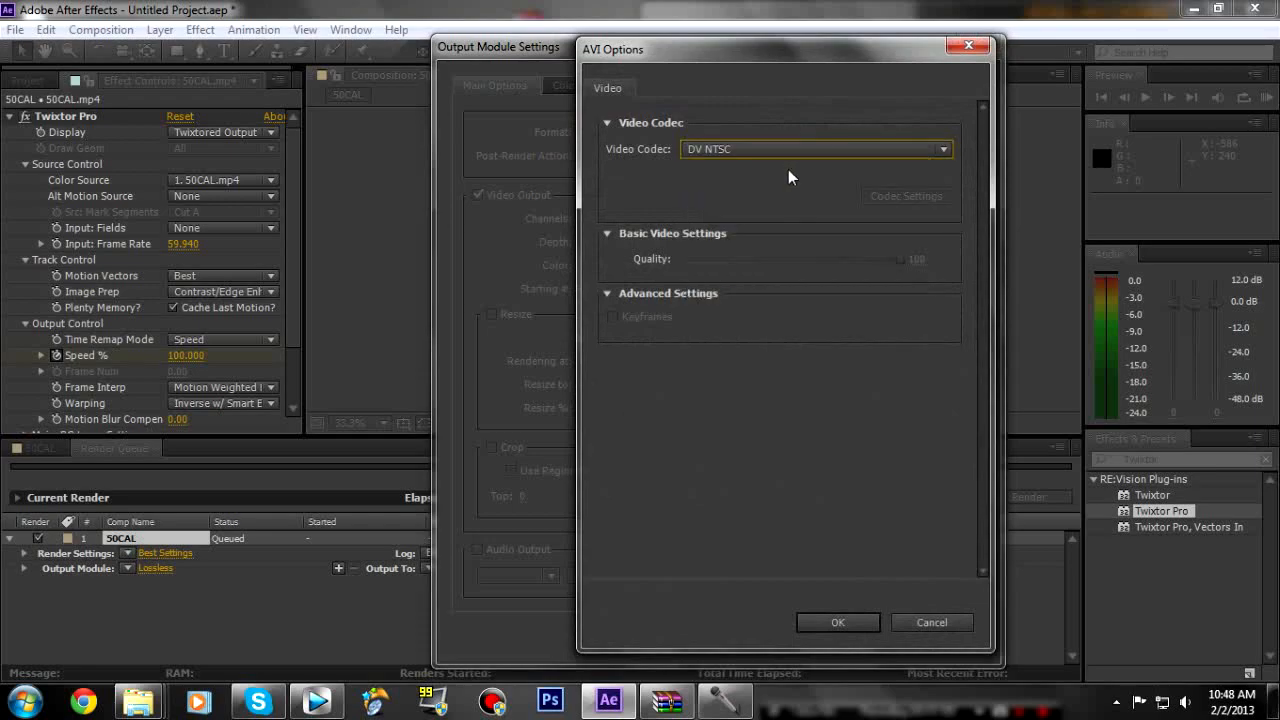
pyautogui.click(816, 148)
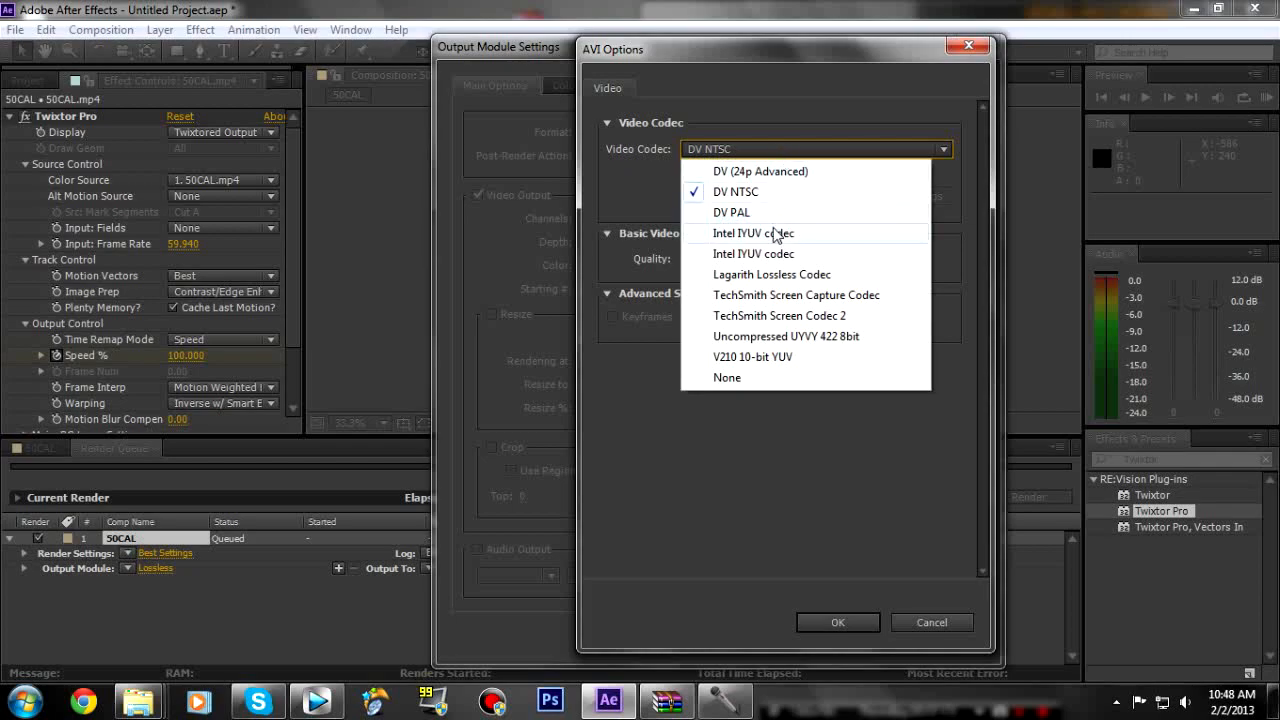
pyautogui.click(752, 232)
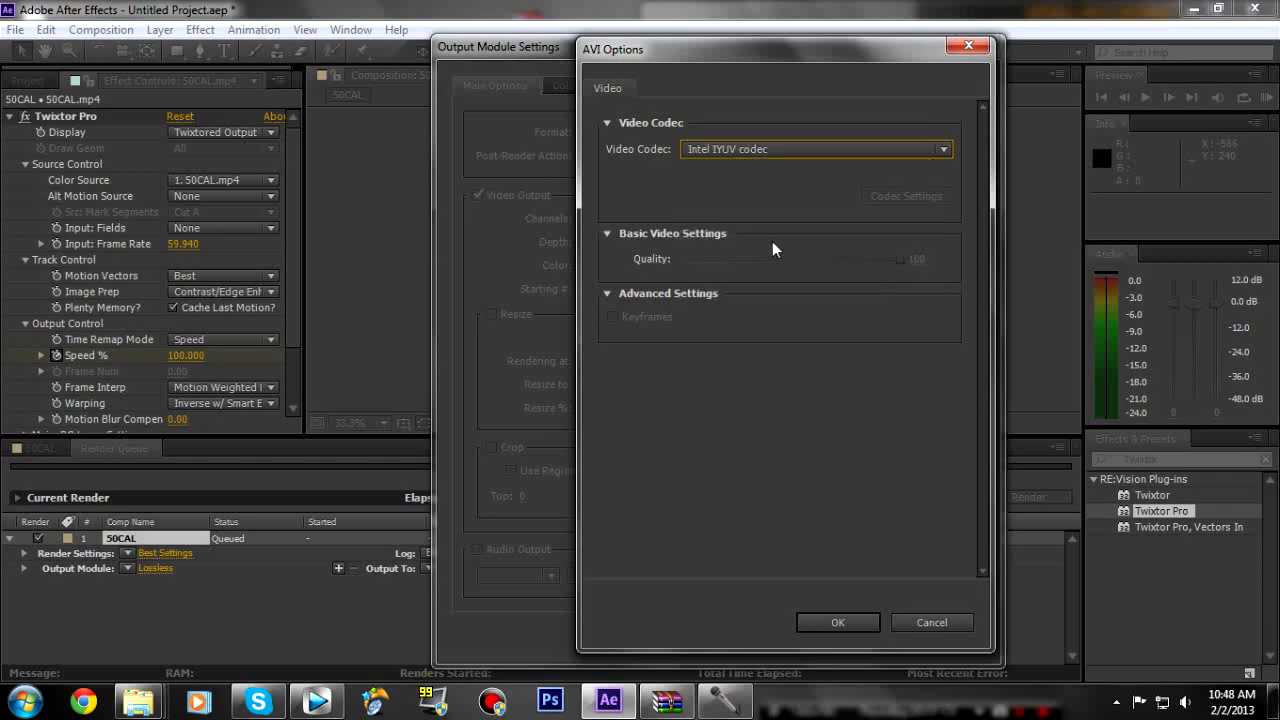
pyautogui.click(836, 622)
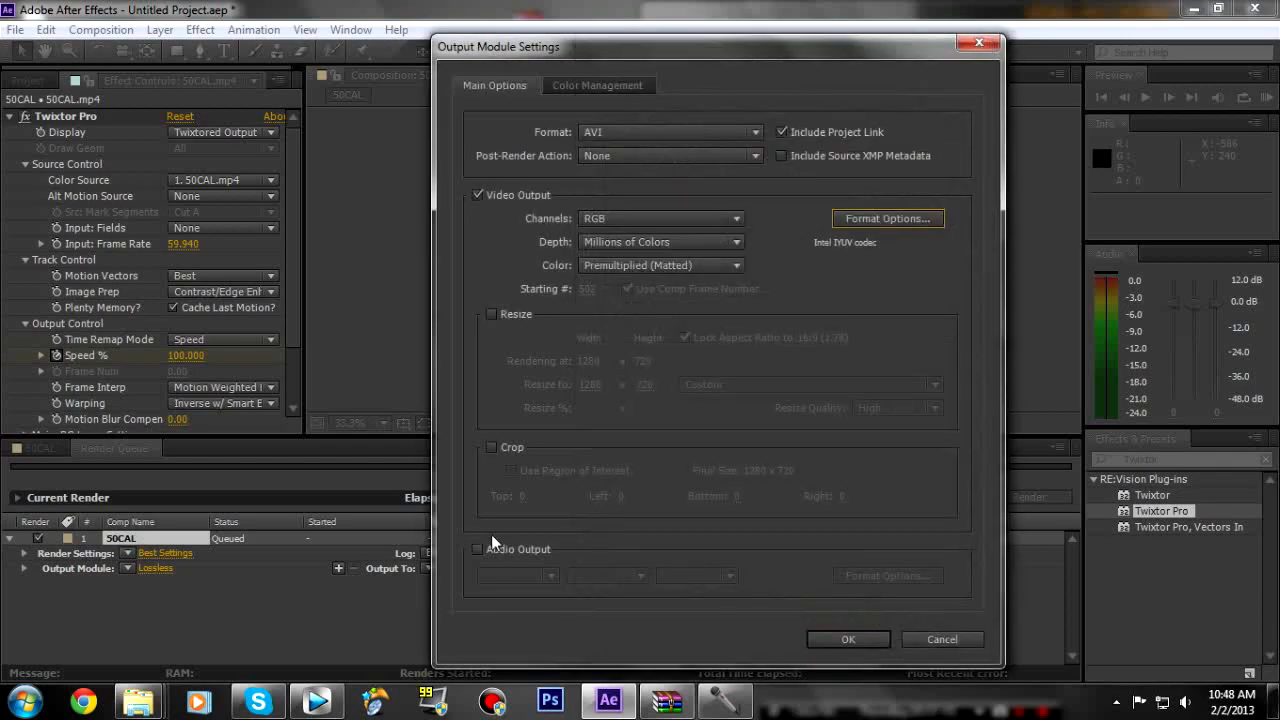
pyautogui.click(848, 640)
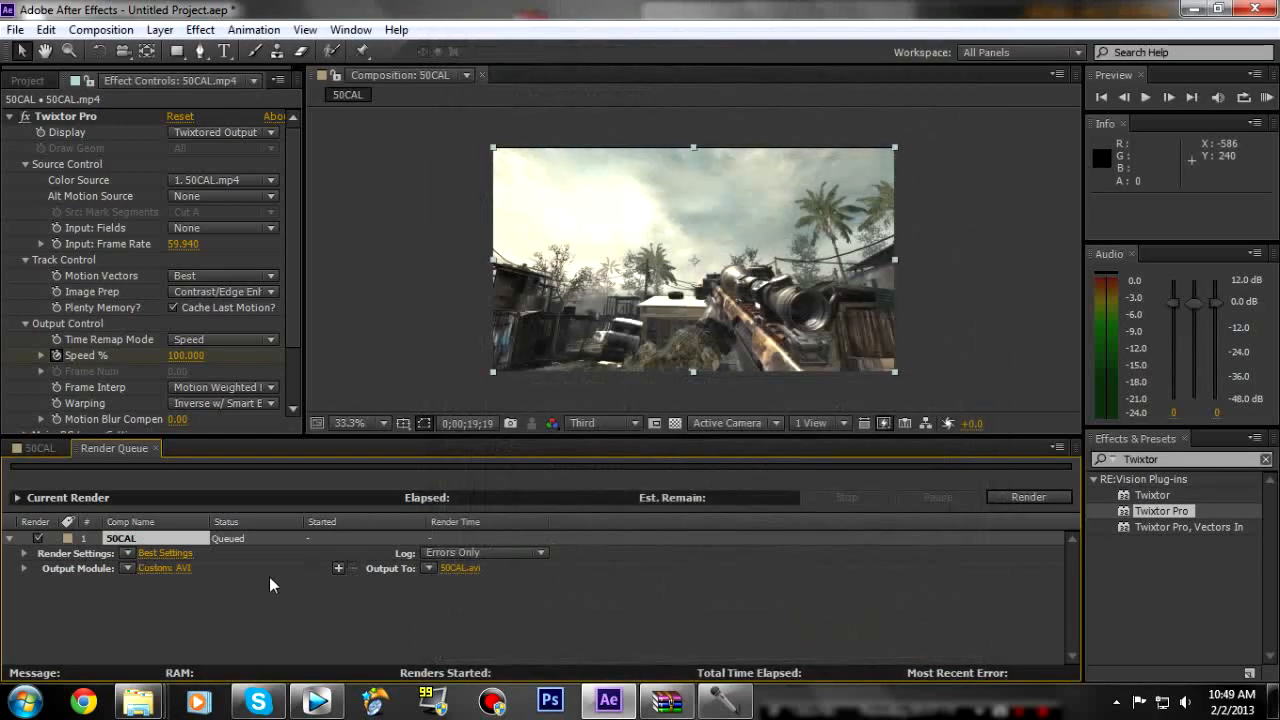
# Step: Switch the queued 50CAL render to custom settings with 'Use this frame rate' fixed at 59.94
pyautogui.click(164, 552)
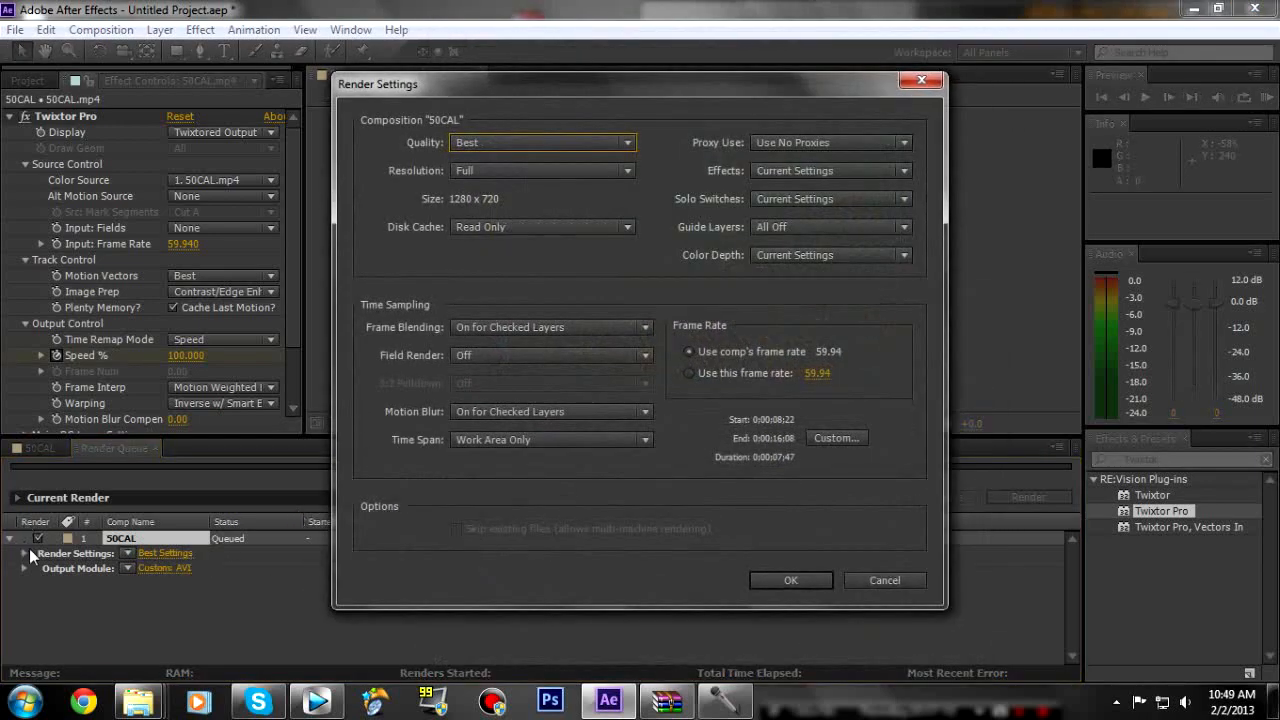
pyautogui.click(544, 142)
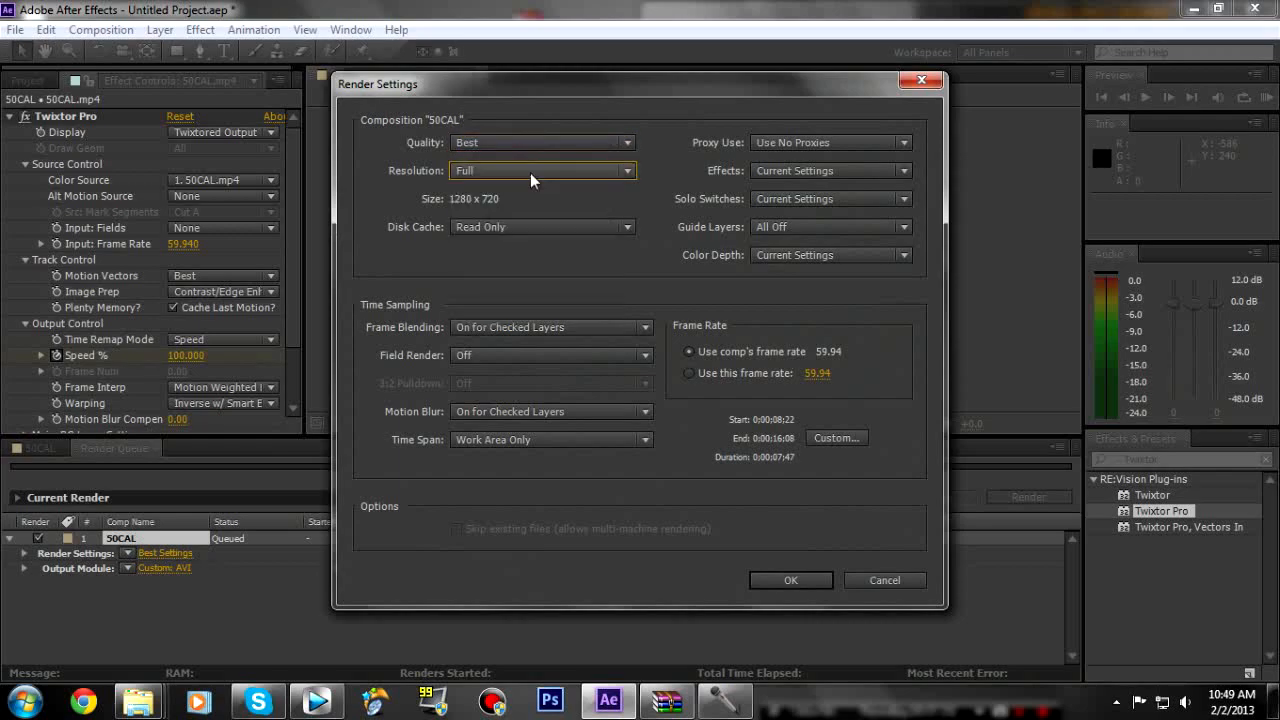
pyautogui.moveTo(476, 206)
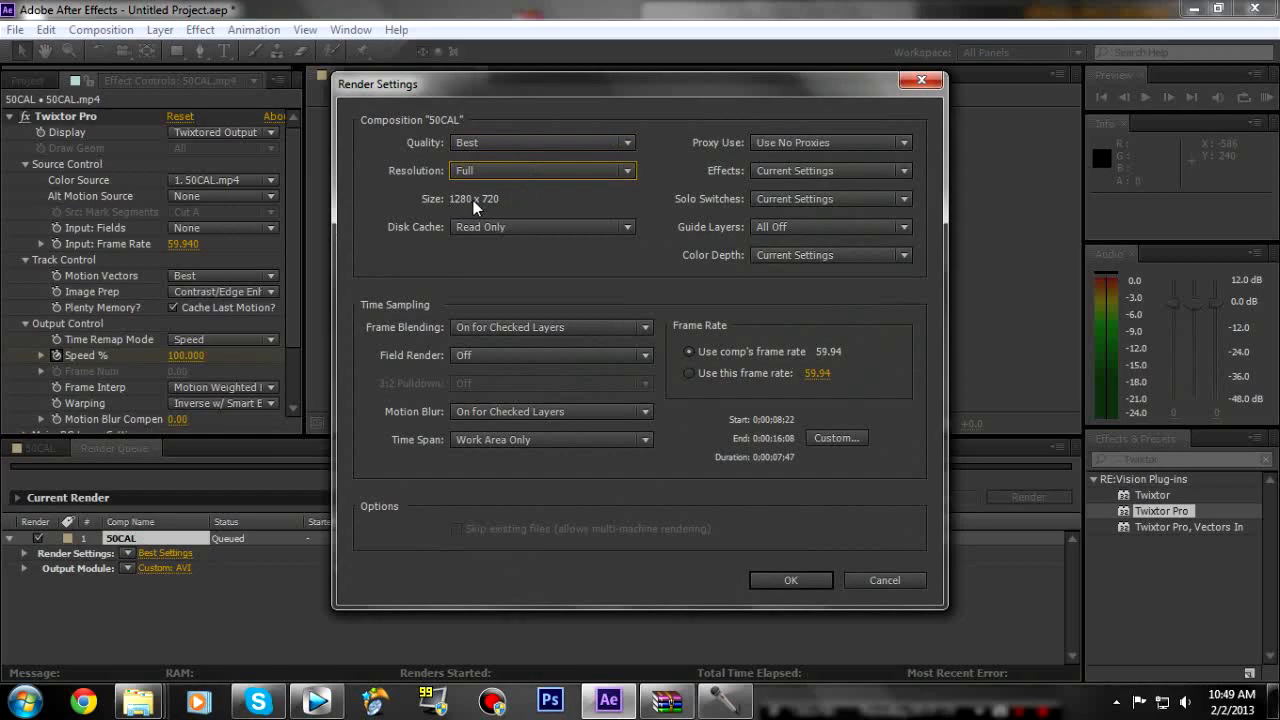
pyautogui.click(544, 228)
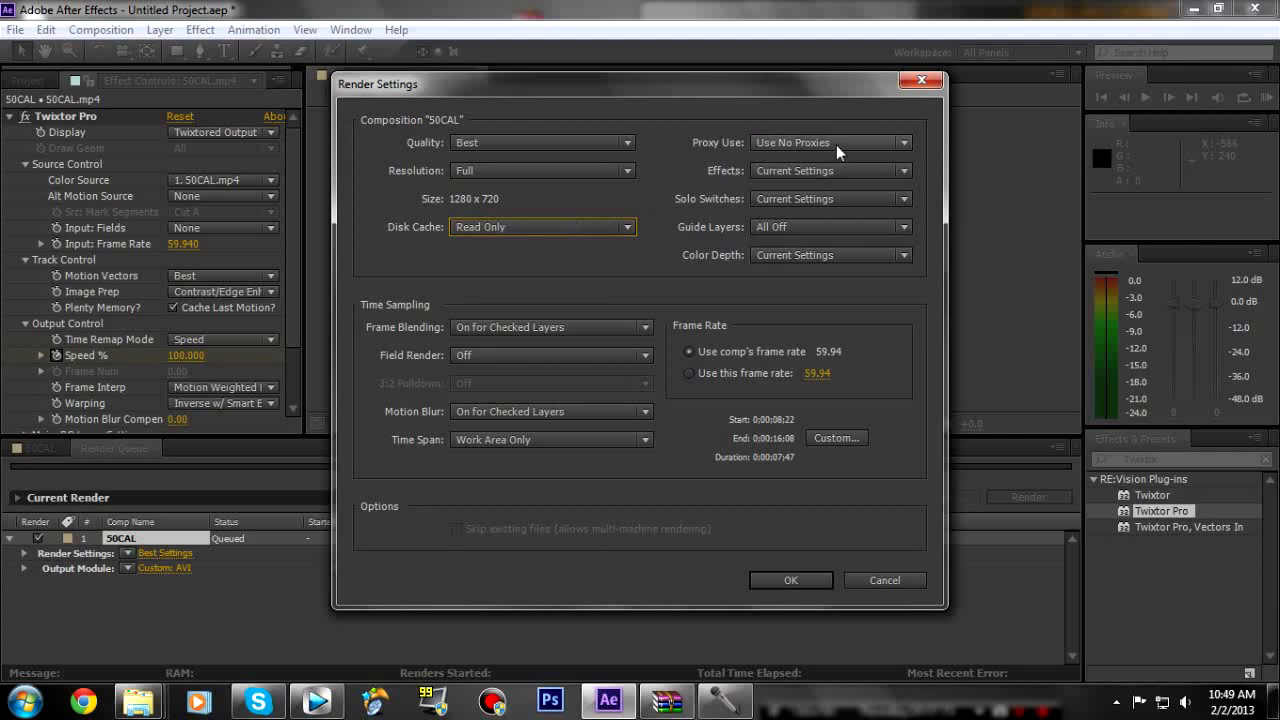
pyautogui.moveTo(584, 352)
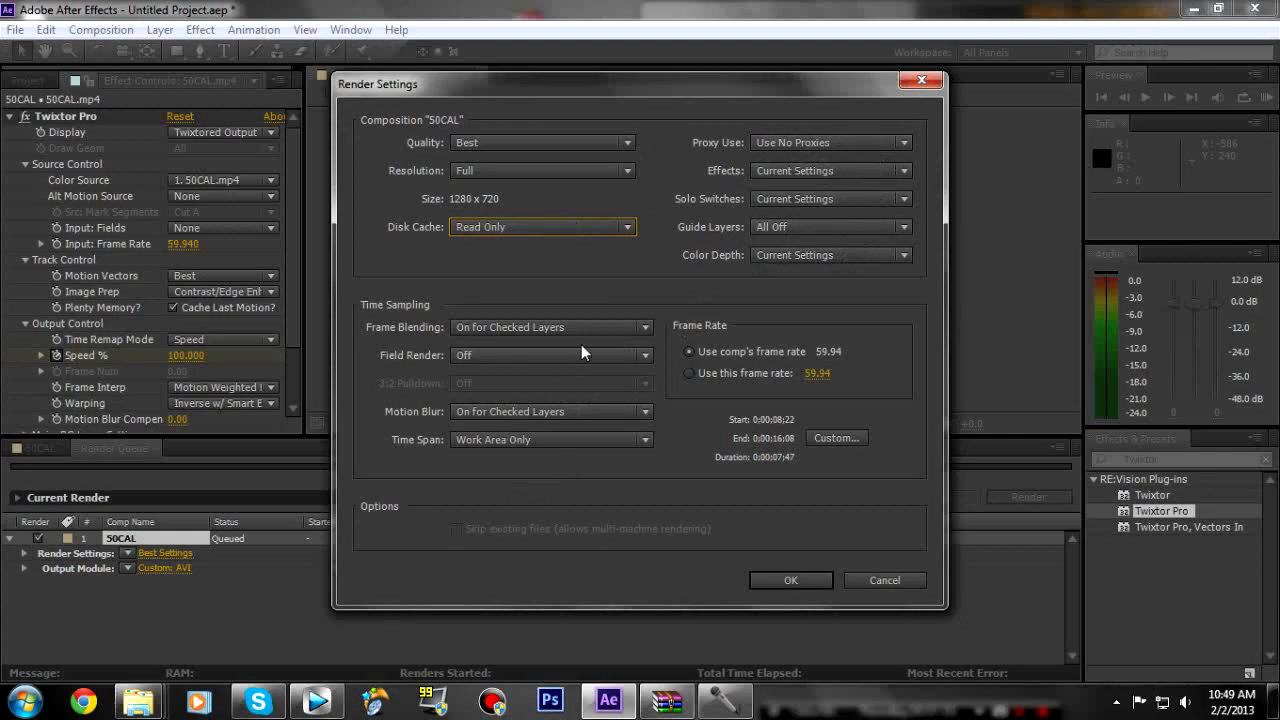
pyautogui.click(688, 374)
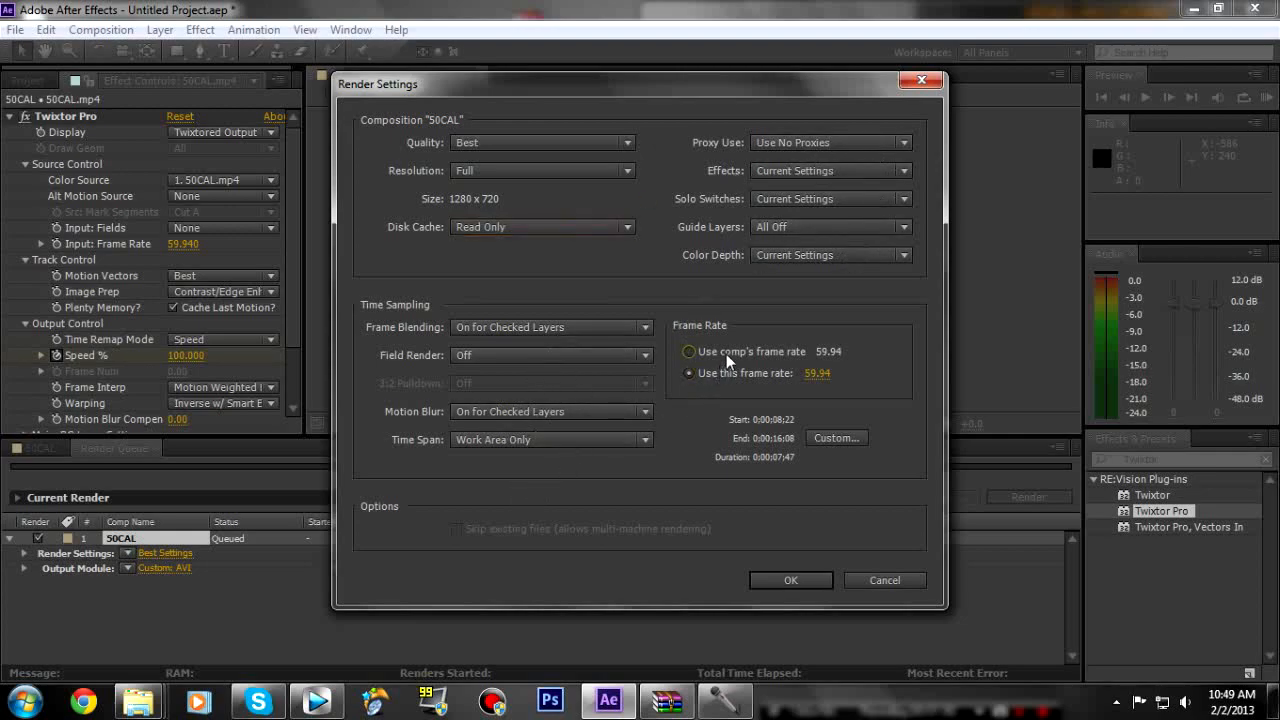
pyautogui.click(688, 374)
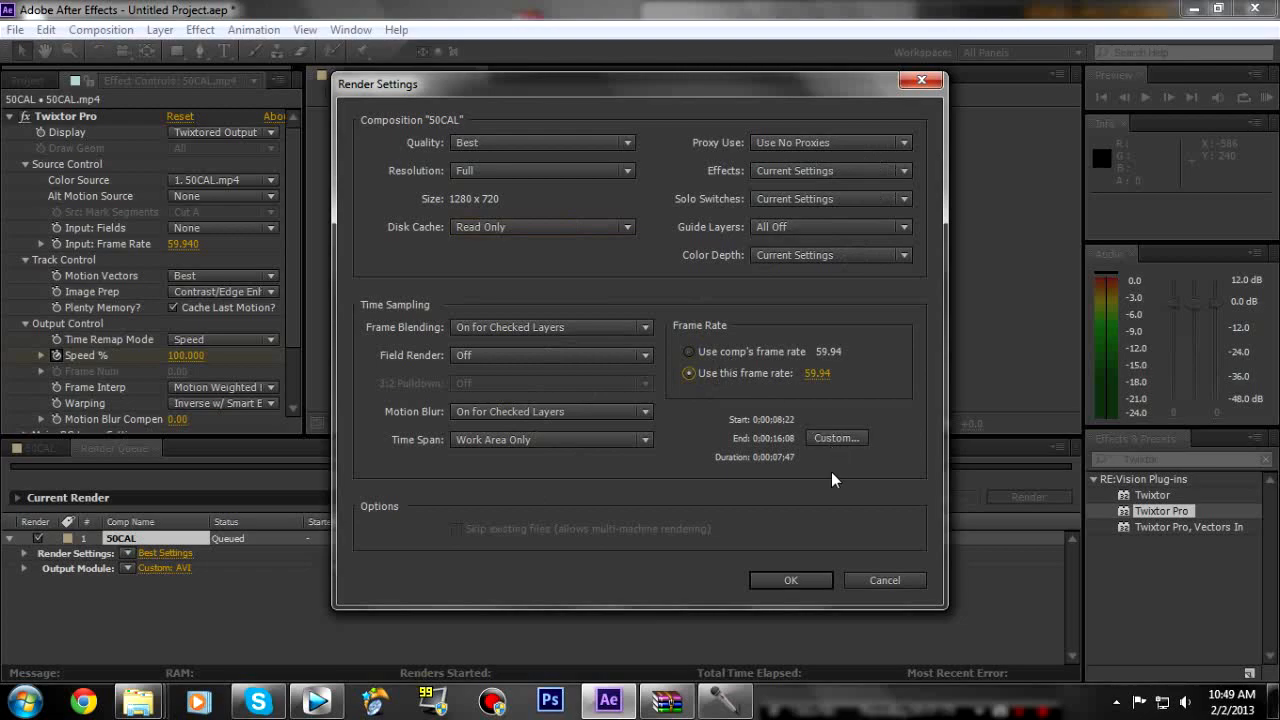
pyautogui.moveTo(828, 548)
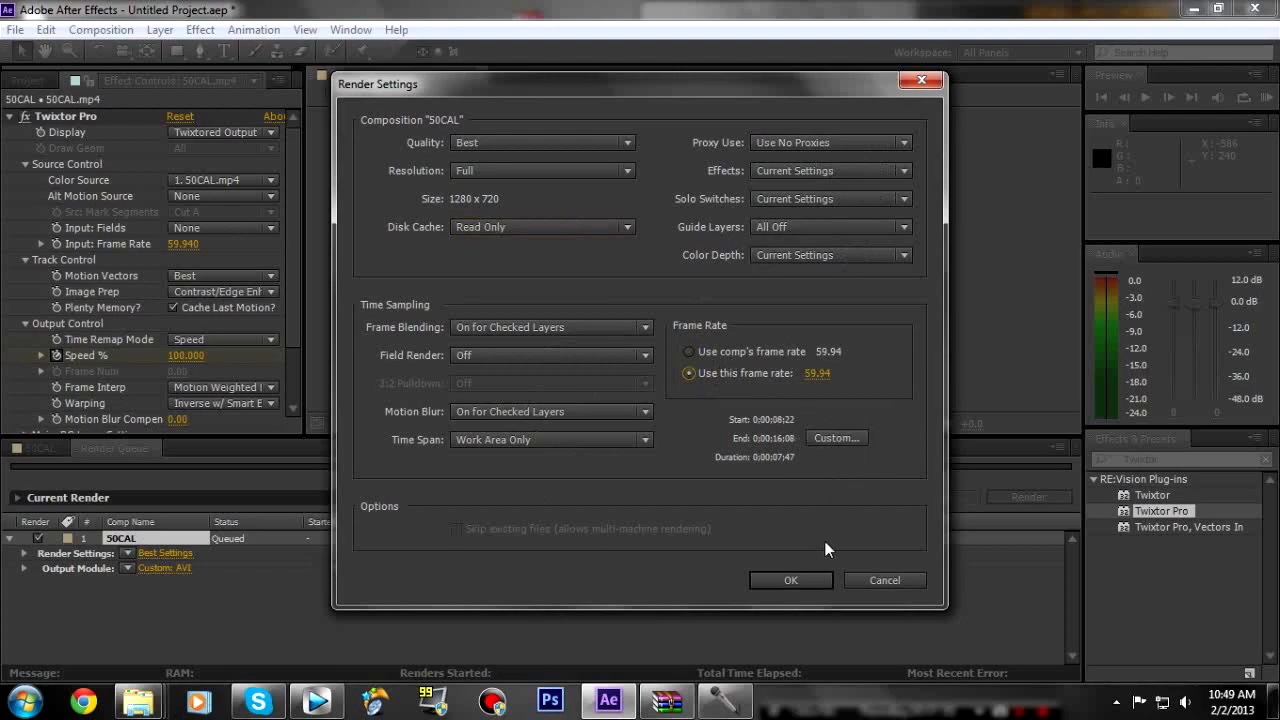
pyautogui.click(790, 580)
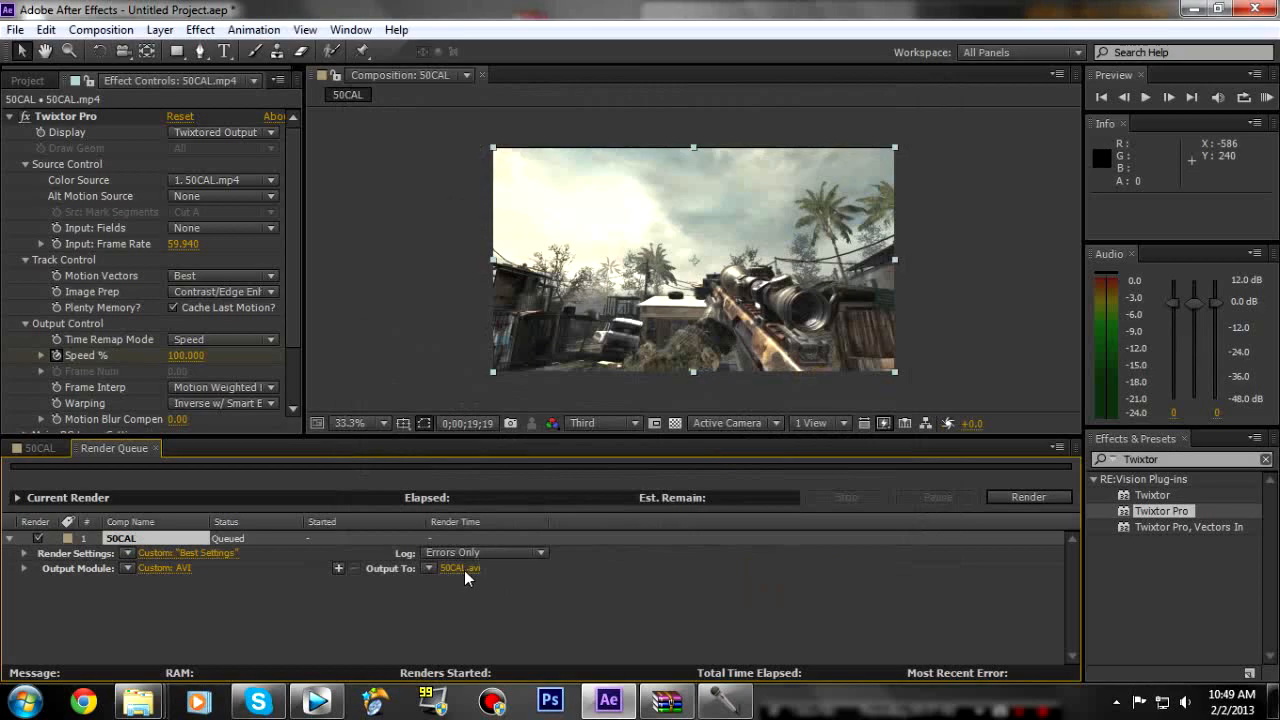
# Step: Keep the existing 50CAL.avi output name and start rendering the queued comp
pyautogui.click(460, 568)
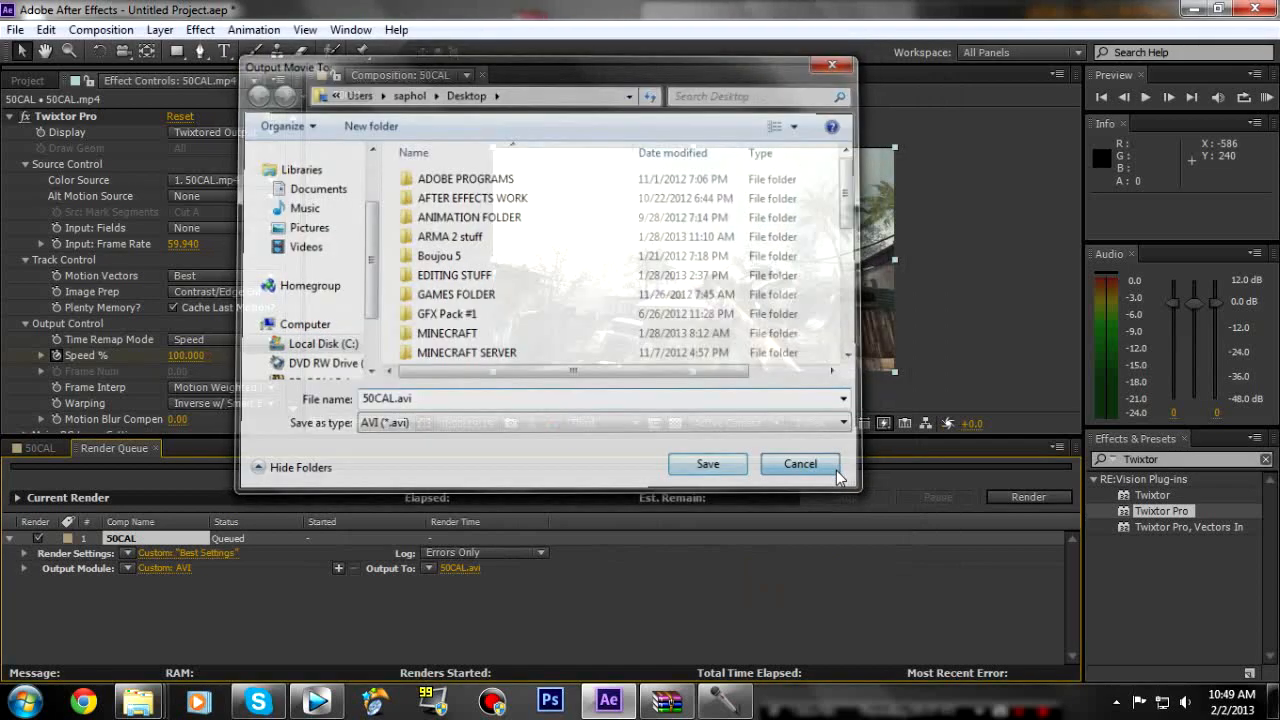
pyautogui.click(800, 464)
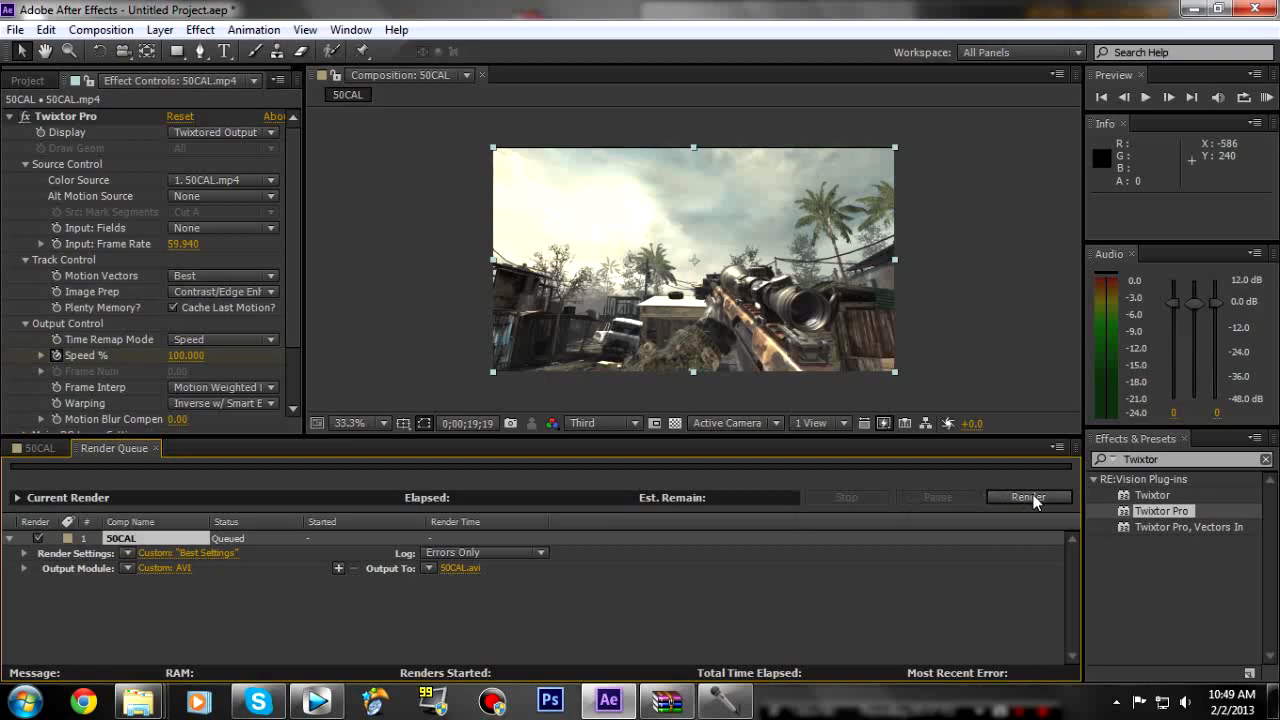
pyautogui.click(1028, 496)
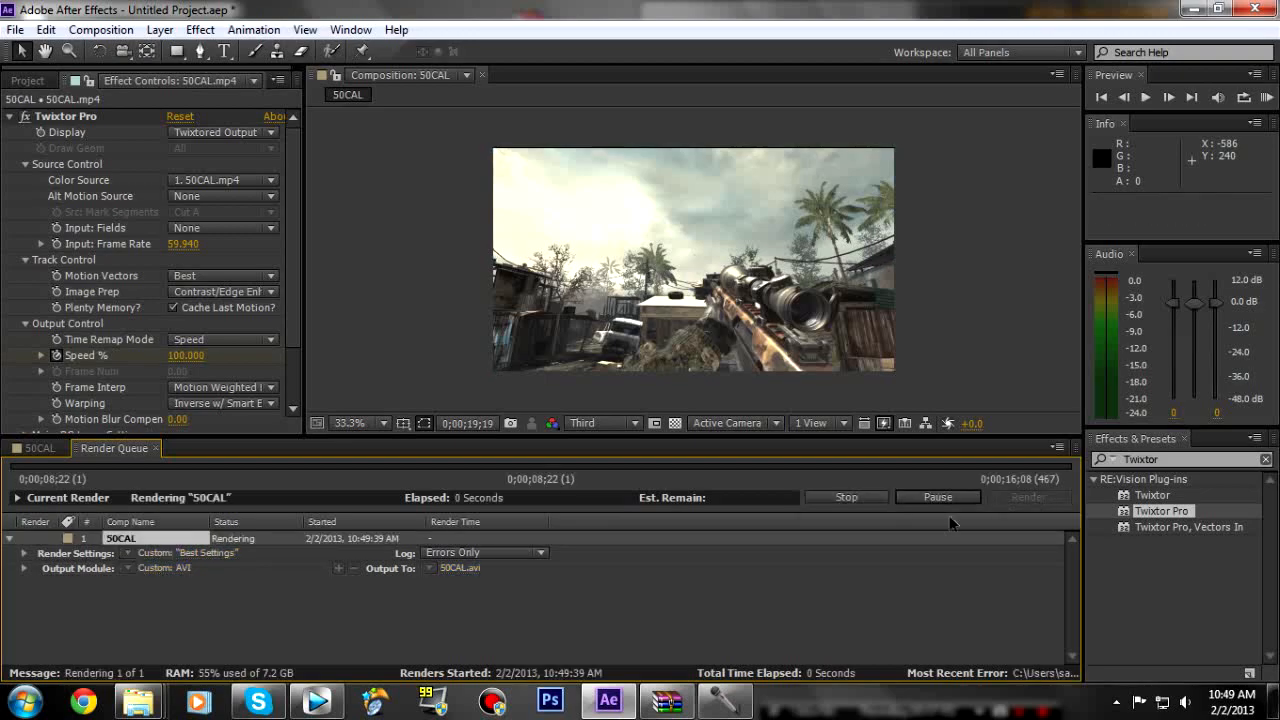
pyautogui.moveTo(584, 482)
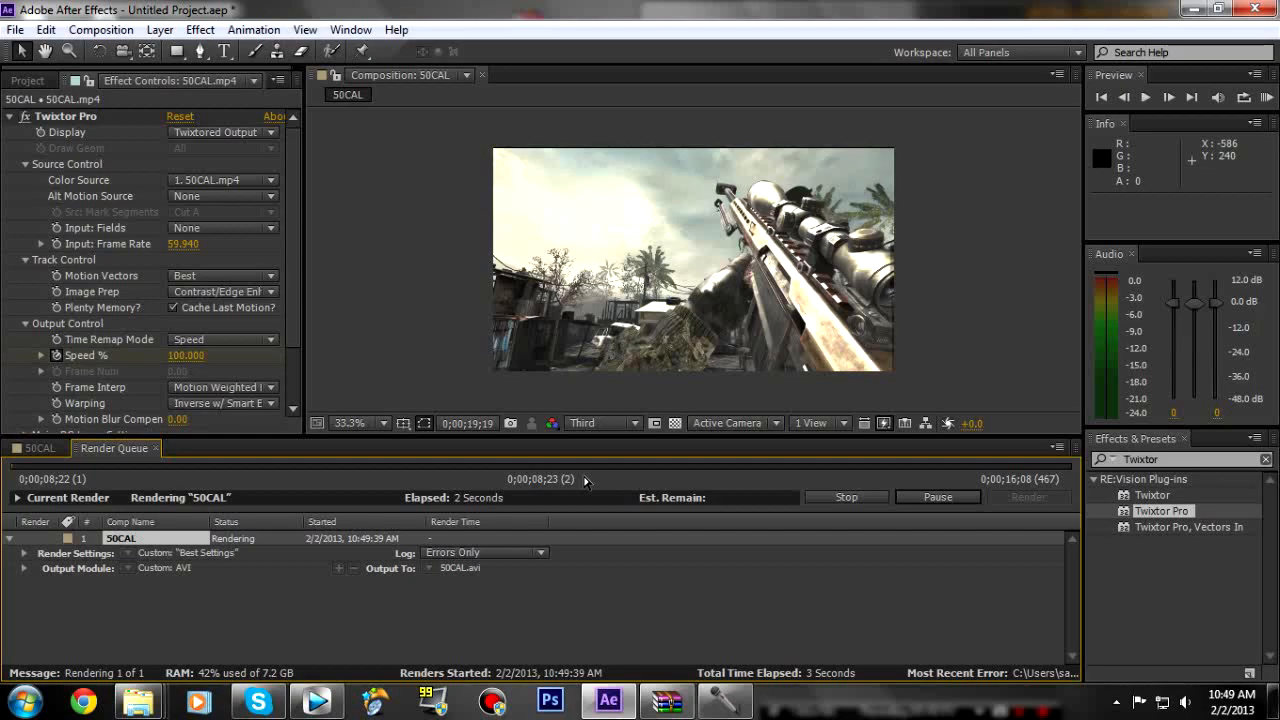
pyautogui.moveTo(512, 360)
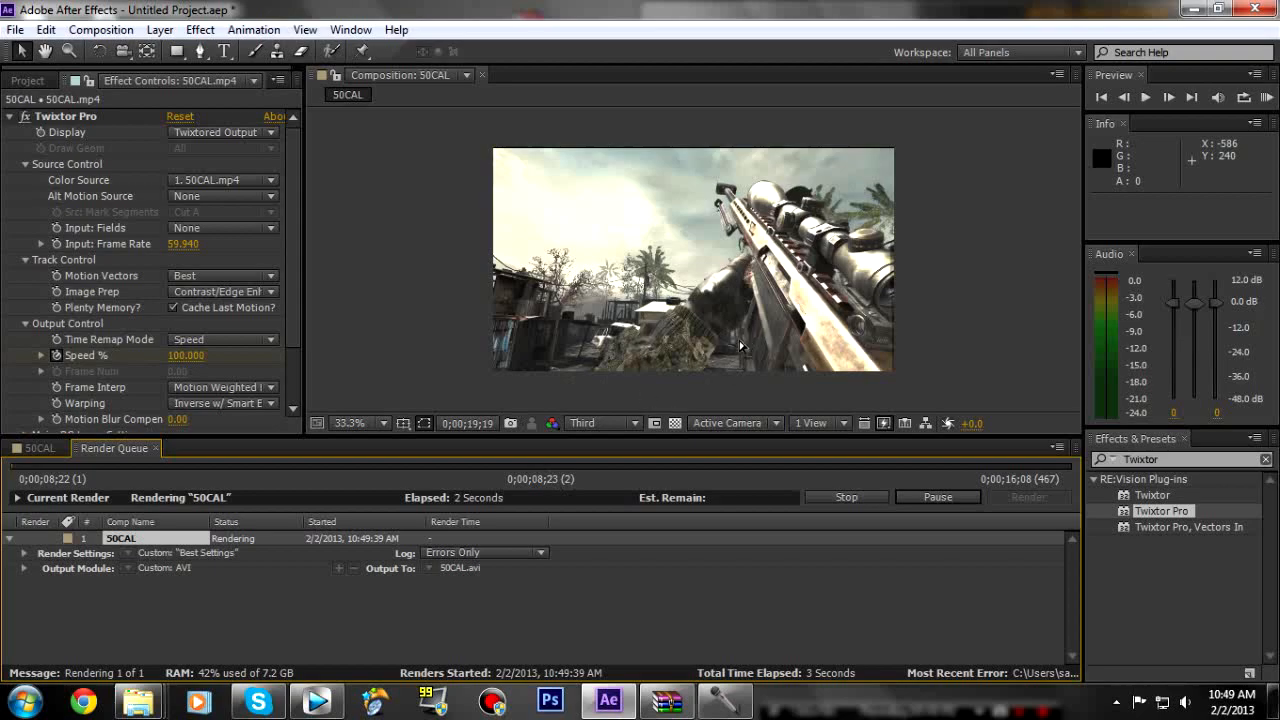
pyautogui.moveTo(610, 448)
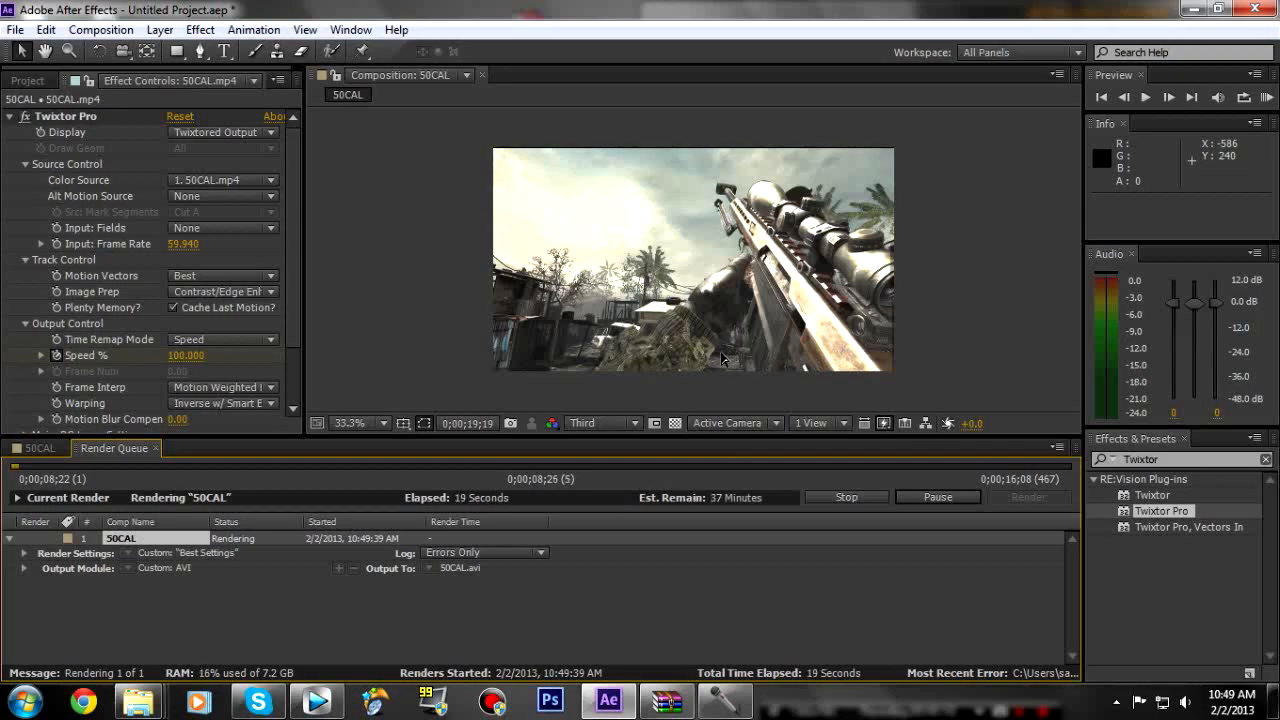
pyautogui.moveTo(728, 364)
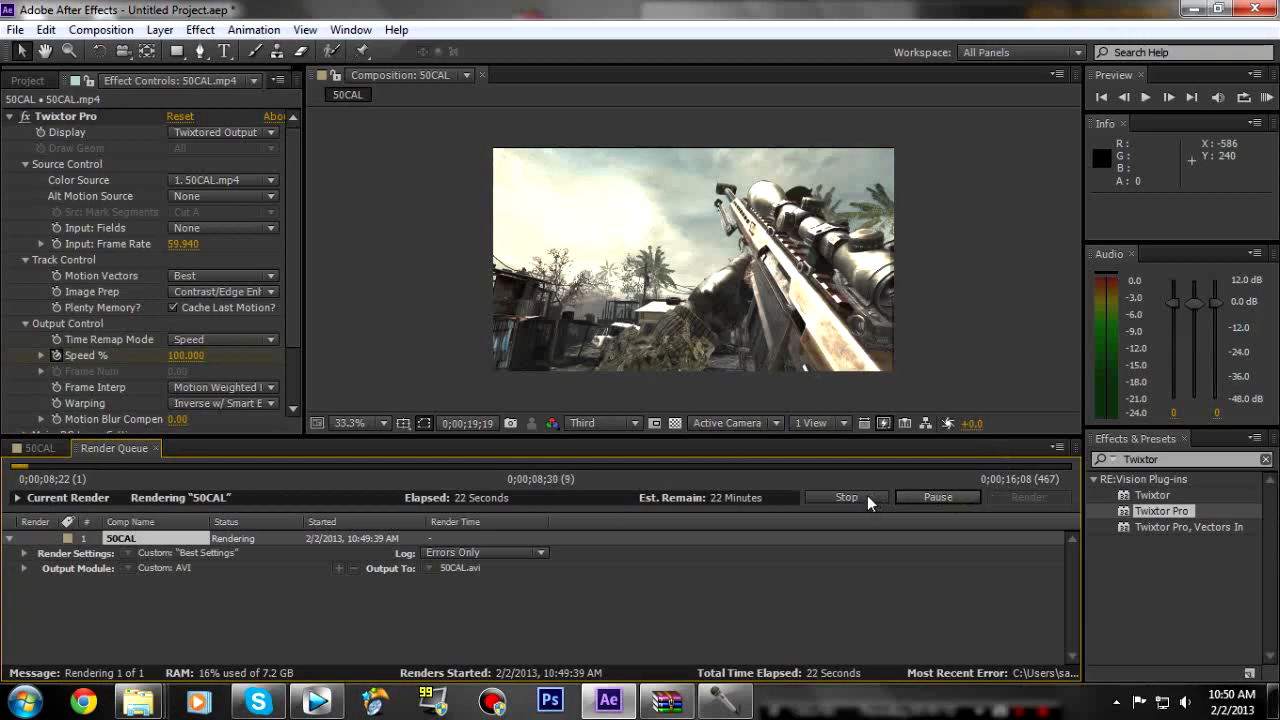
# Step: Stop the 50CAL render after about 22 seconds, leaving an unqueued copy to continue
pyautogui.click(844, 496)
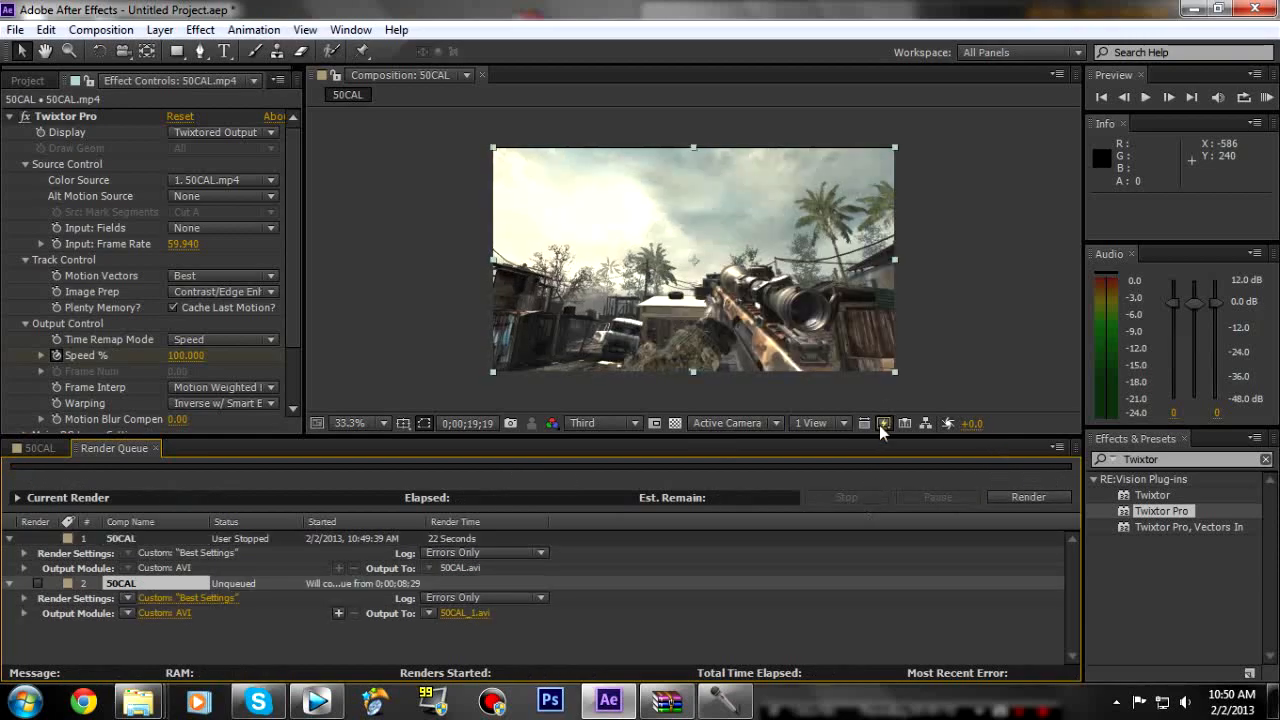
pyautogui.moveTo(888, 414)
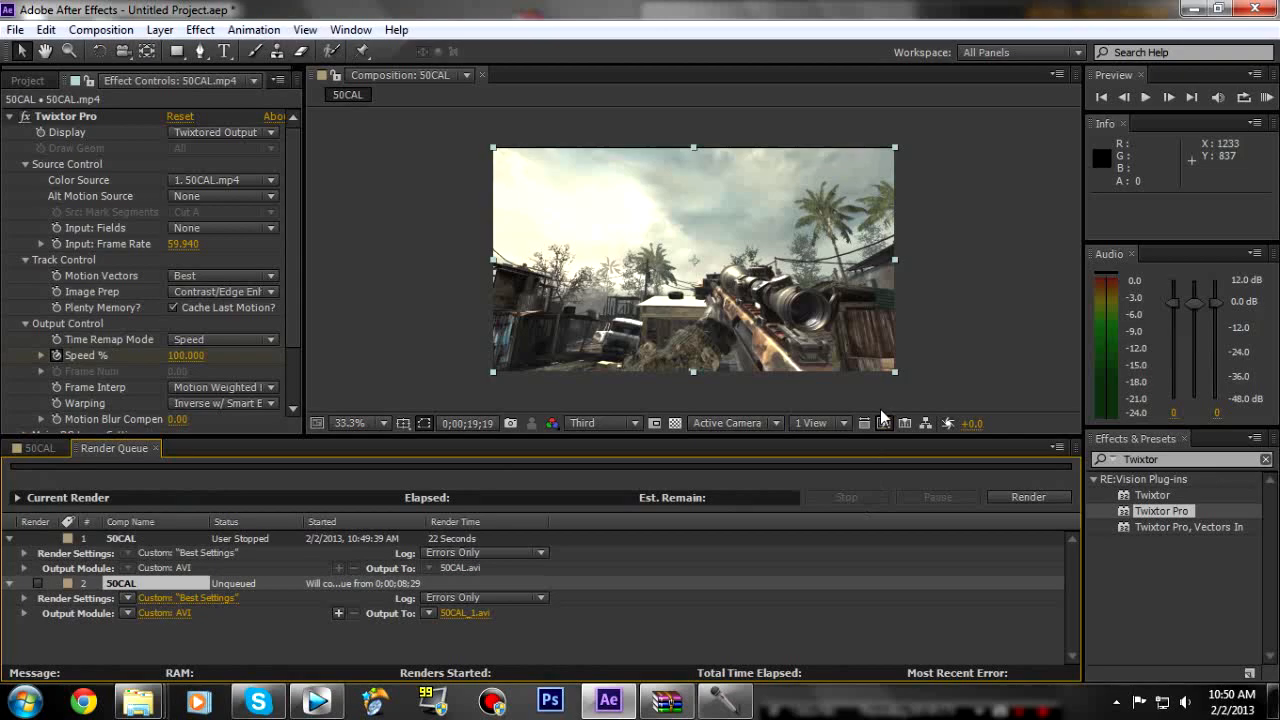